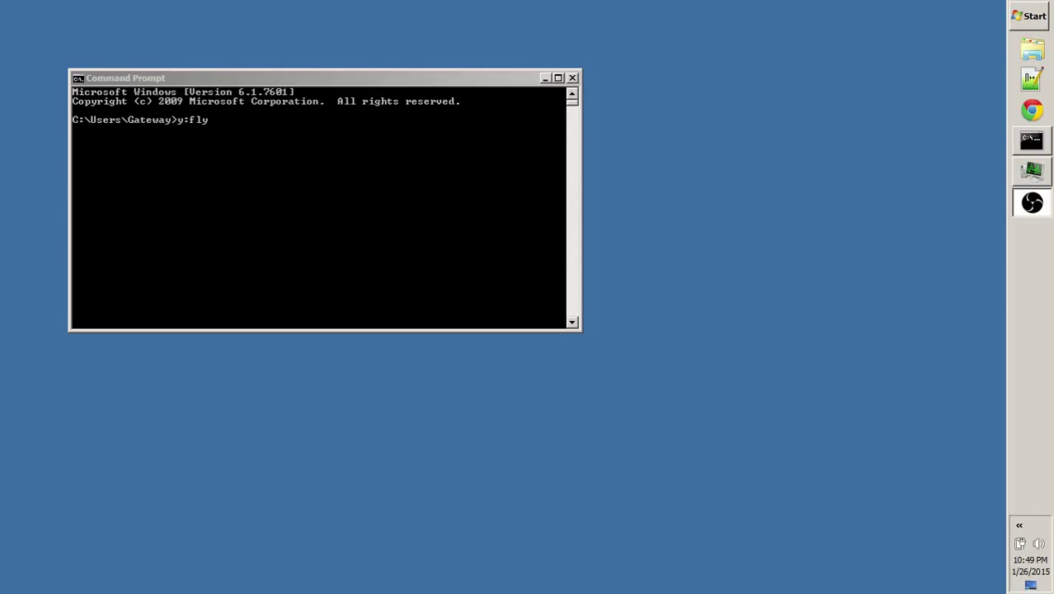
mouse_move(111, 421)
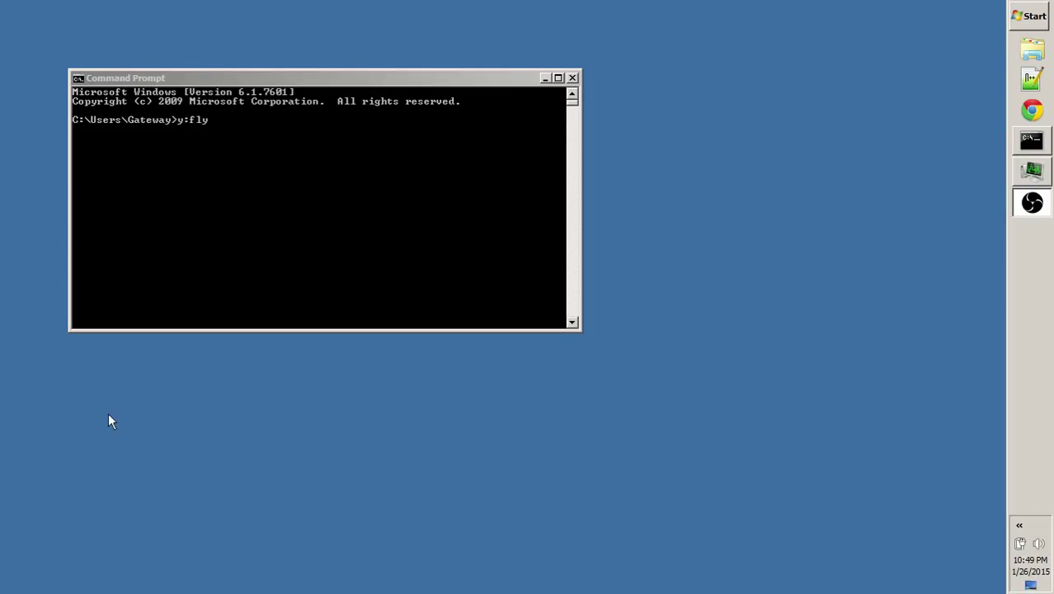
mouse_move(118, 421)
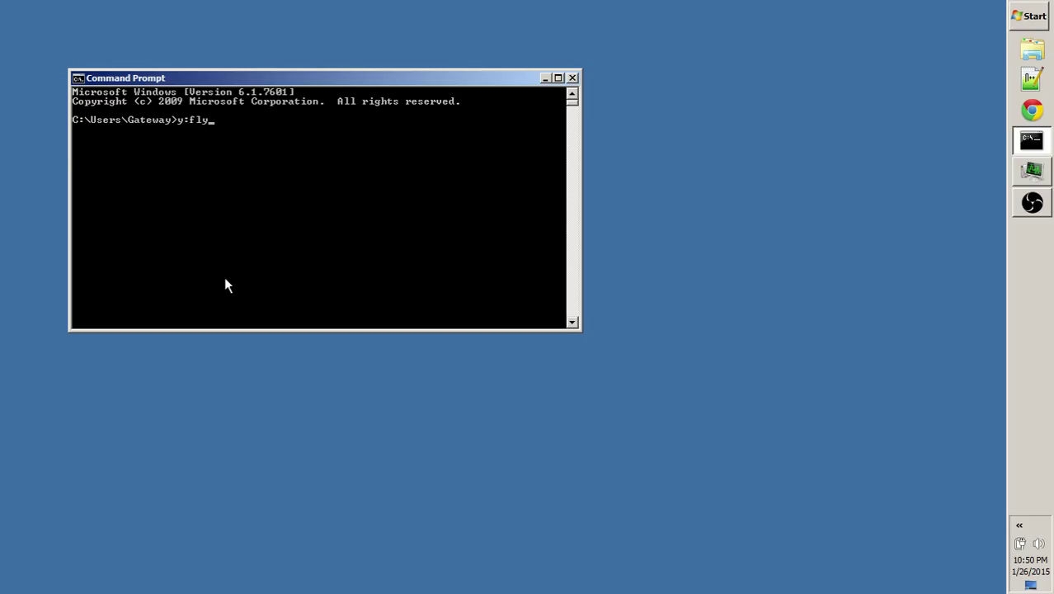
Generate the geo project scripts with 'makeproject geo geo geo'
key("Return")
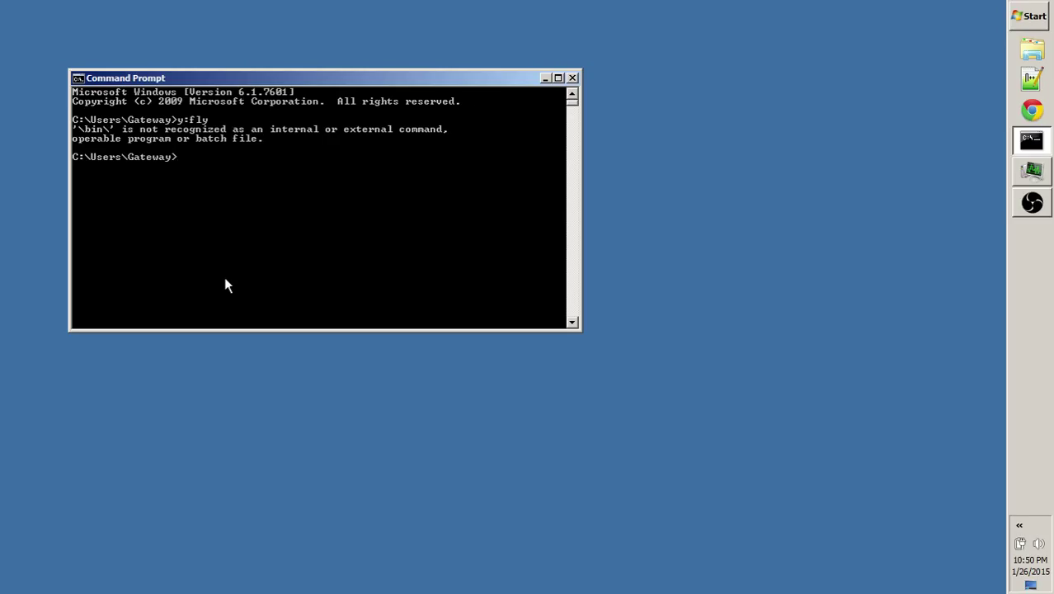
type("makepr")
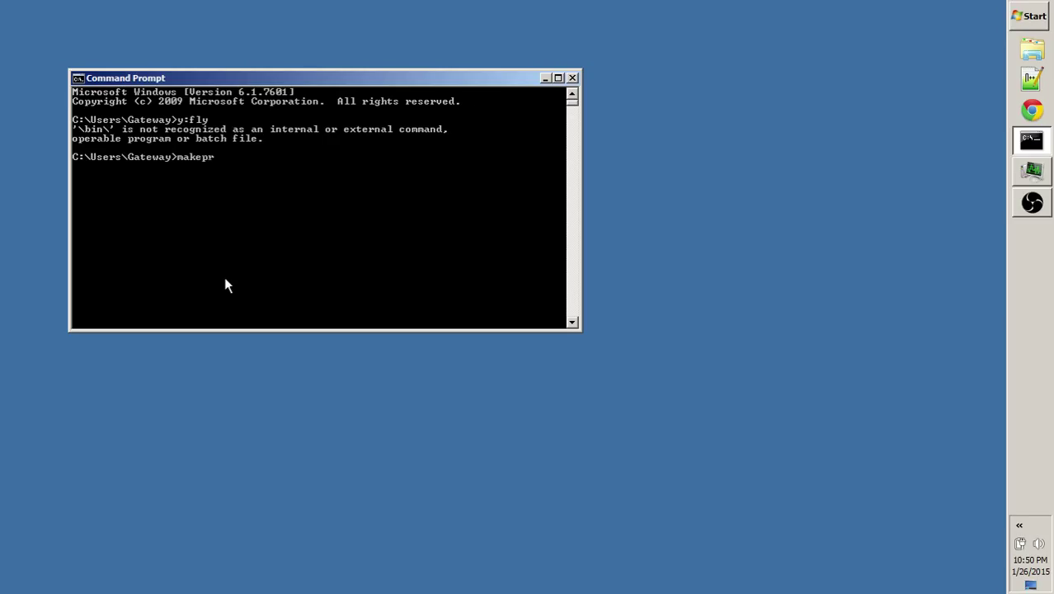
type("oject")
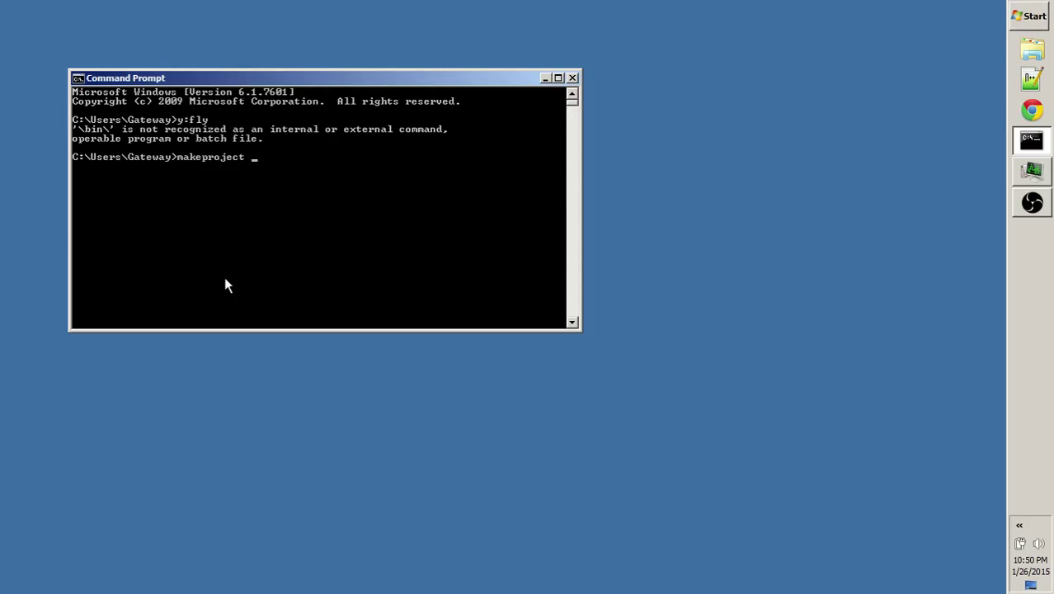
type("ge")
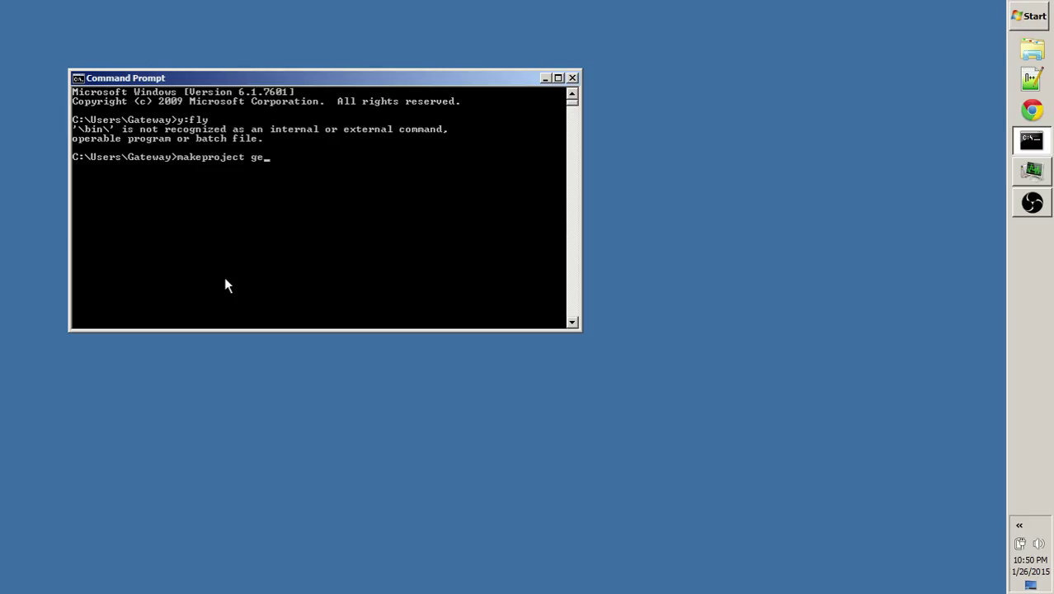
type("o ge")
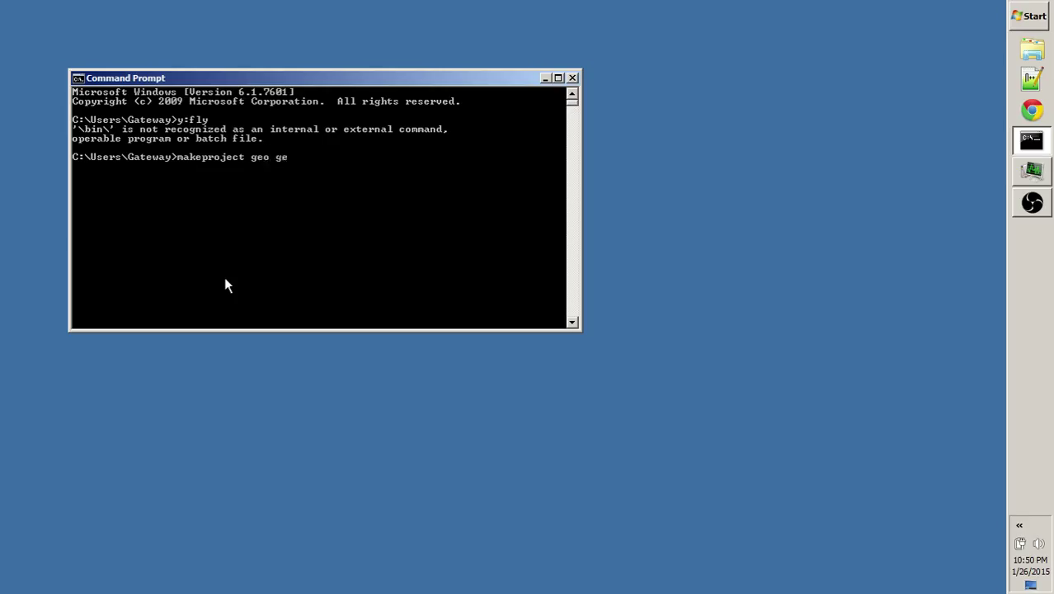
key("Return")
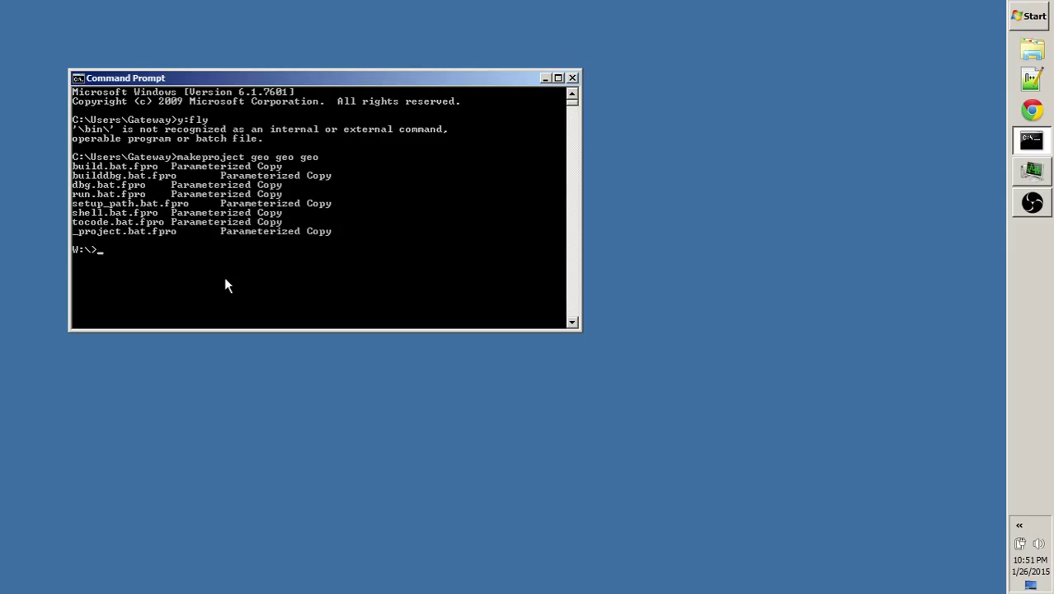
Run the geo setup, switch to W:\geo\code with tocode, and start Emacs
type("geo")
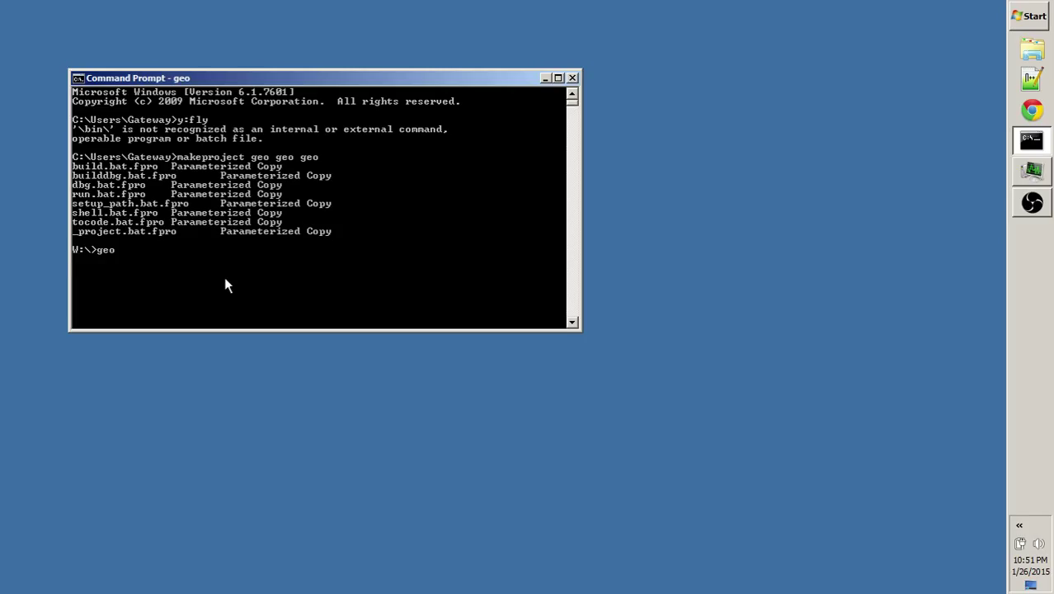
key("Return")
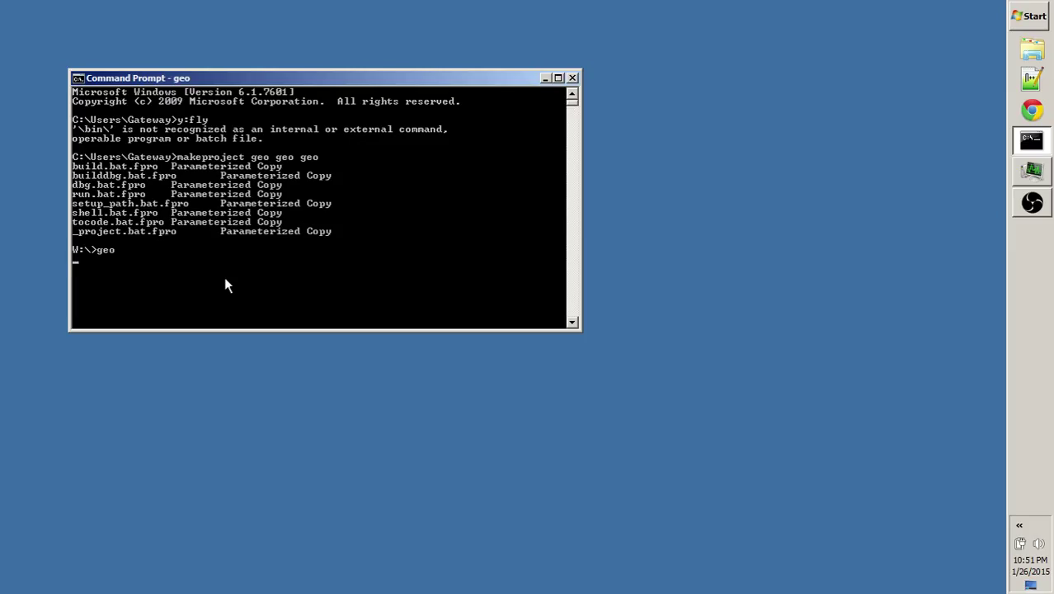
key("Return")
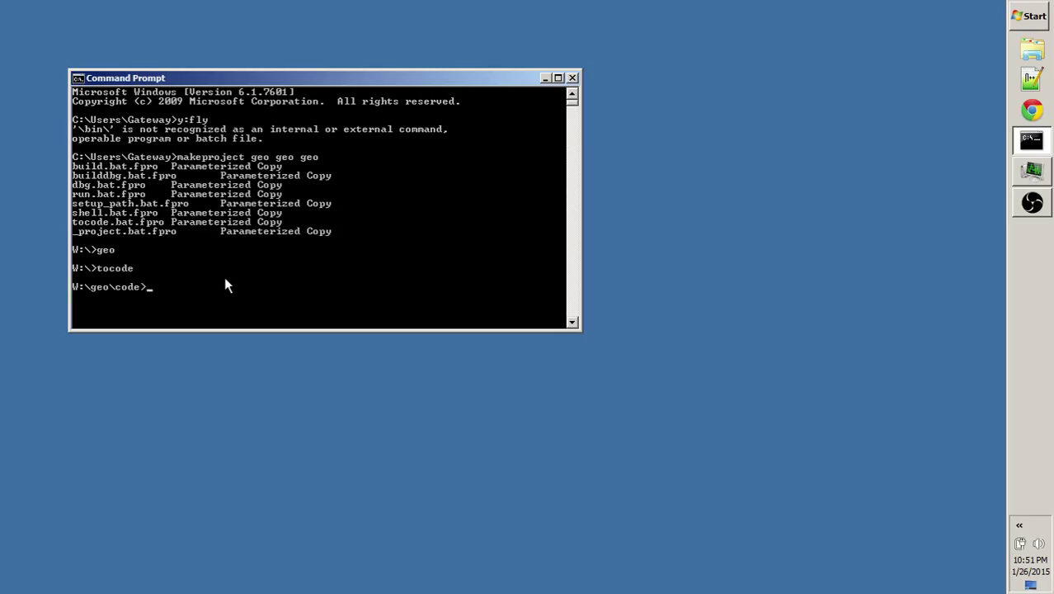
type("e: w:/geo/code/")
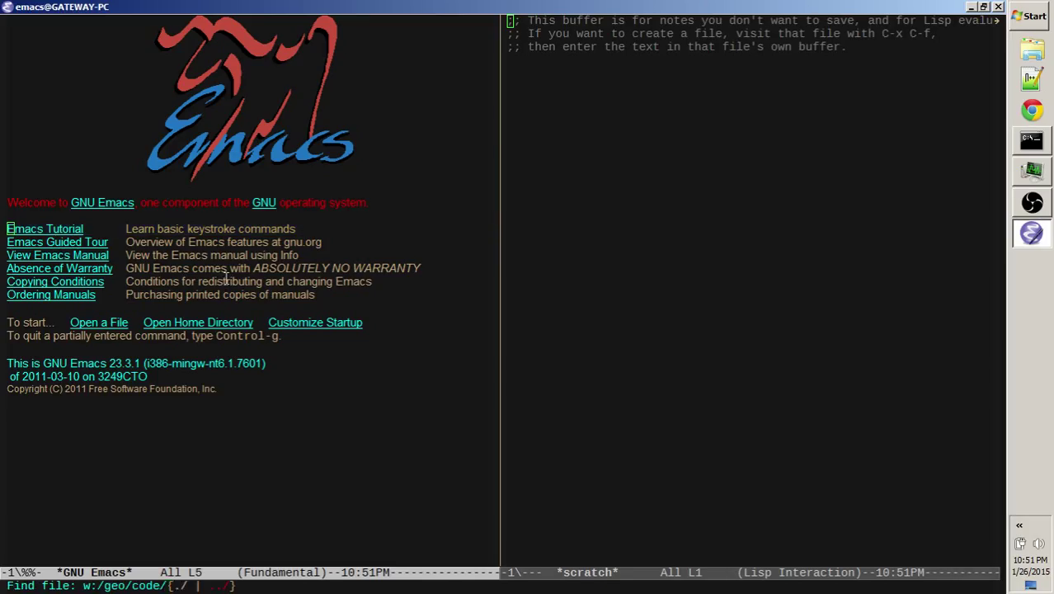
Open geo.cpp and write header date 01.26.2015 and 'Geo project. For youtube!'
type("g")
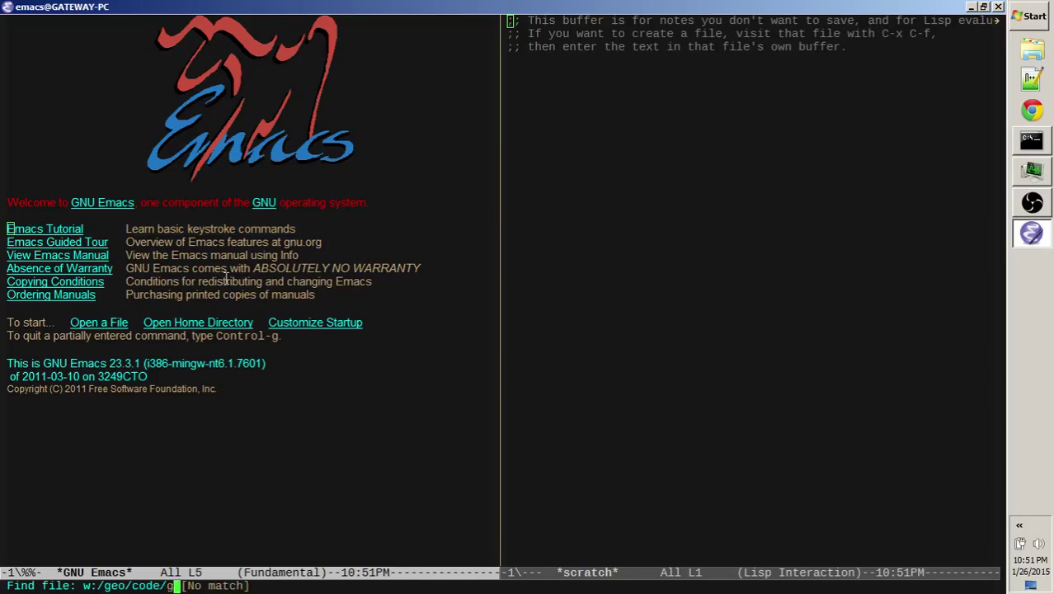
key("Return")
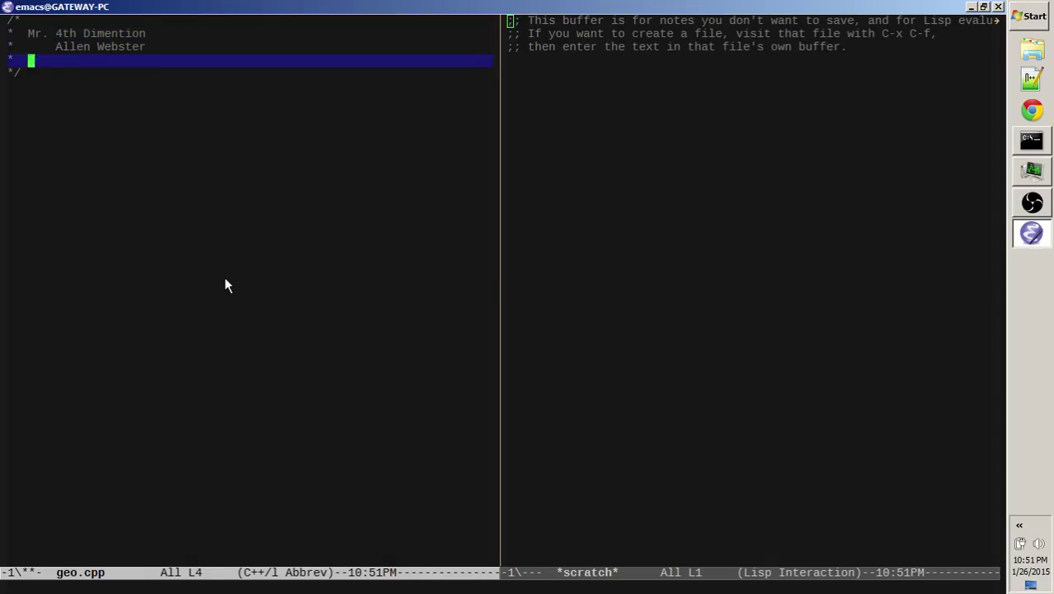
type("1.26.2015 (")
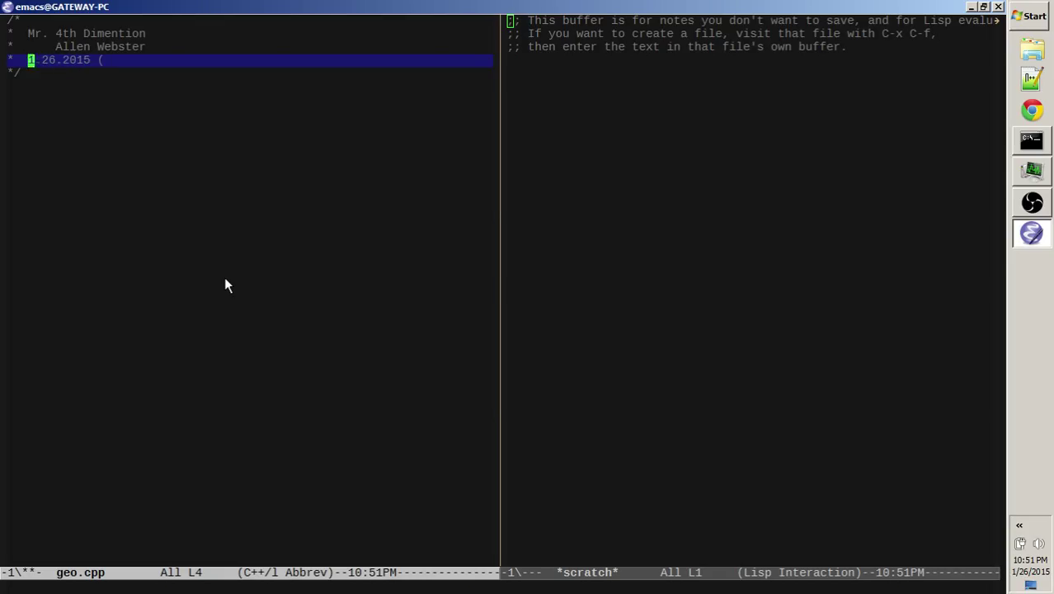
type("01.26.2015 (y")
type("* Geo")
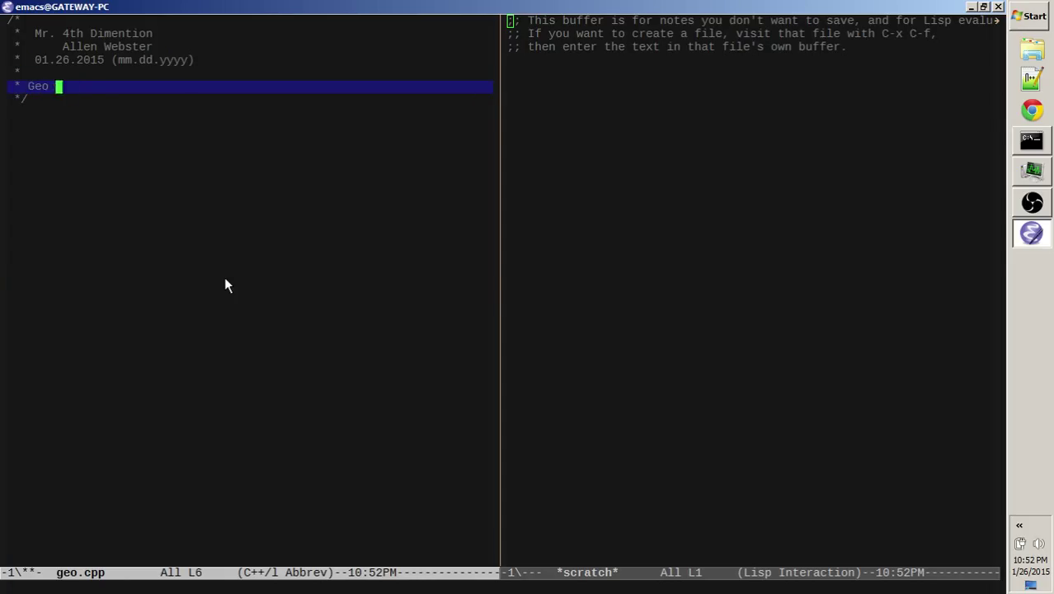
type("project. For youtube!")
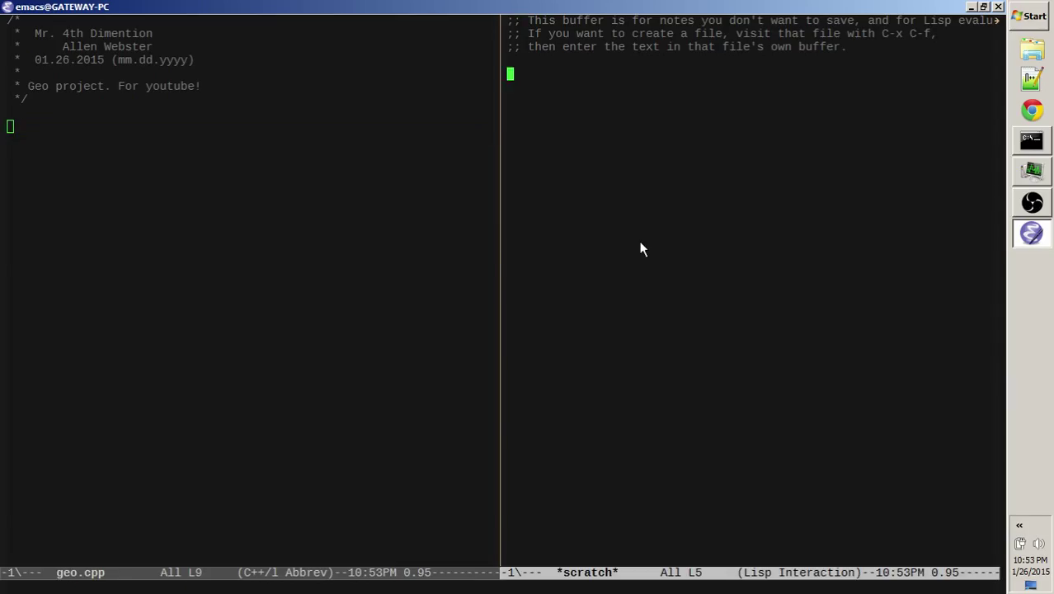
Open 4ed_meta.h in the other window and mark its contents for copying
key("C-x C-f")
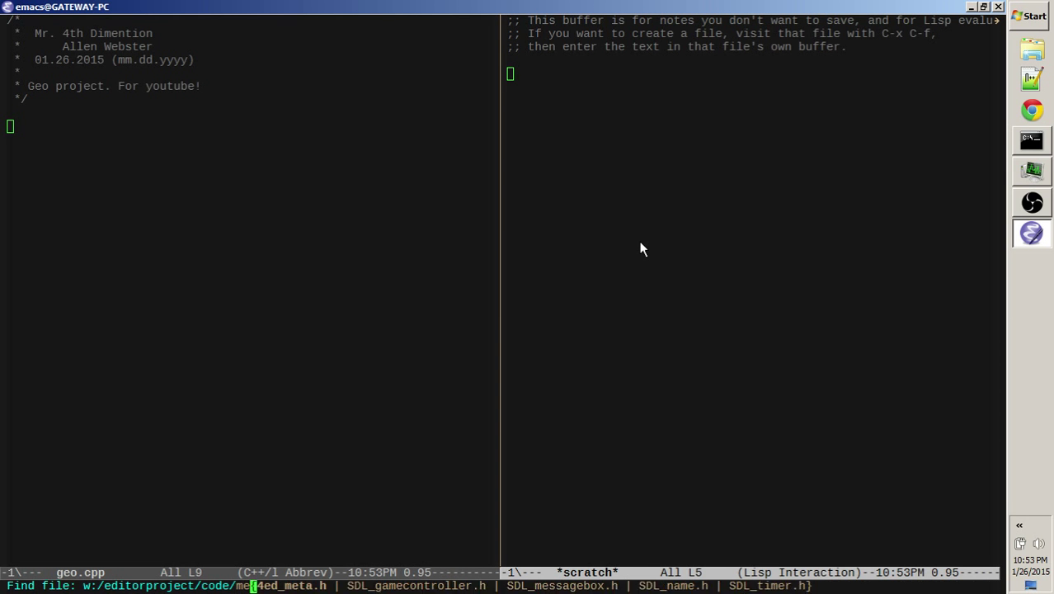
key("Return")
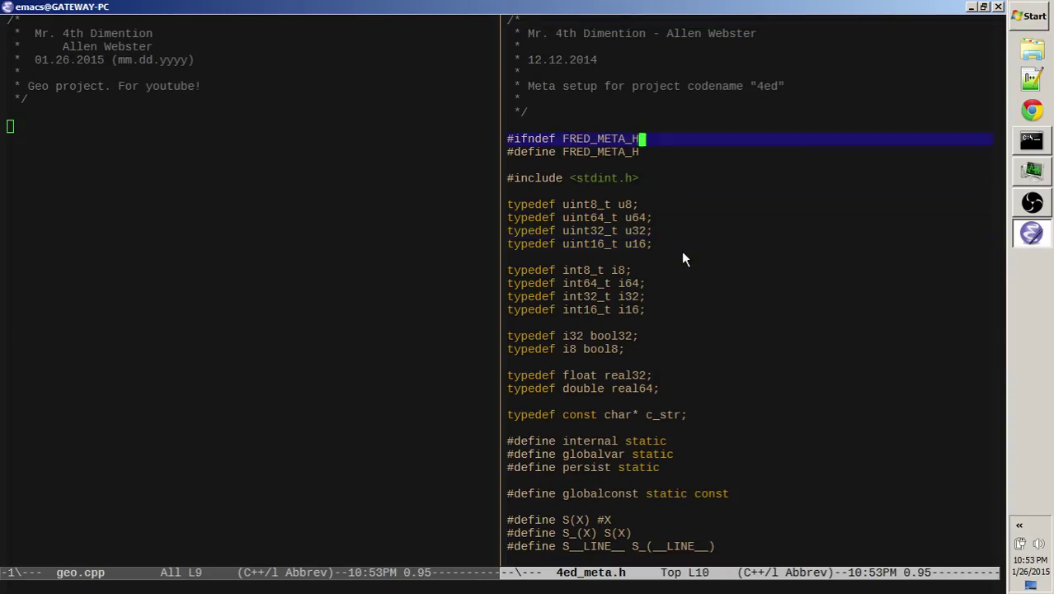
key("down")
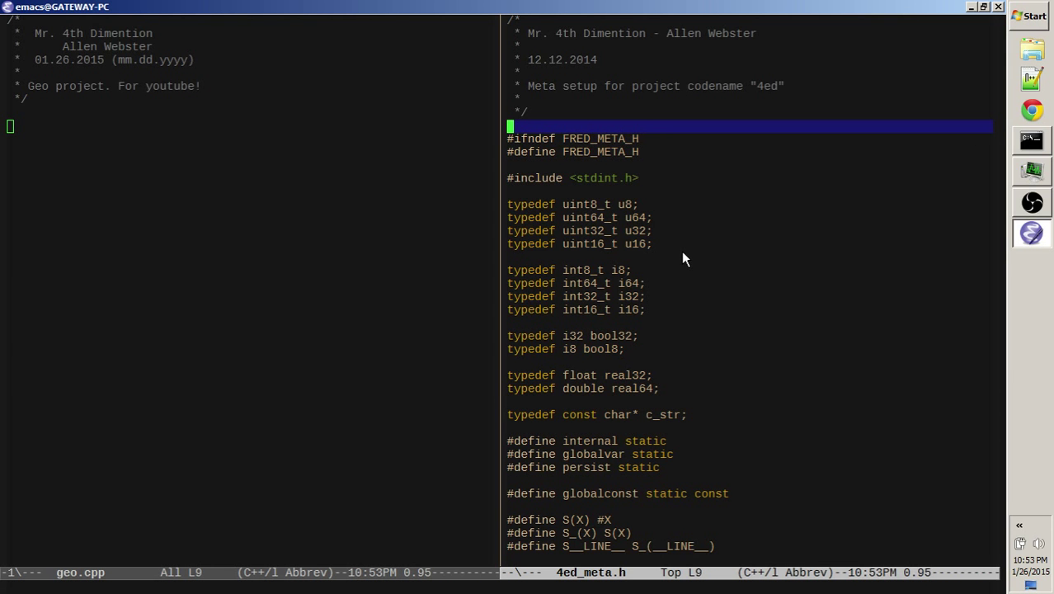
scroll("down", 3)
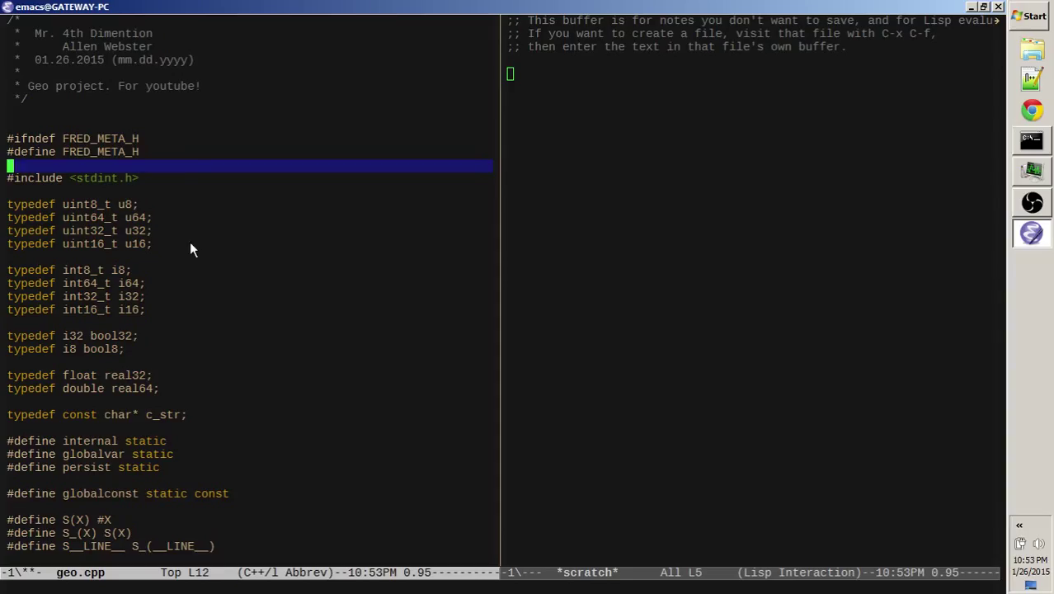
mouse_move(119, 126)
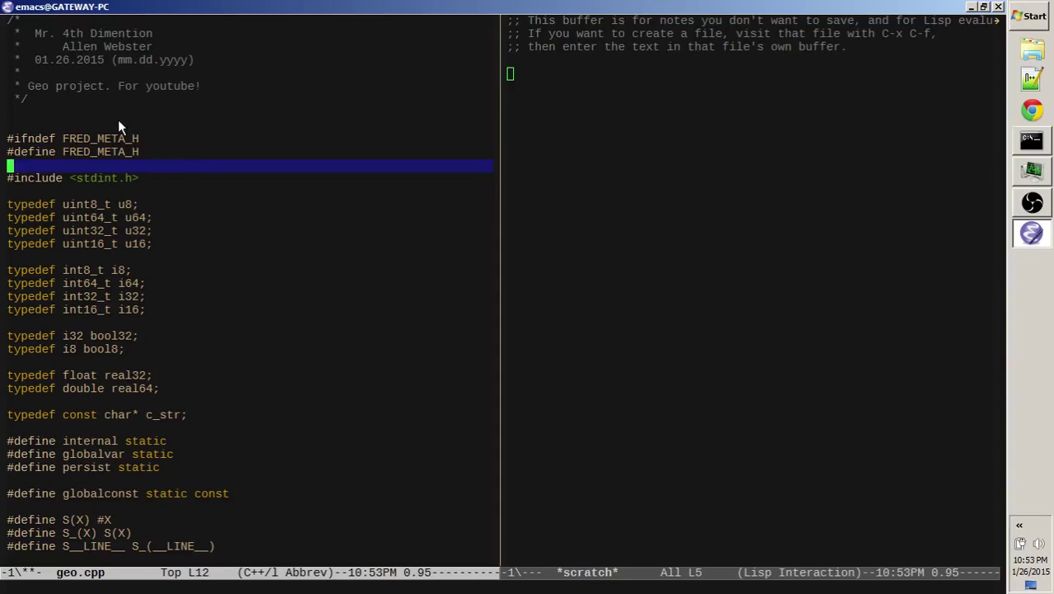
mouse_move(182, 161)
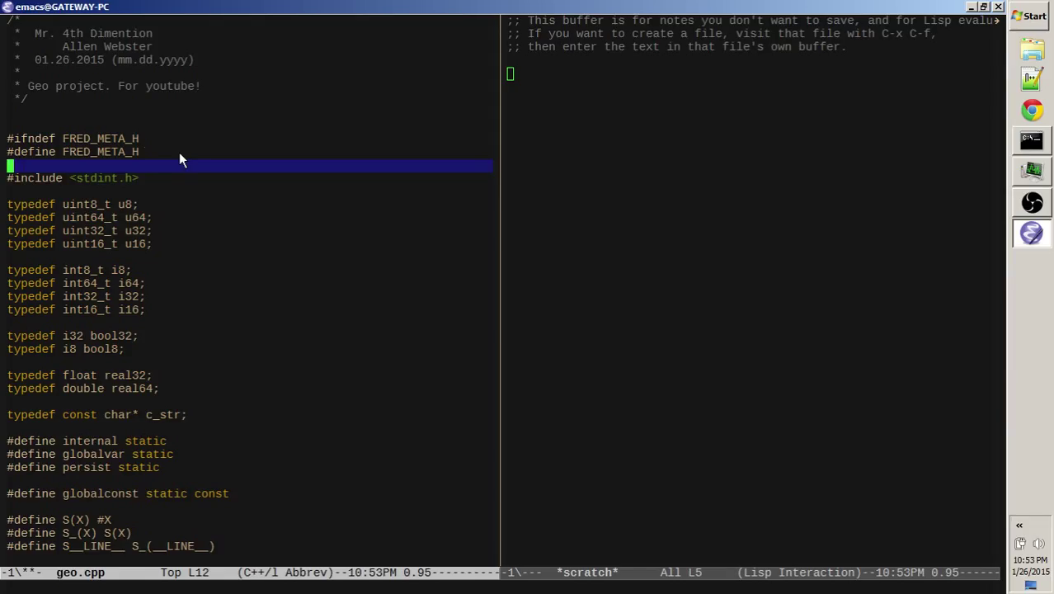
Review geo.cpp's GEO_META_H guard, sized integer and real typedefs, and macros
key("up")
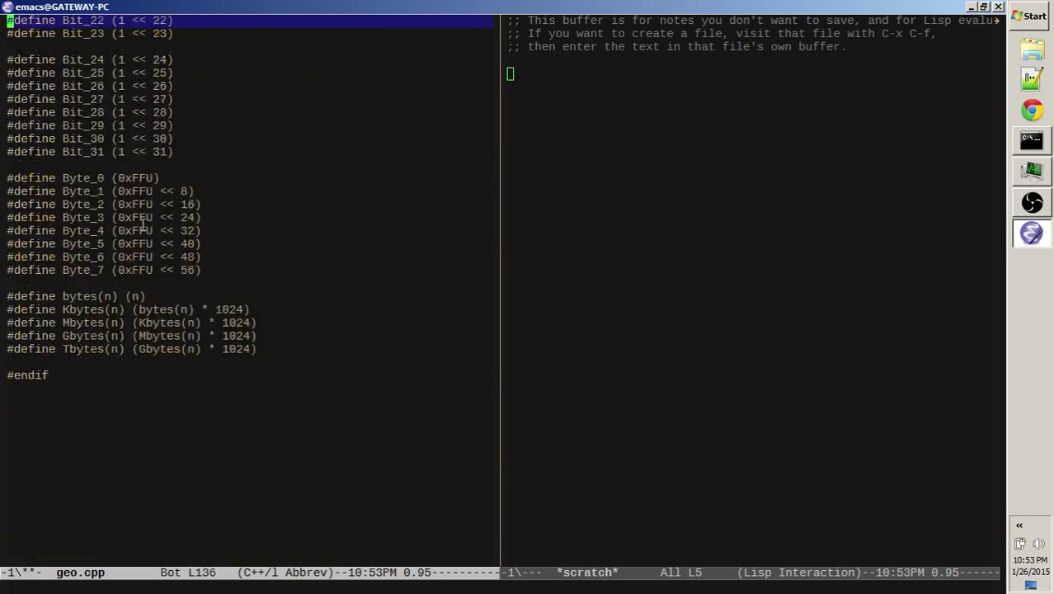
scroll("up", 3)
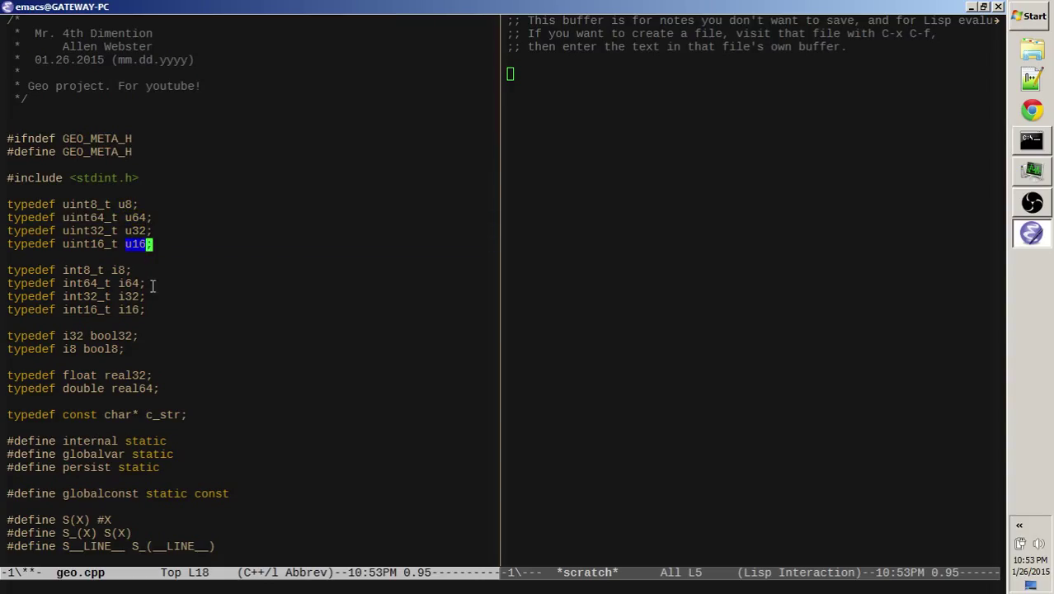
mouse_move(129, 283)
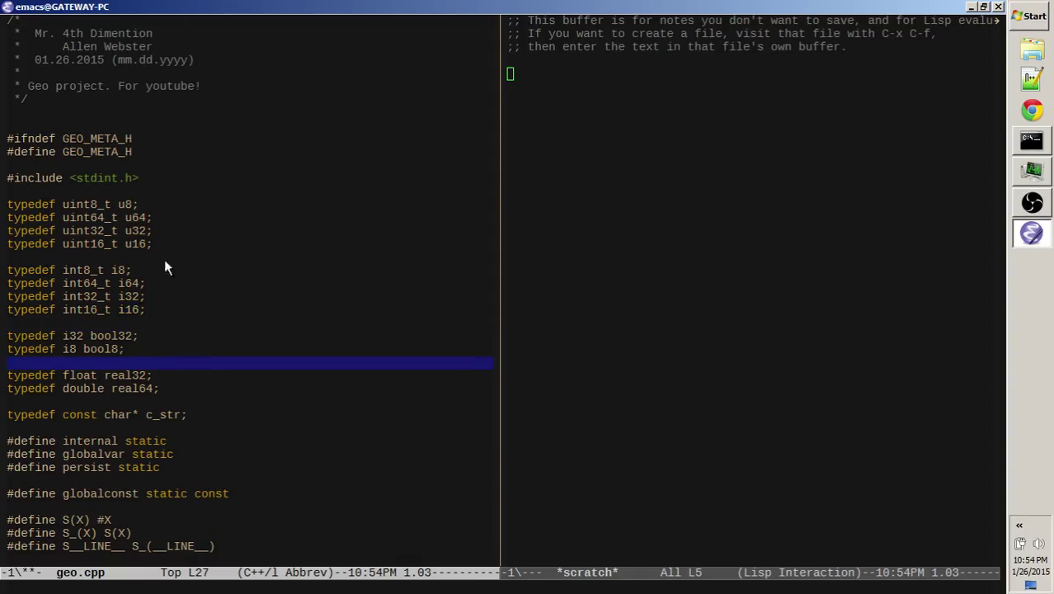
mouse_move(122, 250)
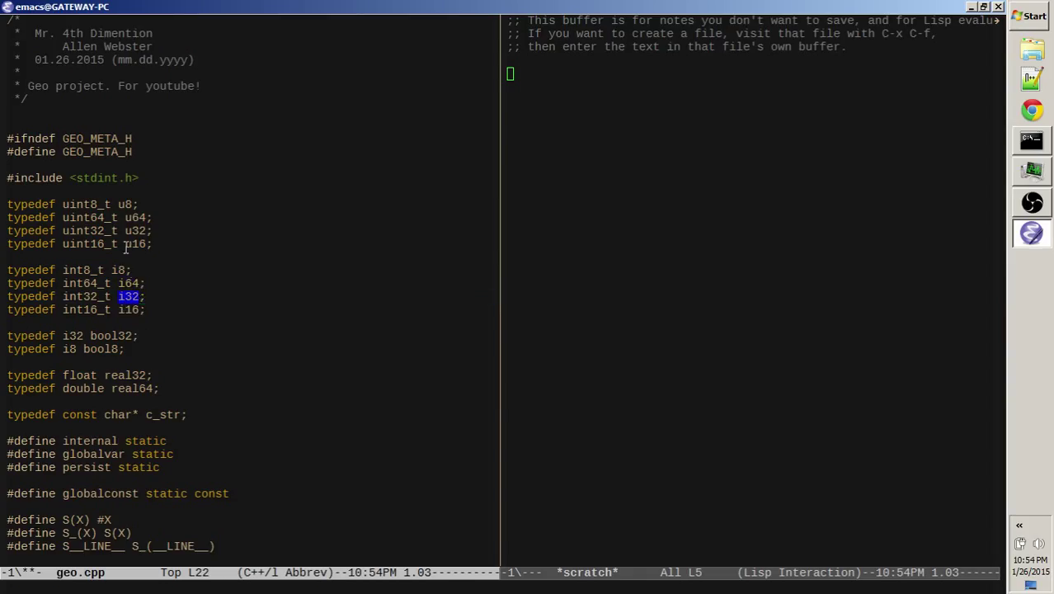
mouse_move(128, 336)
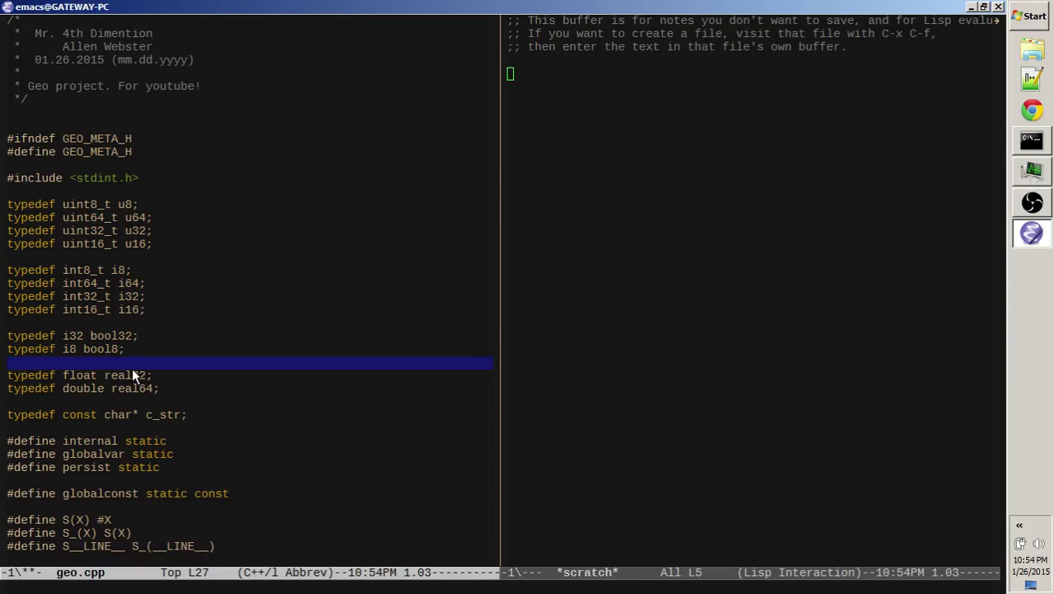
left_click(149, 415)
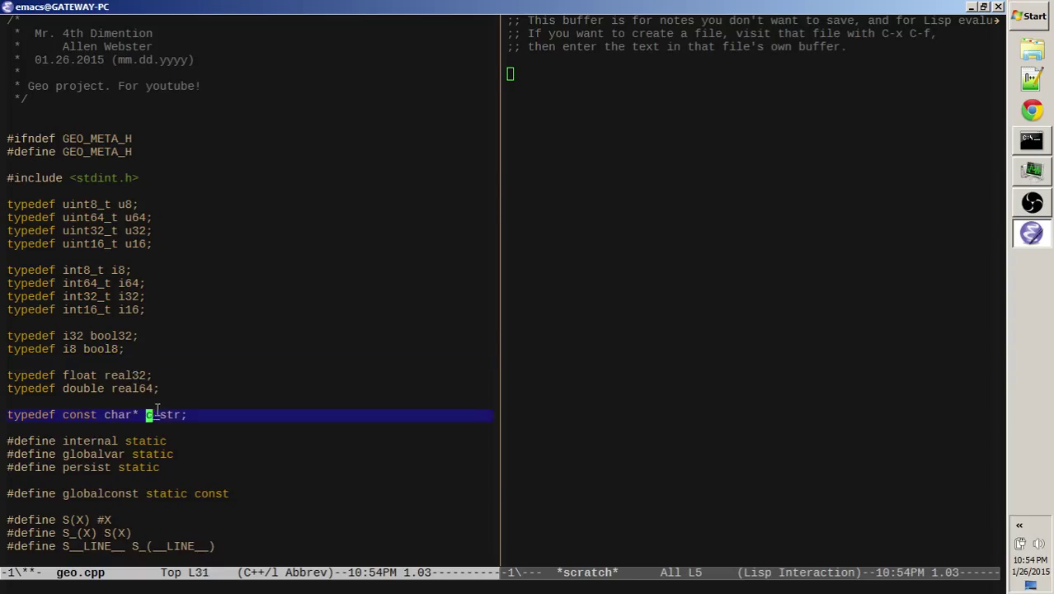
scroll("down", 3)
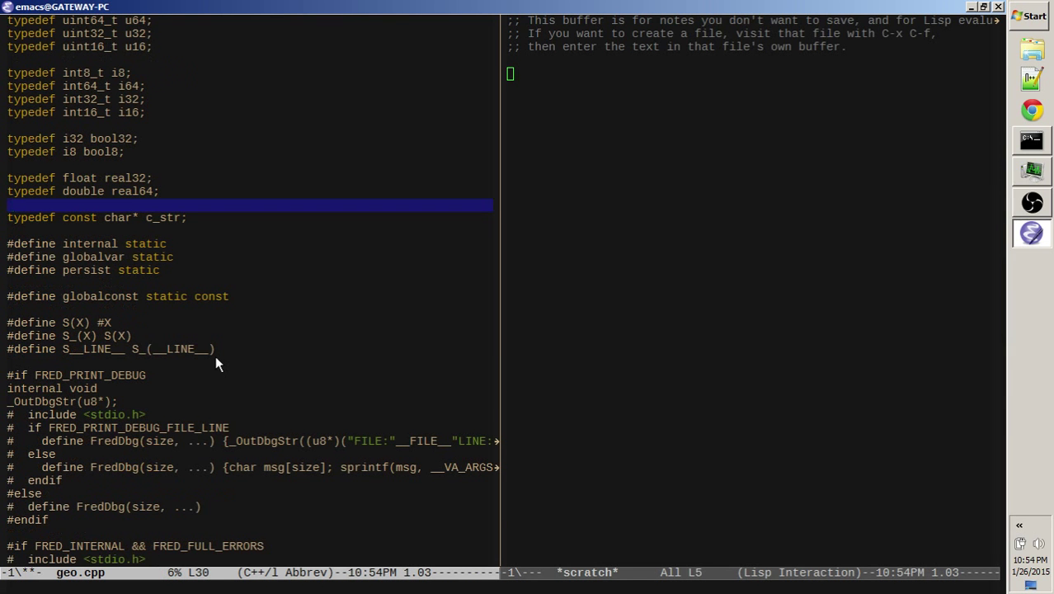
mouse_move(157, 216)
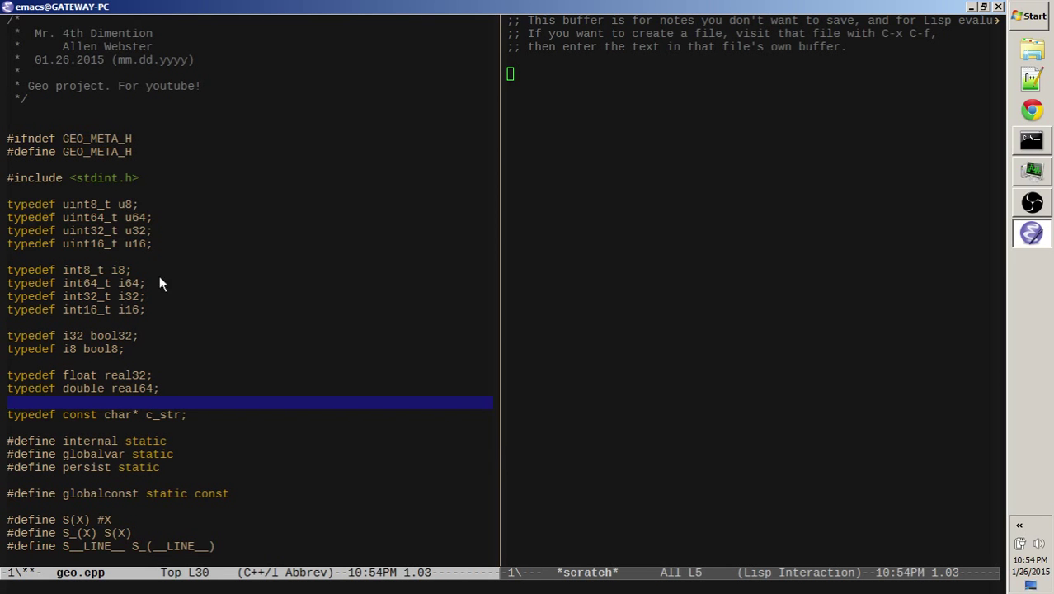
scroll("down", 3)
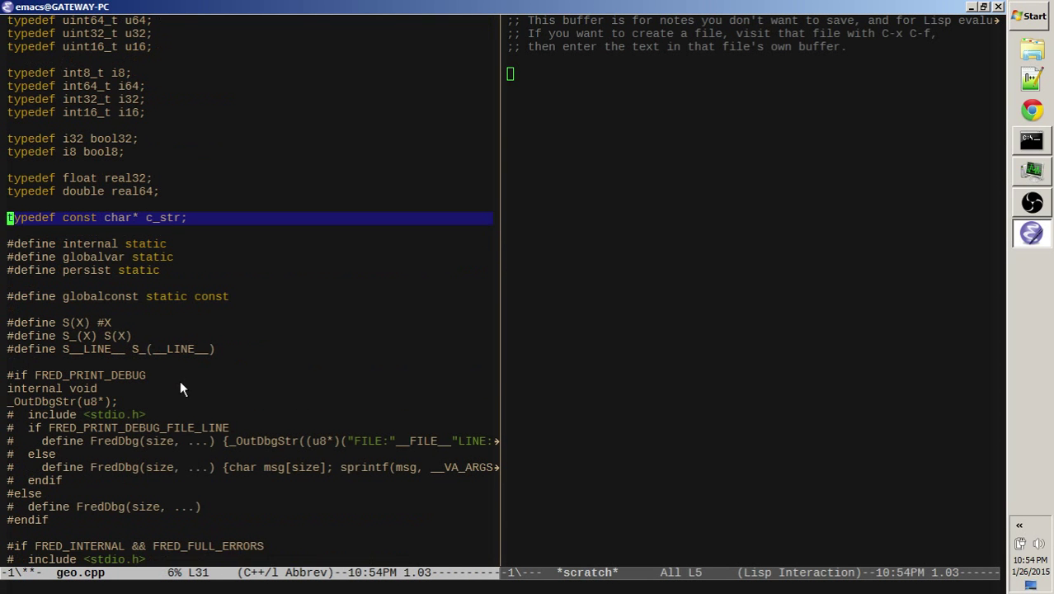
mouse_move(99, 250)
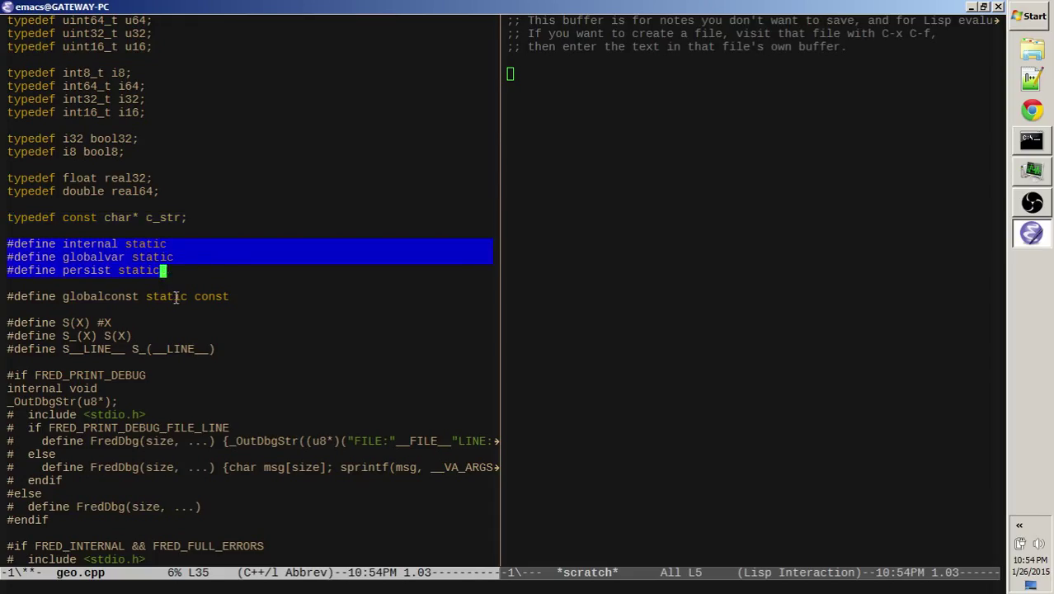
mouse_move(152, 292)
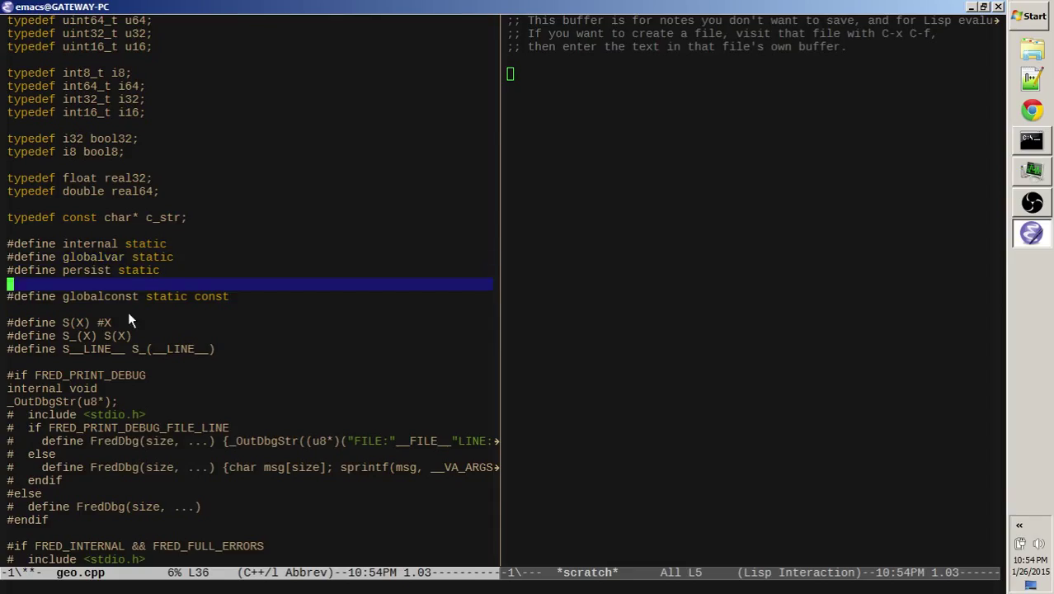
mouse_move(105, 248)
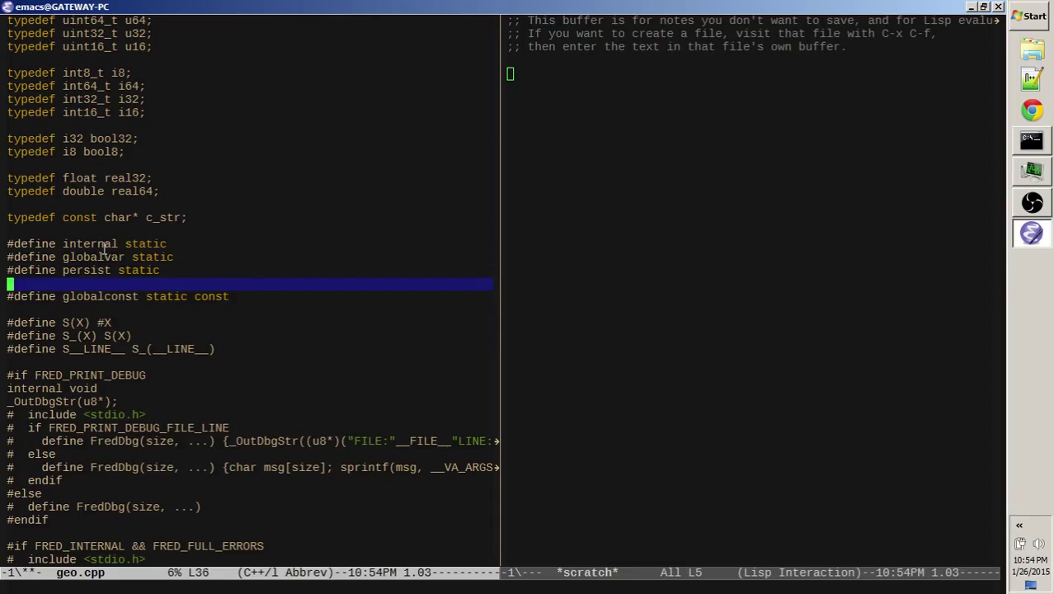
mouse_move(102, 295)
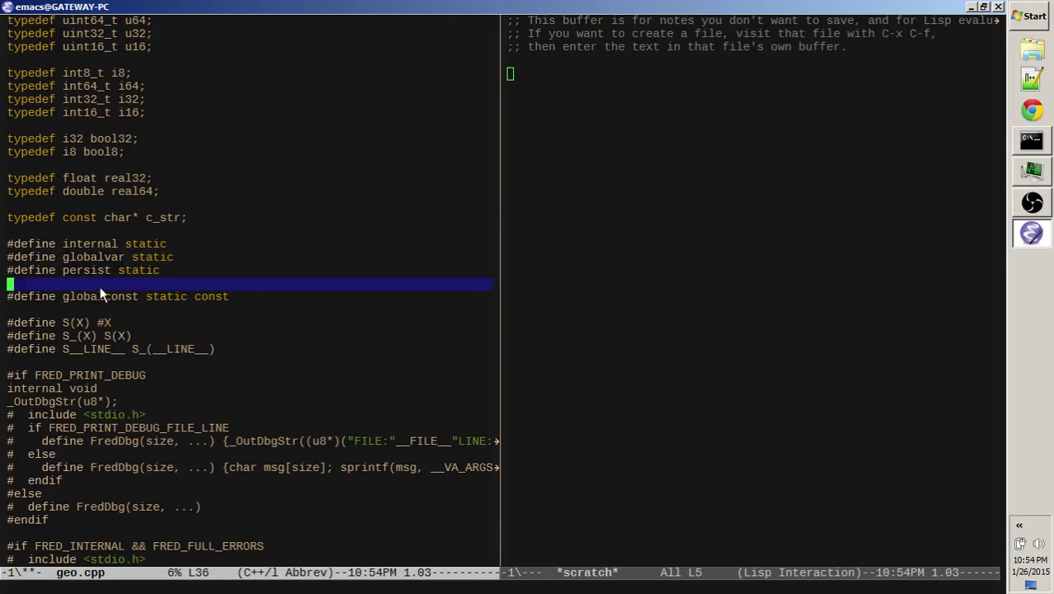
mouse_move(132, 320)
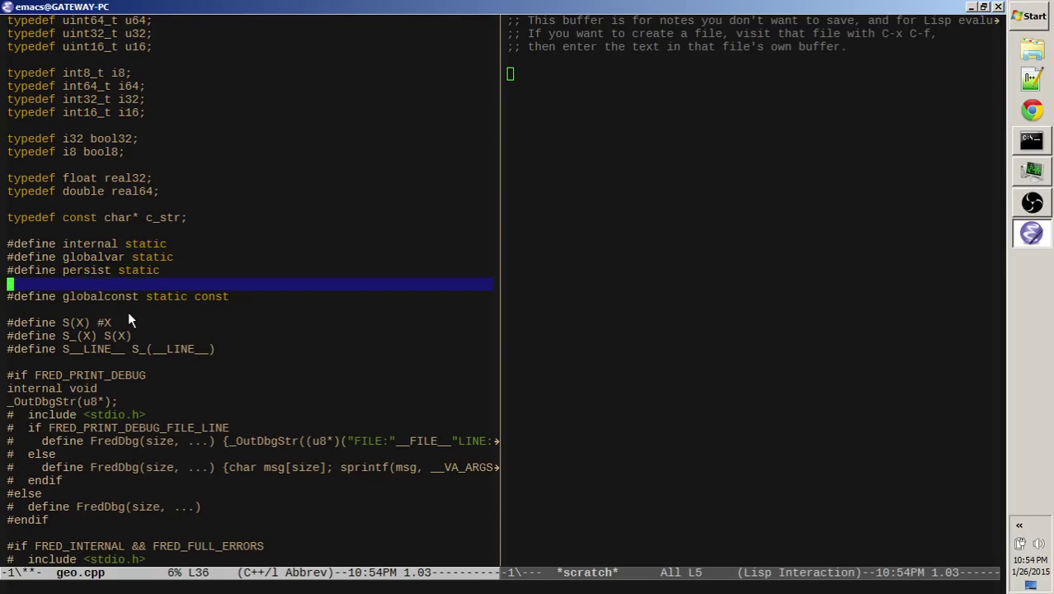
scroll("down", 3)
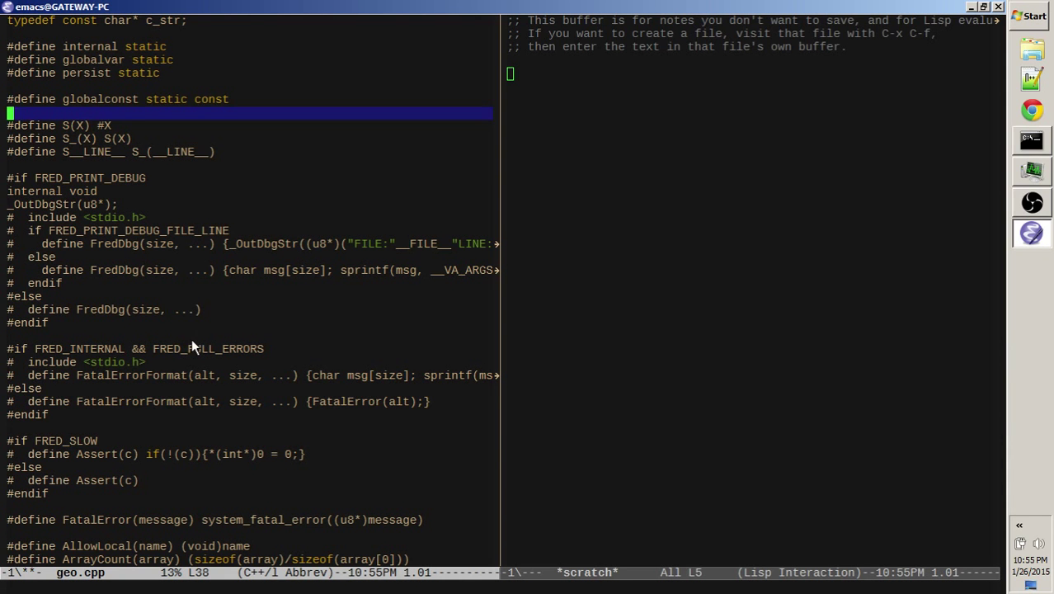
mouse_move(110, 246)
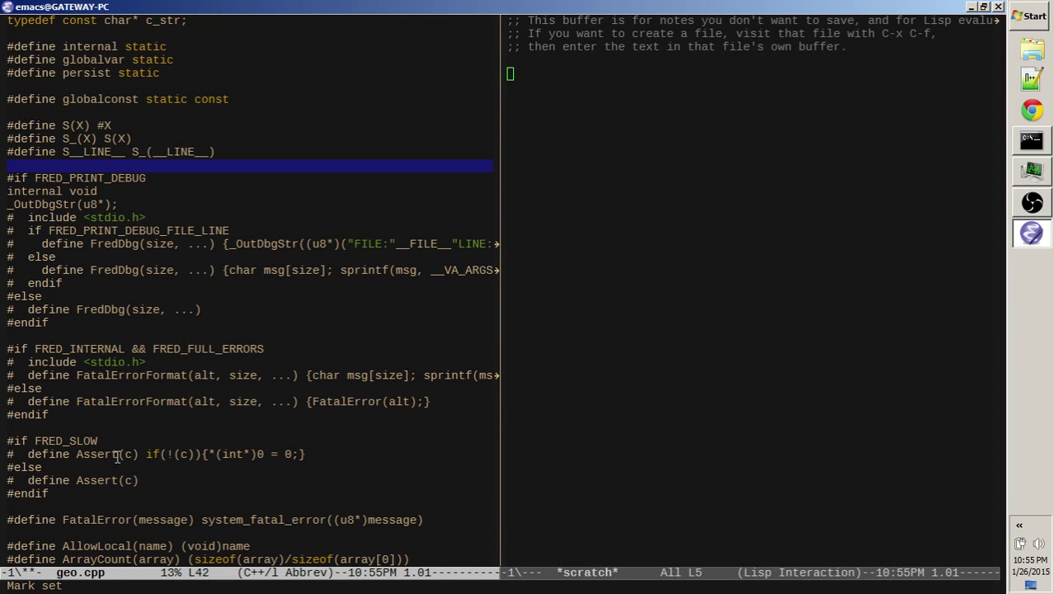
scroll("down", 3)
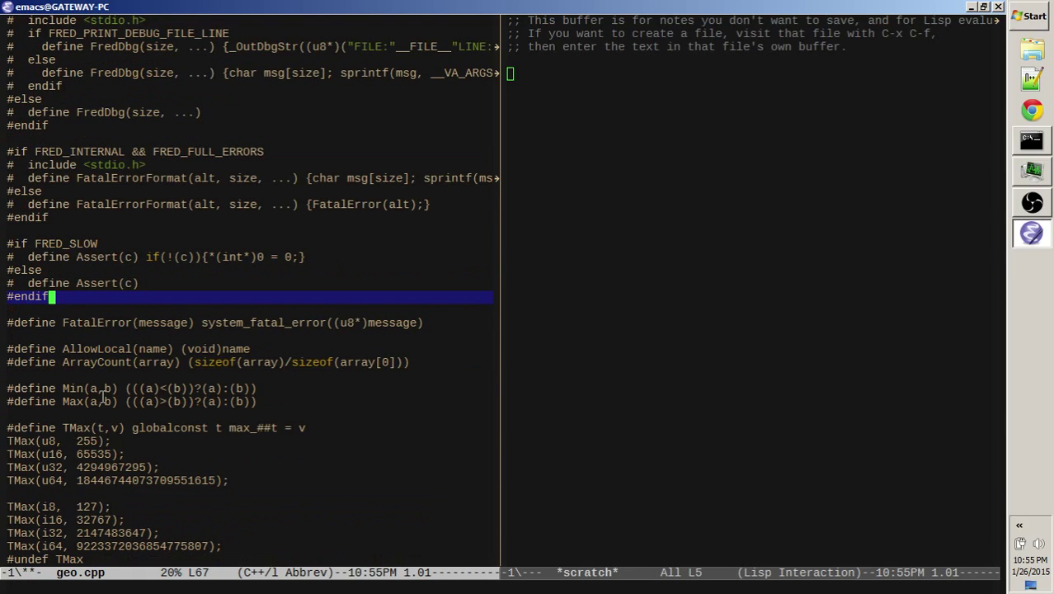
scroll("down", 3)
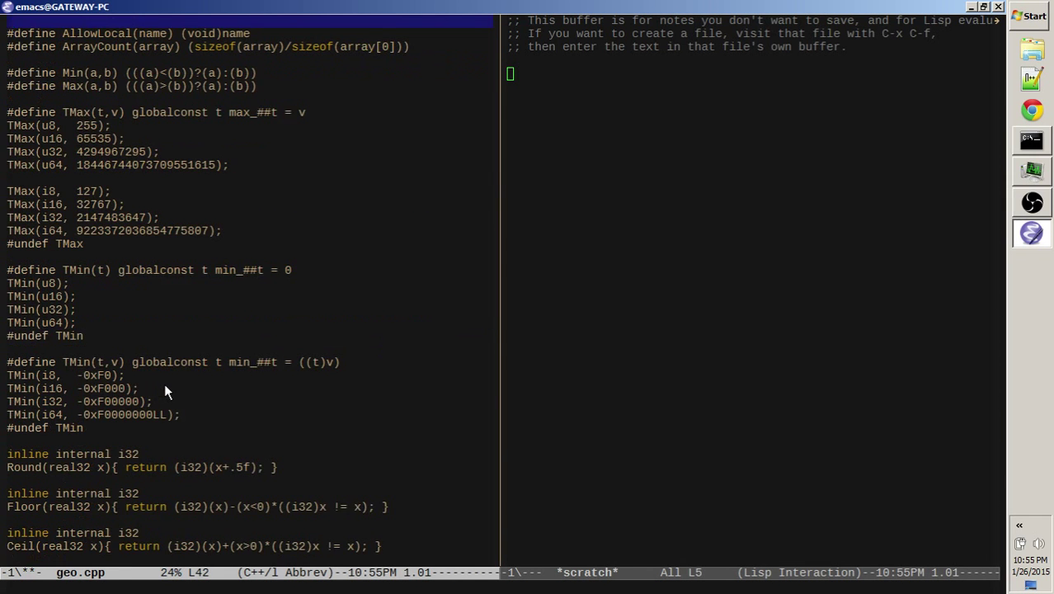
scroll("up", 3)
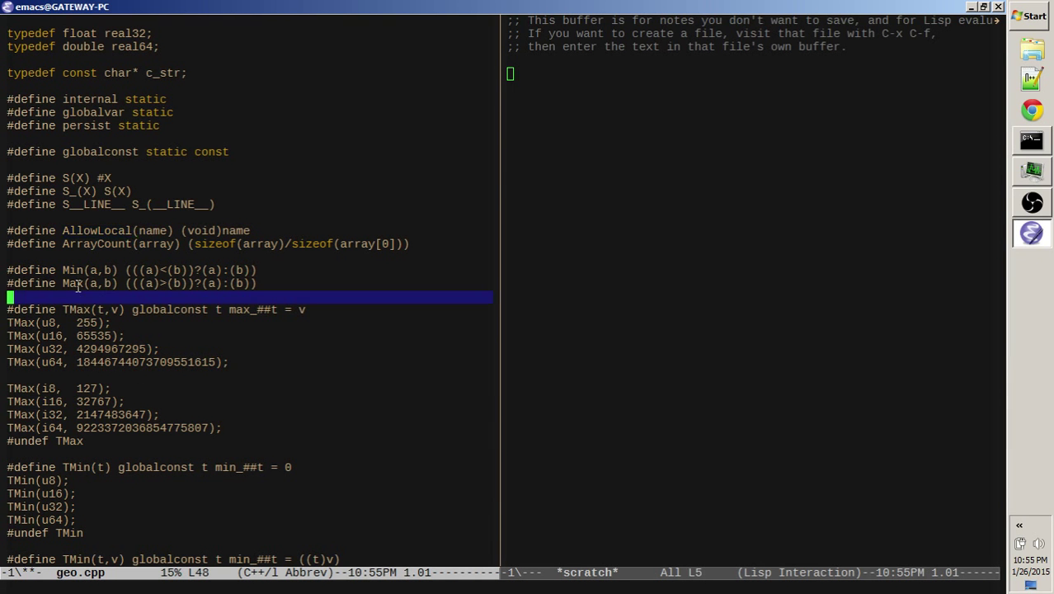
scroll("down", 3)
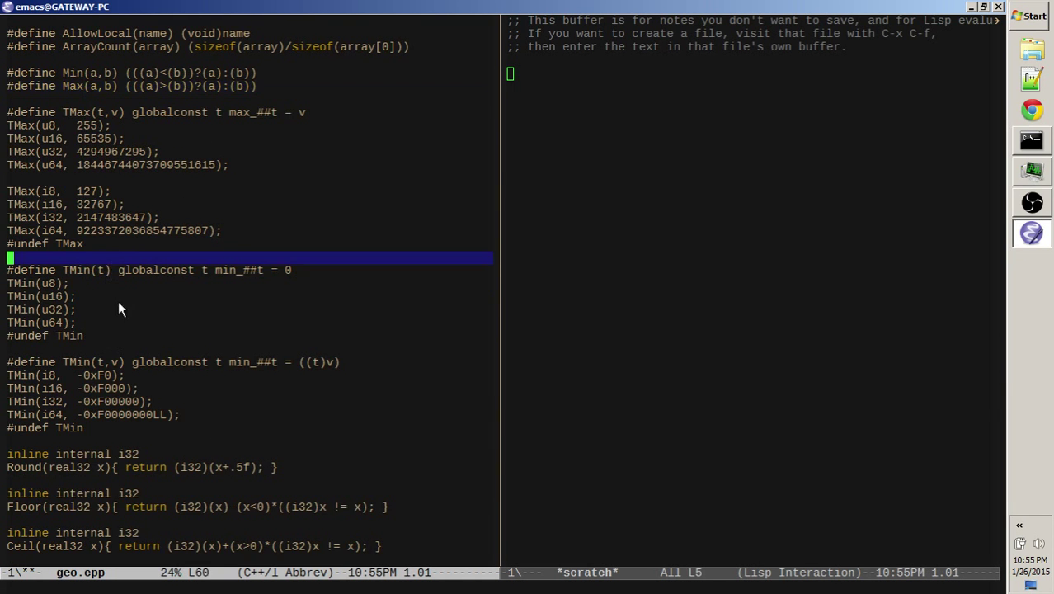
scroll("down", 3)
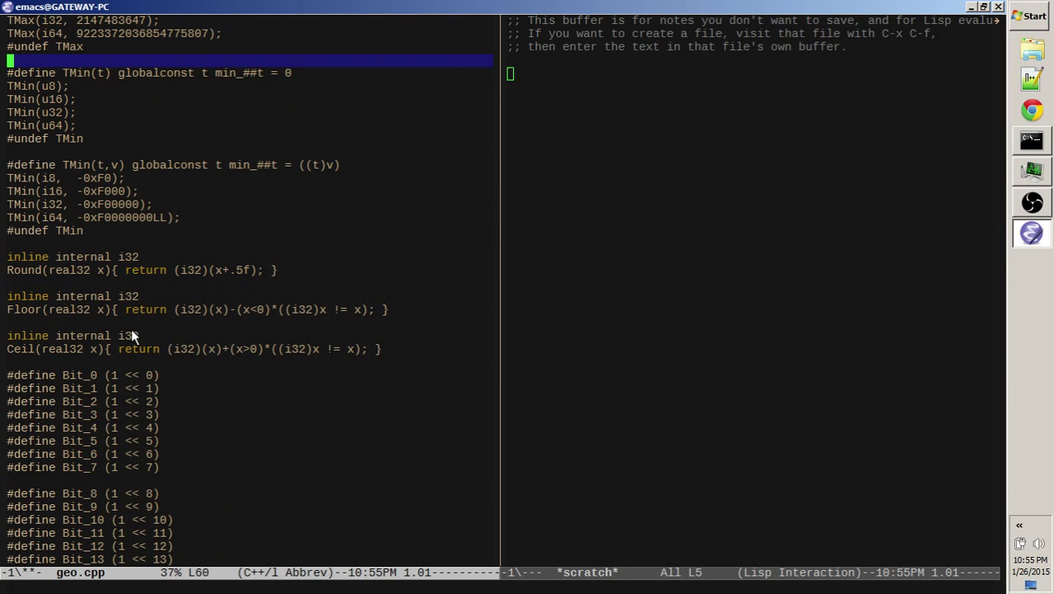
scroll("down", 3)
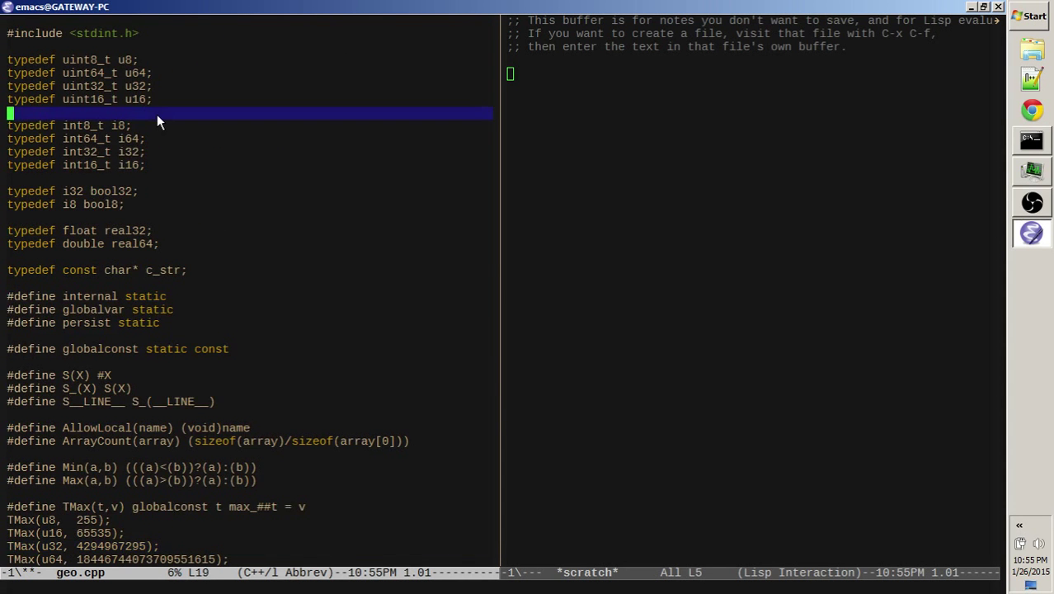
Scroll up through geo.cpp to the type and macro definitions
scroll("up", 3)
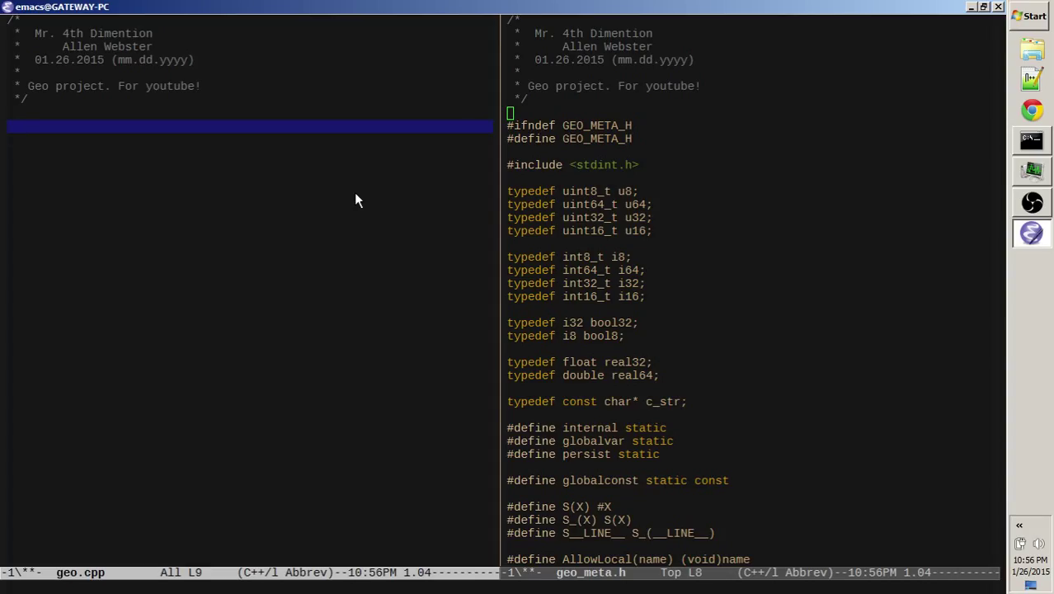
mouse_move(300, 146)
type("* Meta File.")
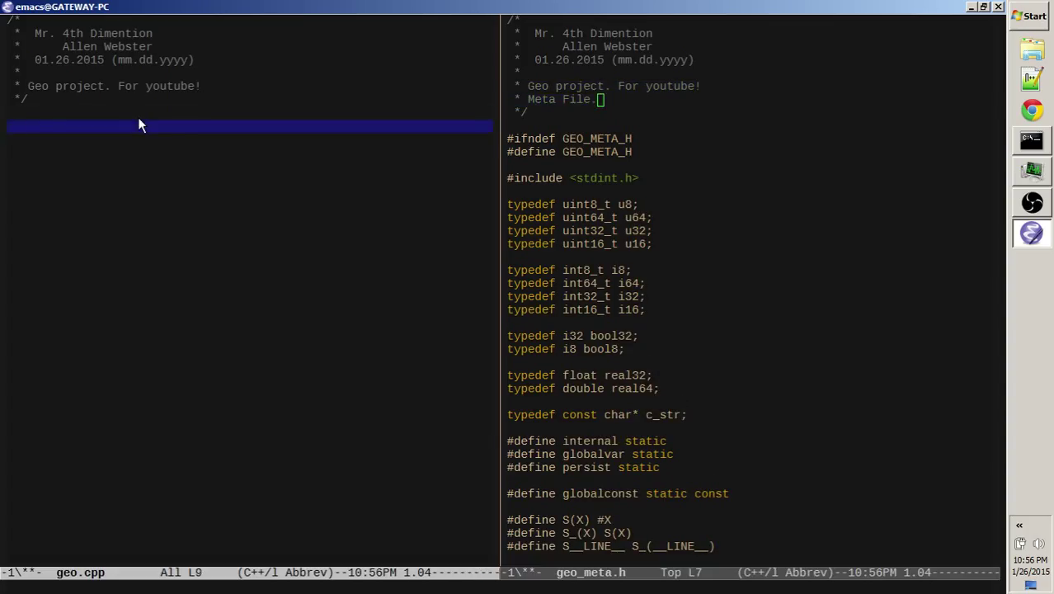
mouse_move(212, 116)
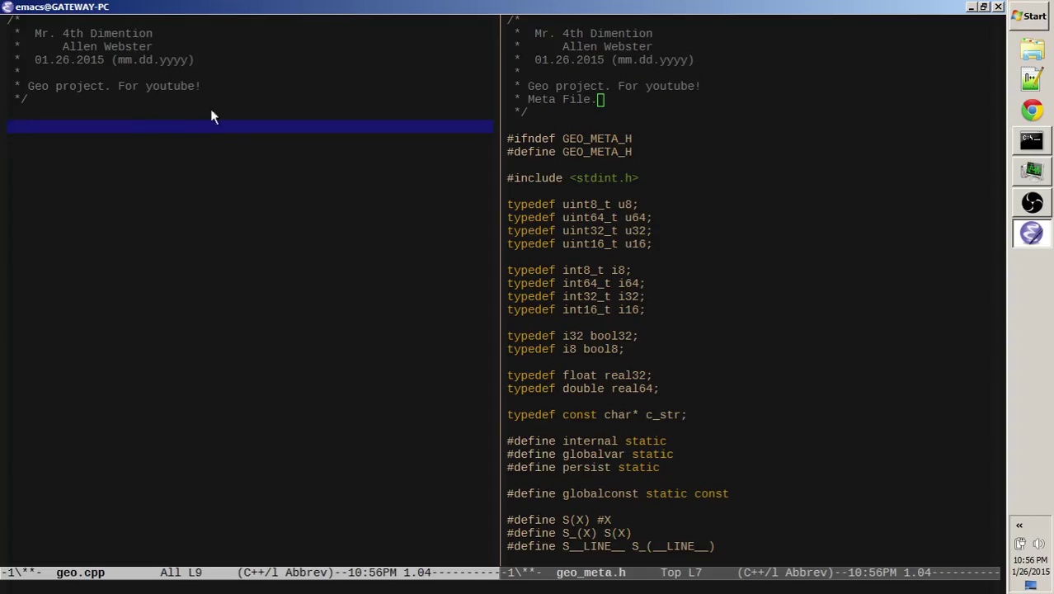
mouse_move(207, 136)
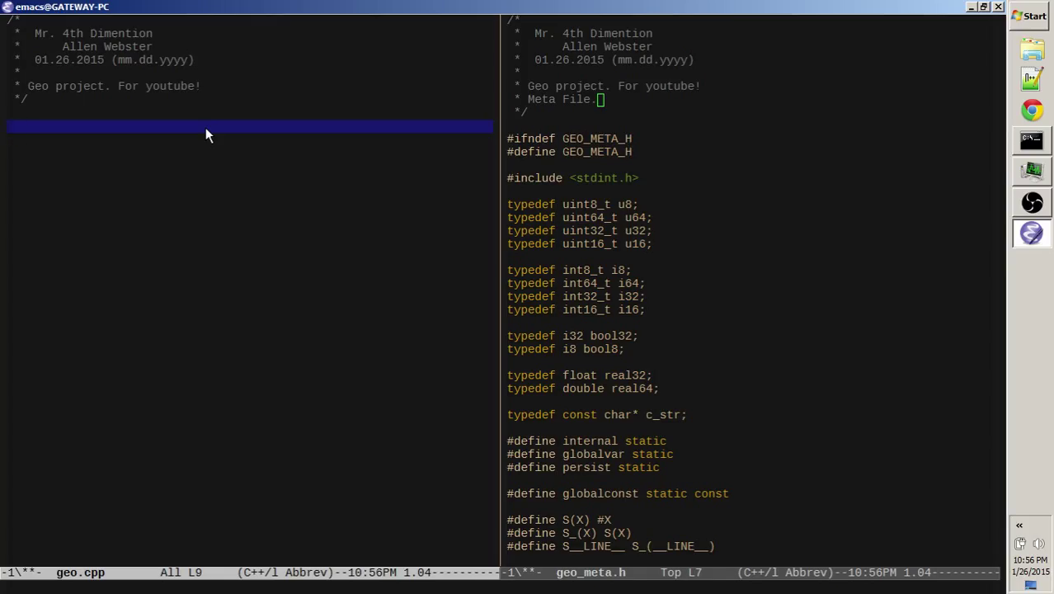
Write #include <stdio.h> and a Hello World main returning 0 in geo.cpp
type("int main")
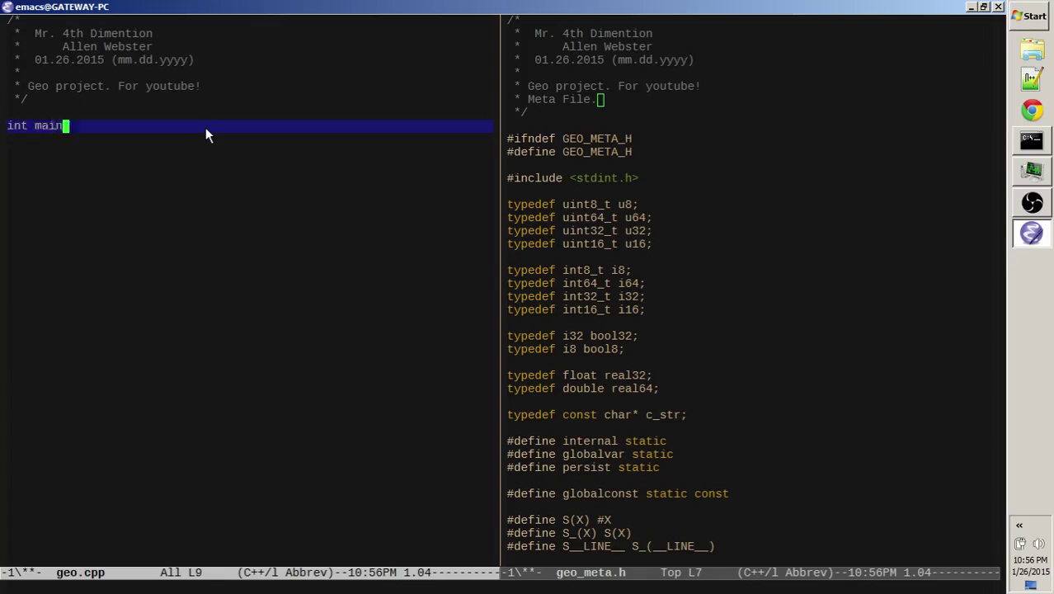
type("(){")
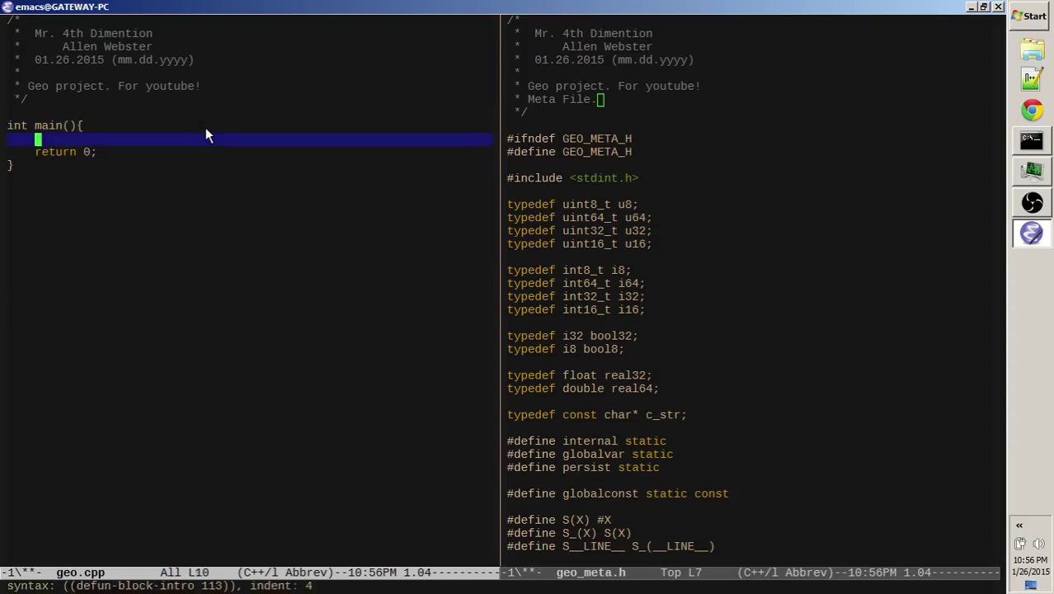
type("printf(\"He")
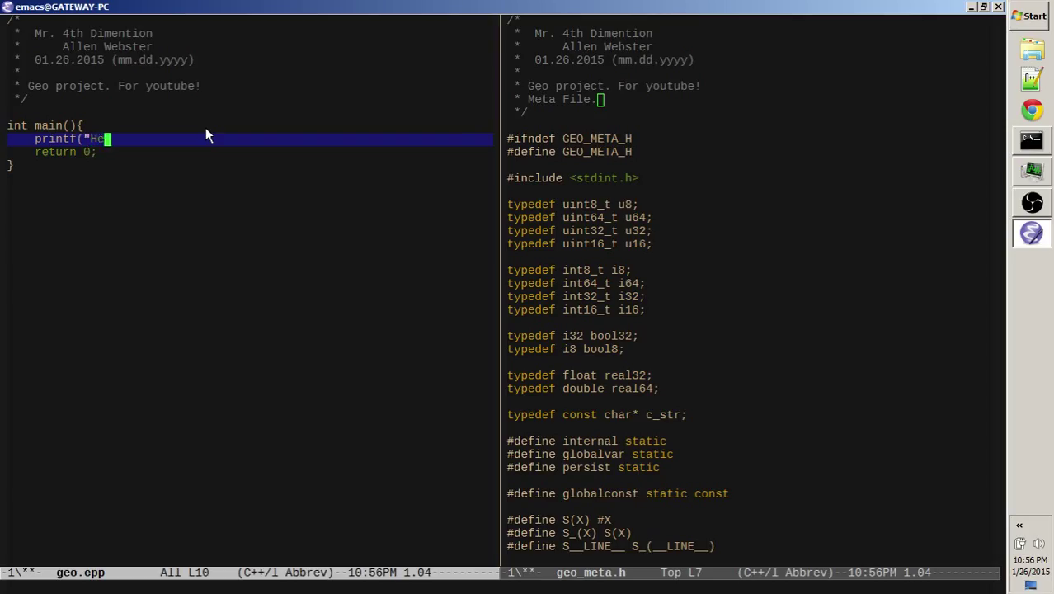
type("llo World!\");")
type("#in")
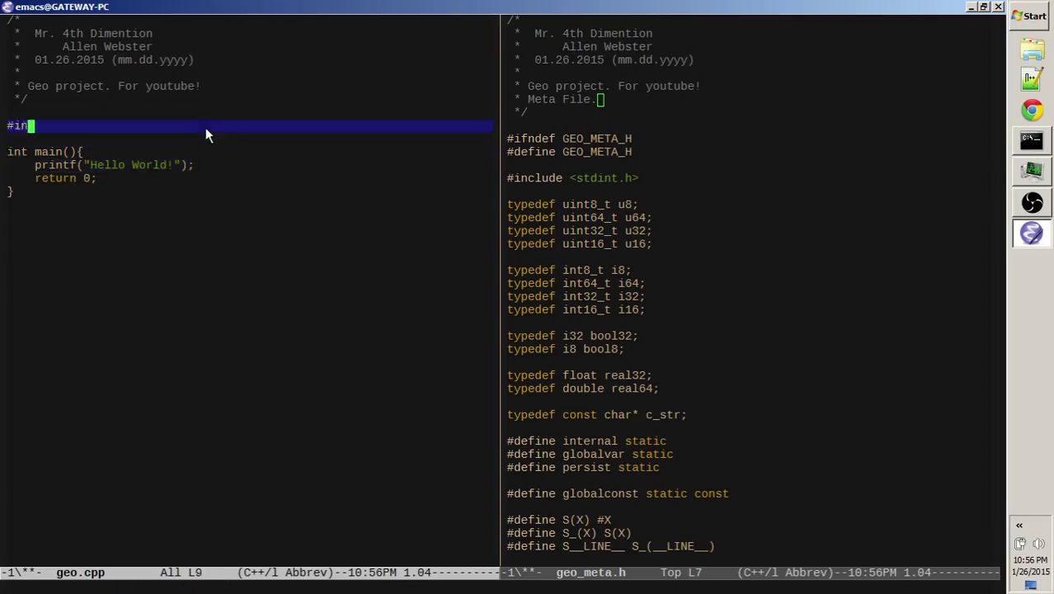
type("clude <")
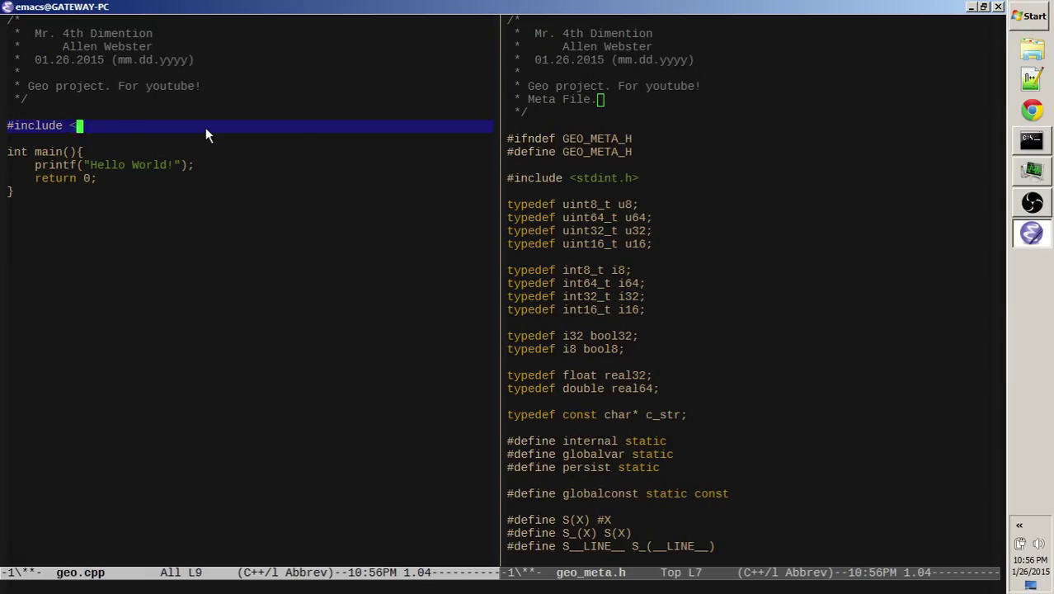
type("stdio.h>")
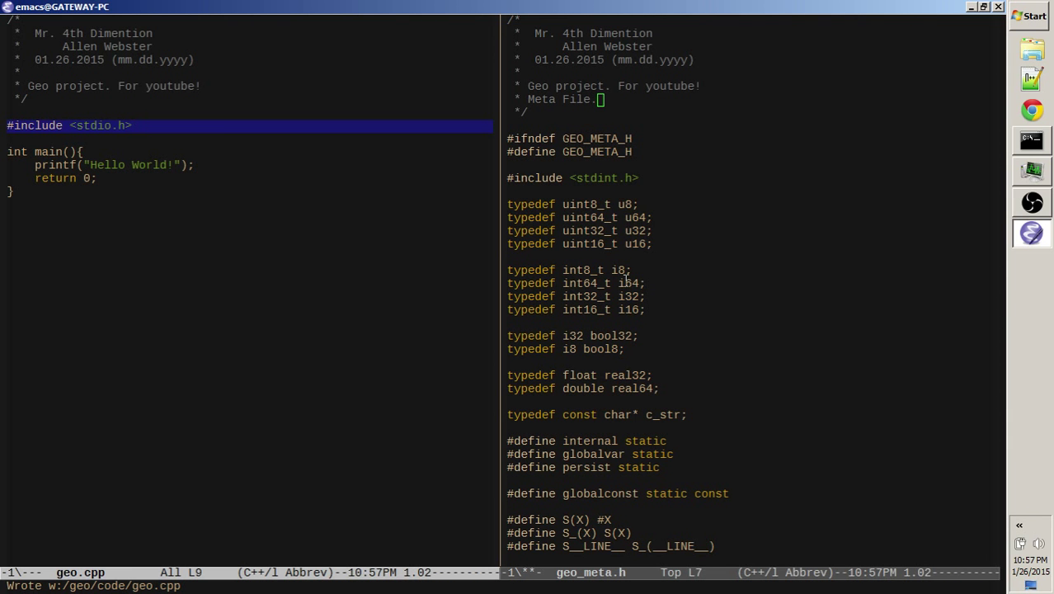
left_click(614, 482)
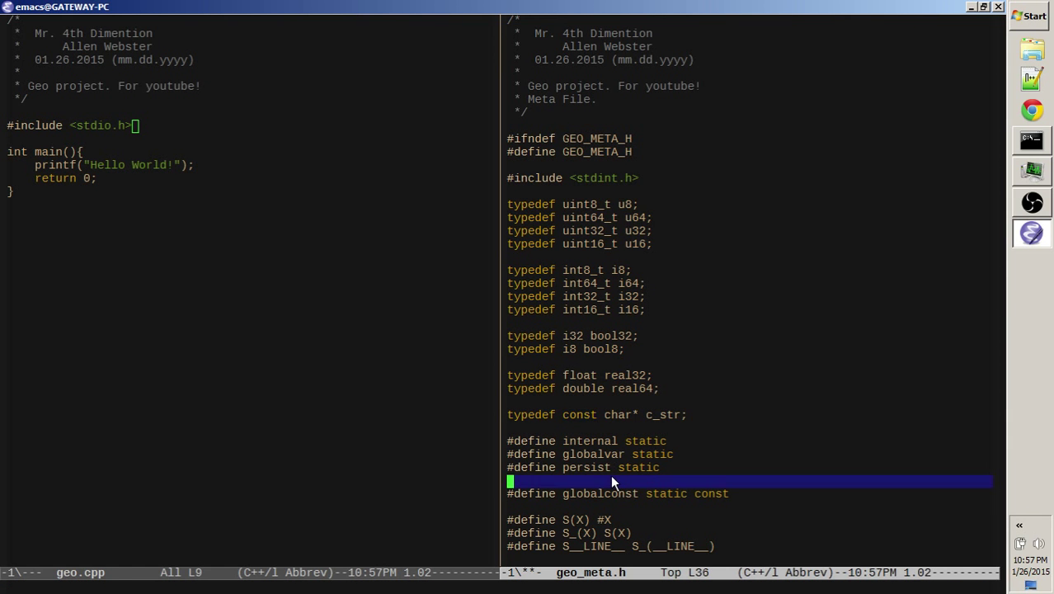
scroll("down", 3)
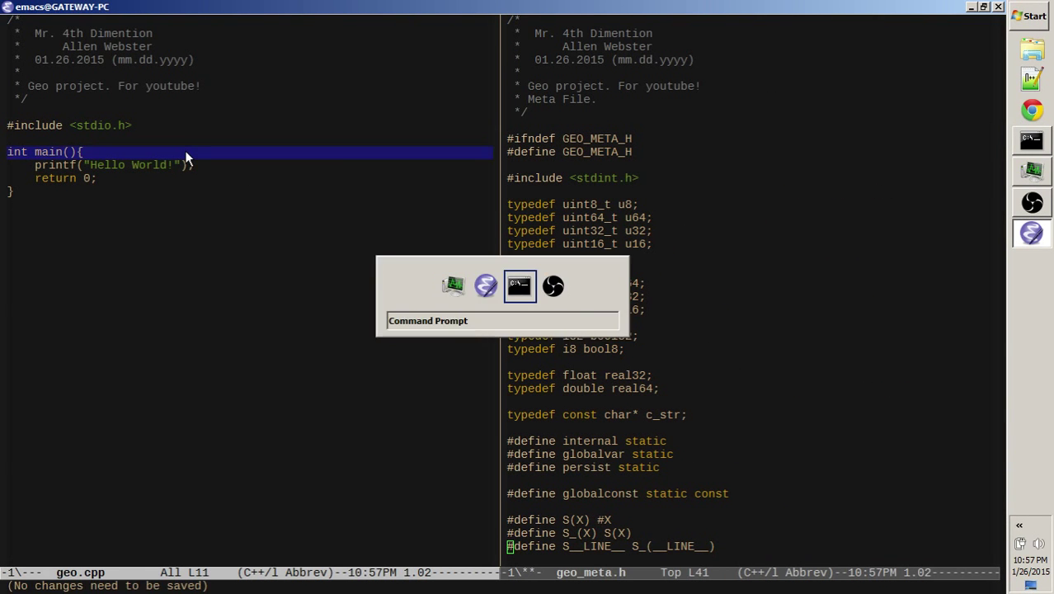
Run the builddbg script from the W:\geo\code prompt
left_click(520, 286)
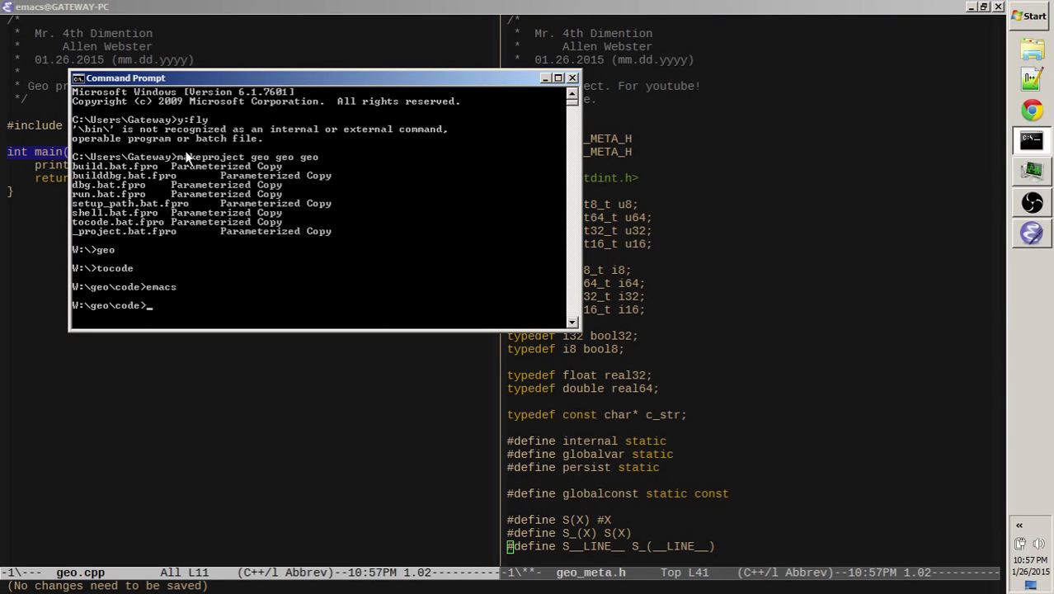
type("build")
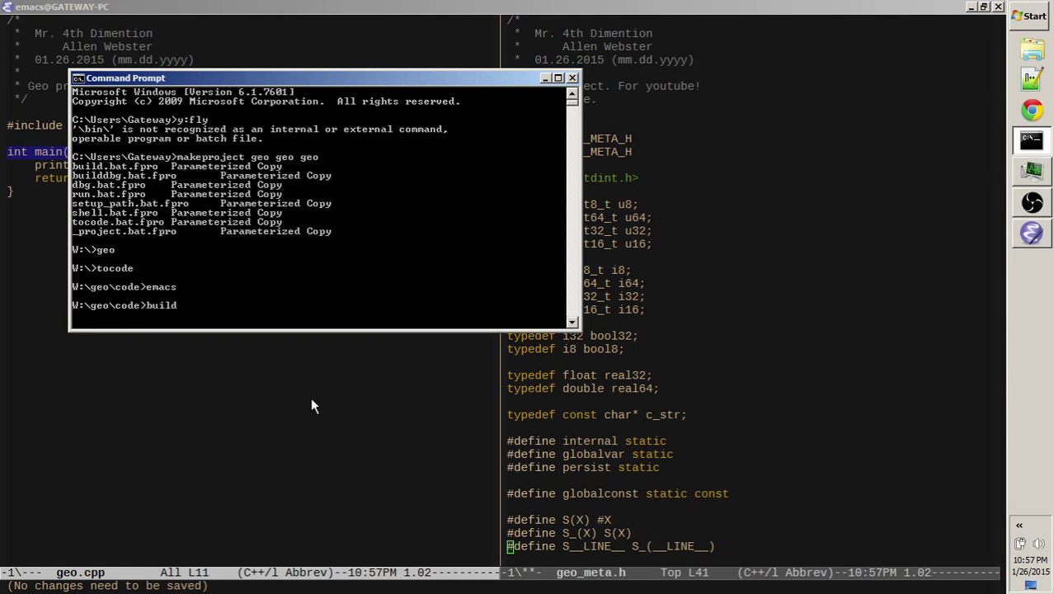
type("dbg")
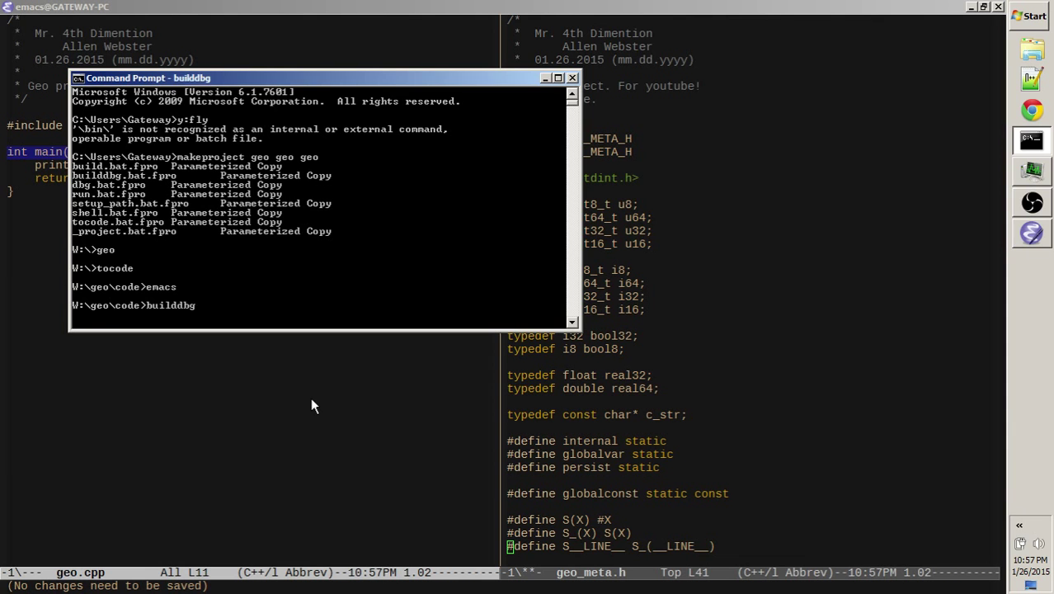
key("Return")
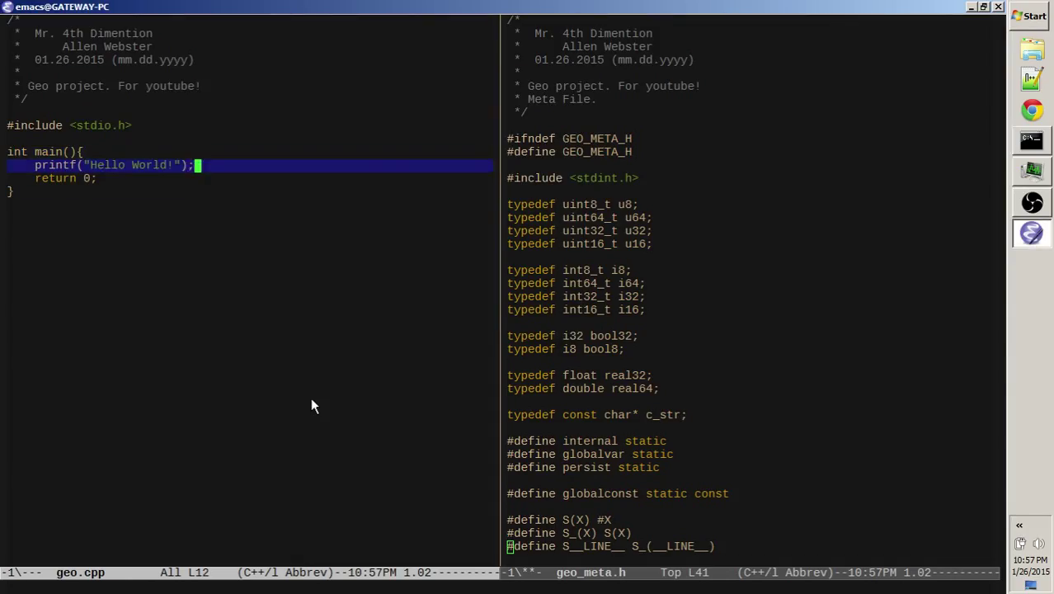
Replace the printf line with struct Geo_Point2D { real32 x, y; } above main
key("ctrl+k")
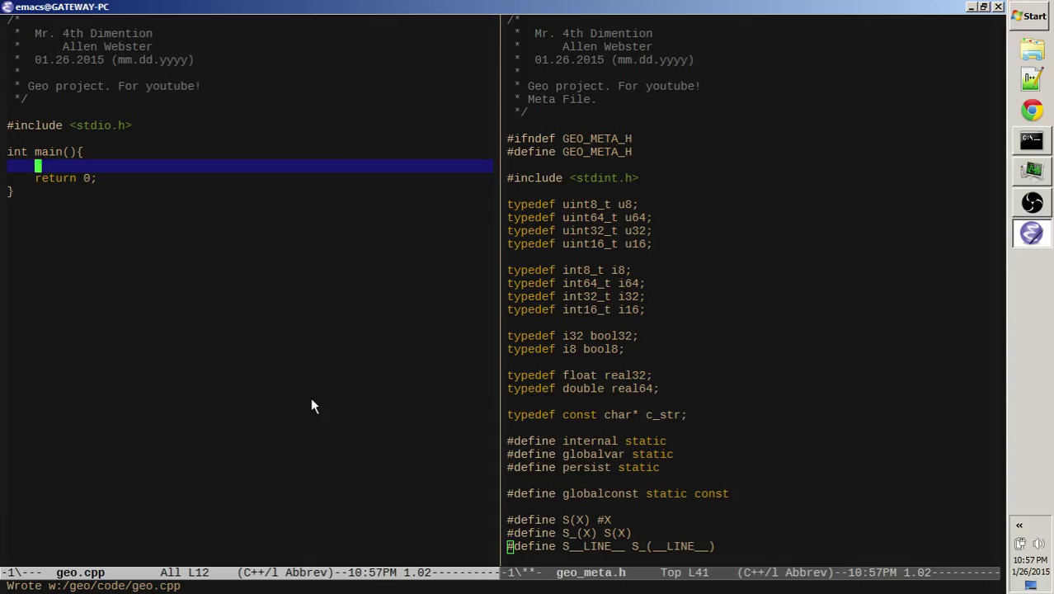
key("up")
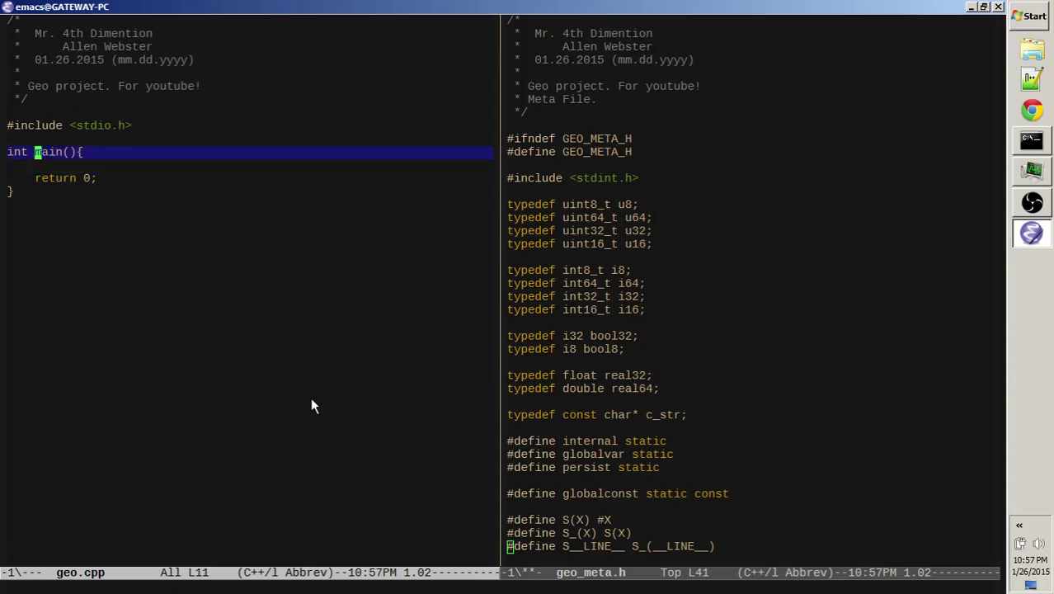
type("sru")
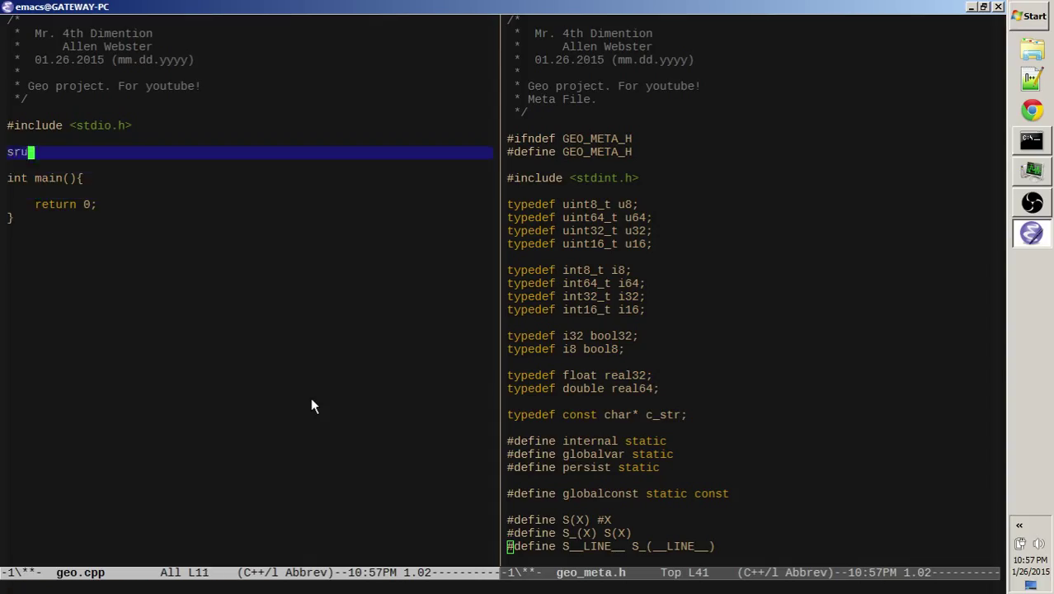
type("struct Ge")
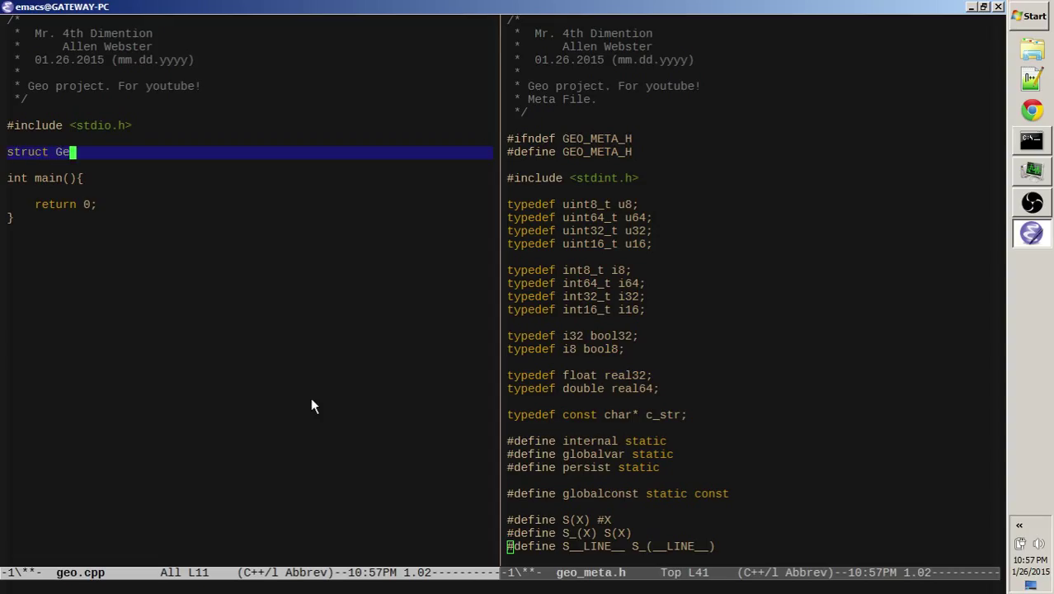
type("o_Point{")
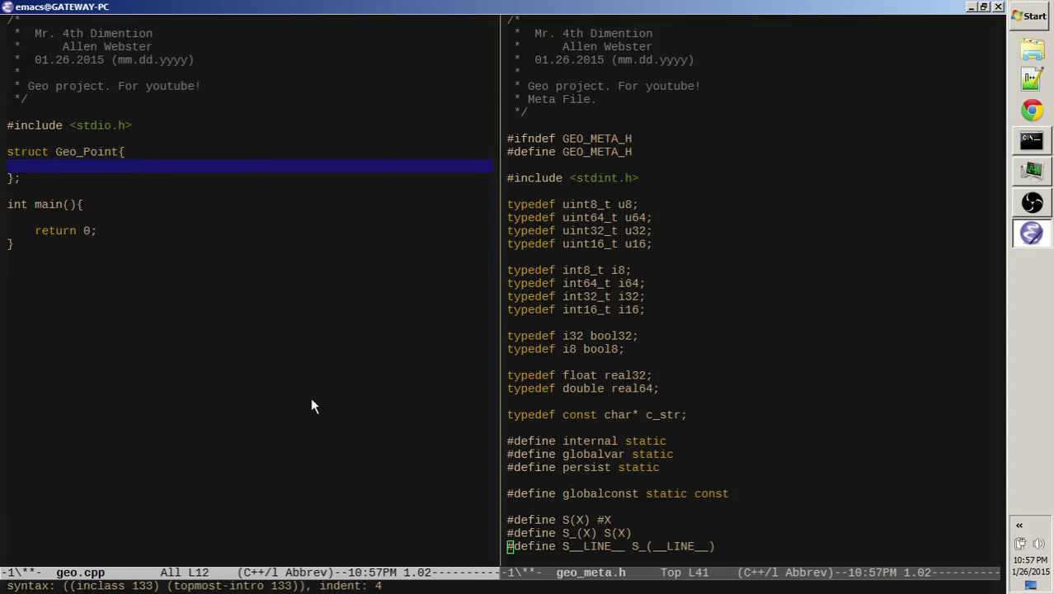
type("real32")
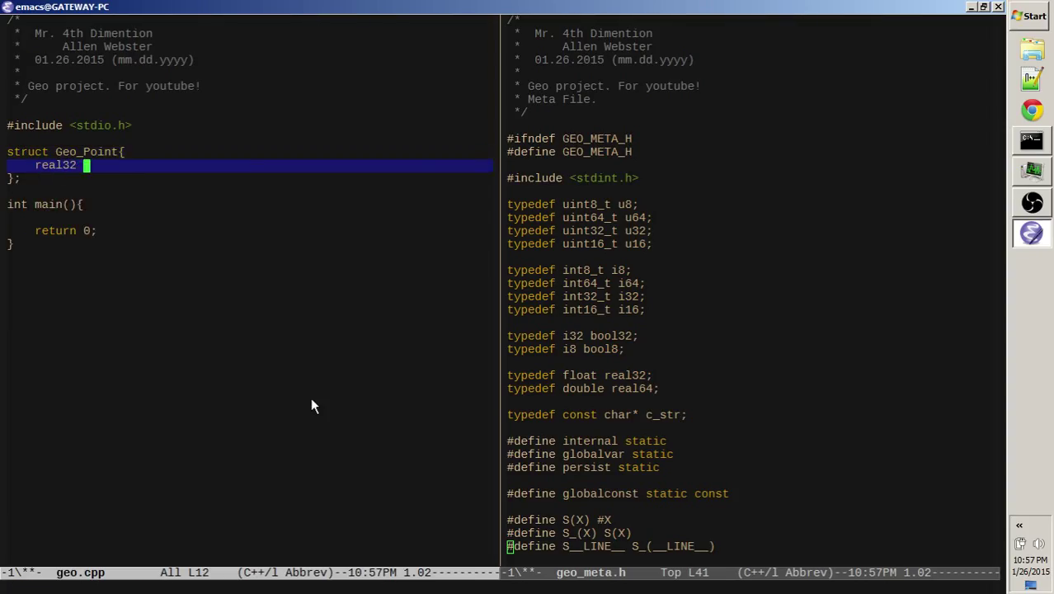
type("x, y;")
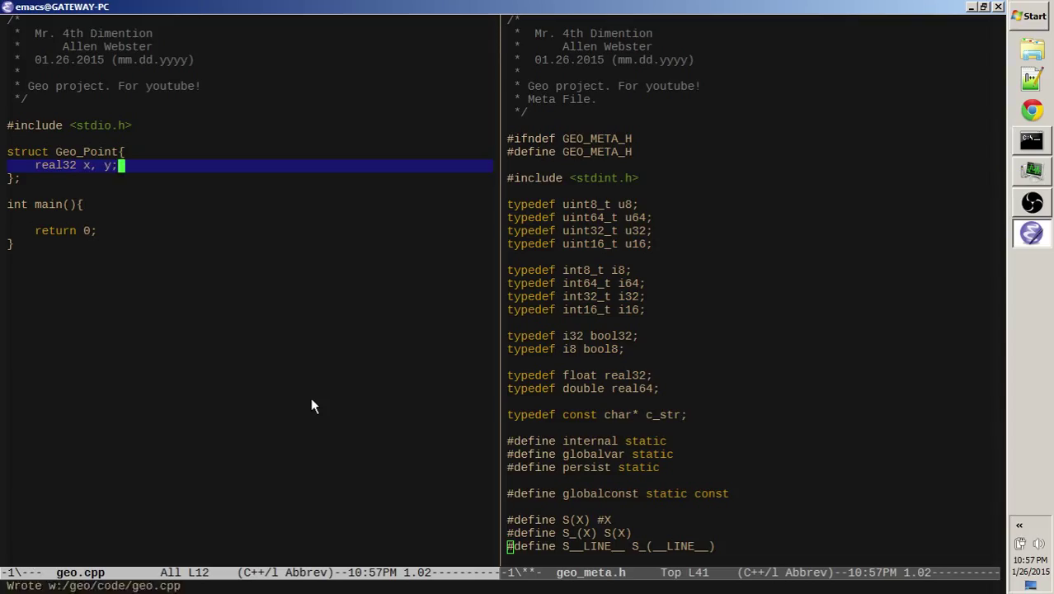
type("2D")
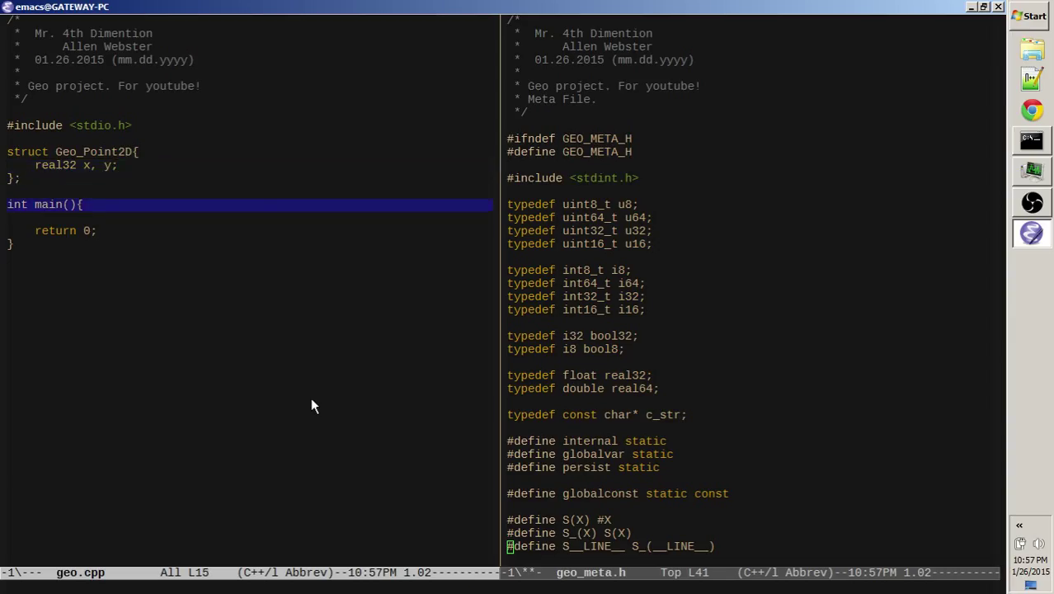
key("Down")
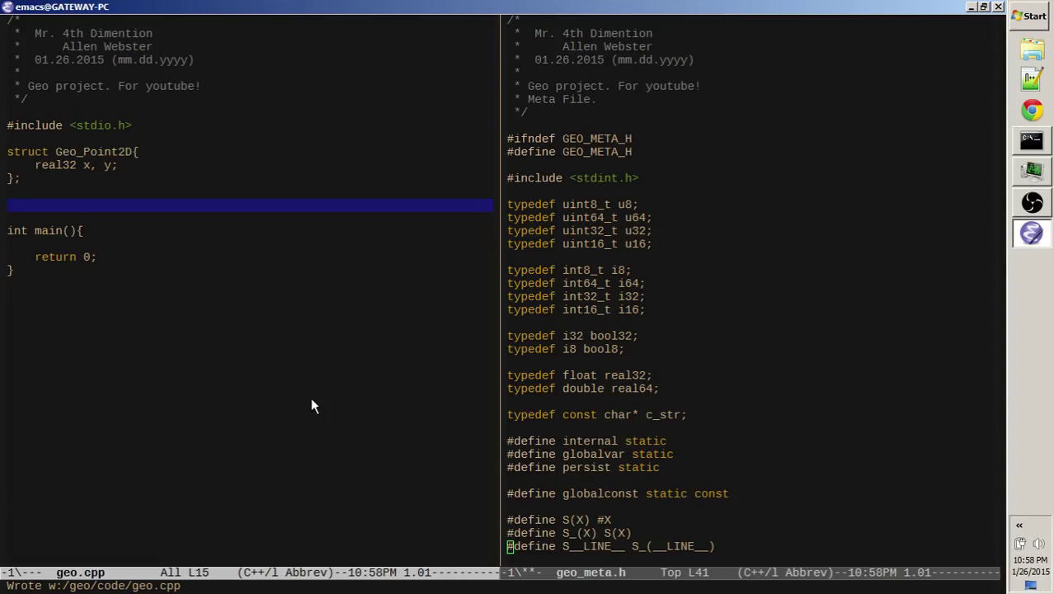
Declare internal real32 geo_distance(Geo_Point2D p1, Geo_Point2D p2)
type("real32")
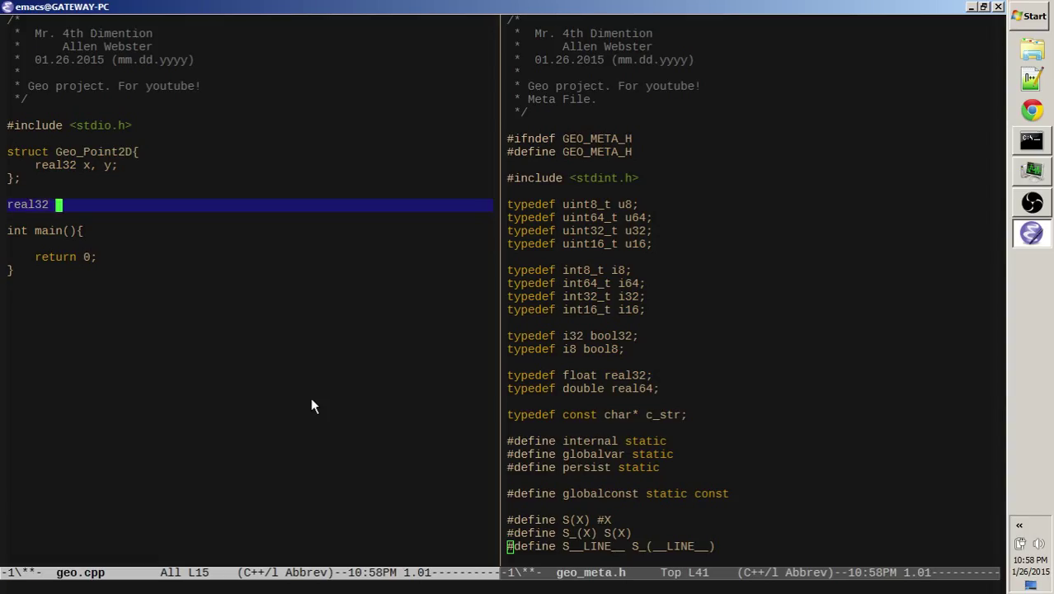
type("intern")
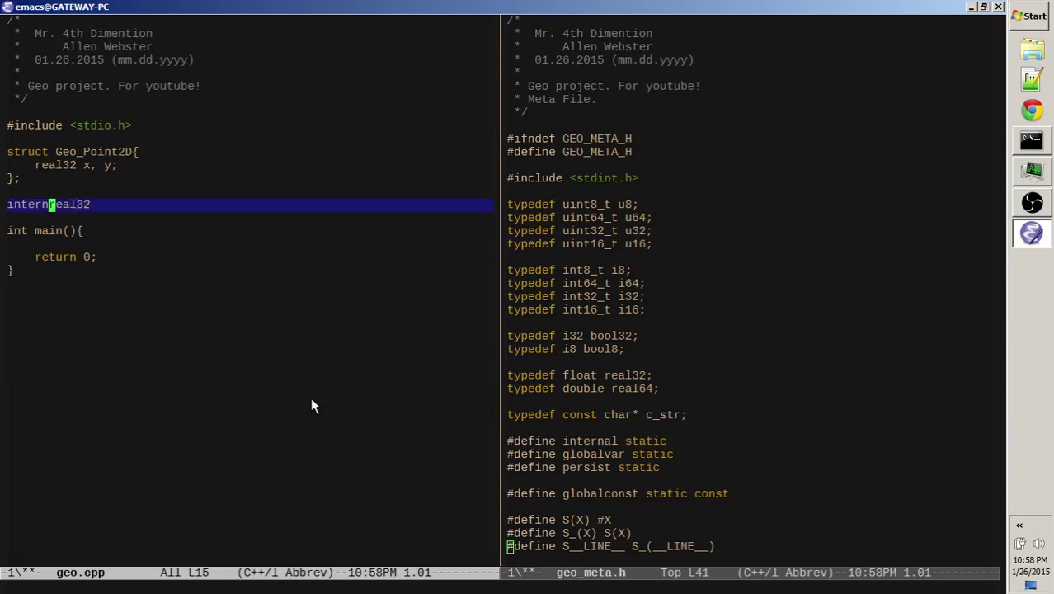
type("al")
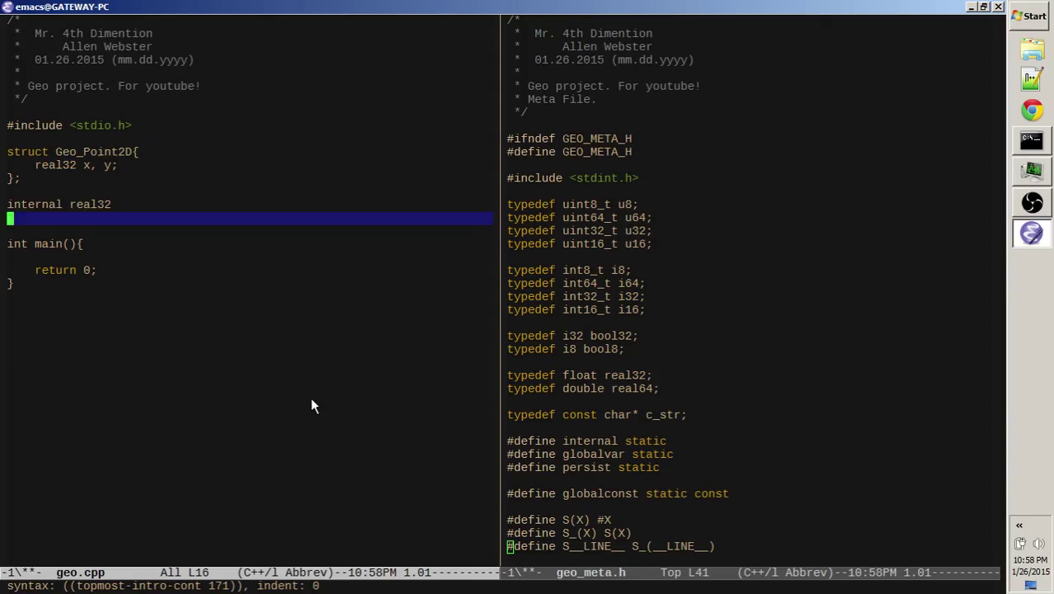
type("geo_")
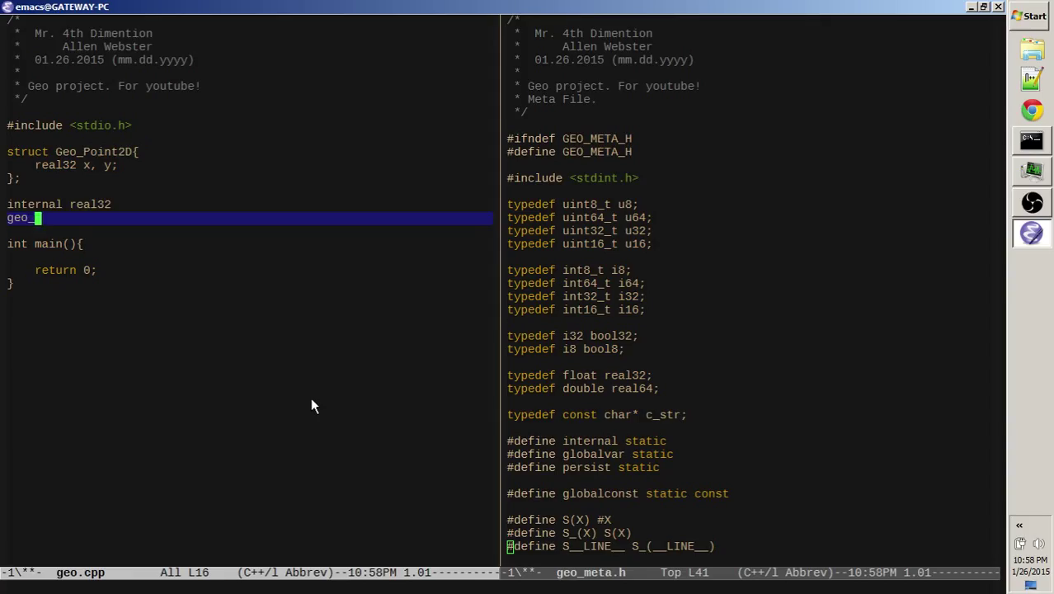
type("distance")
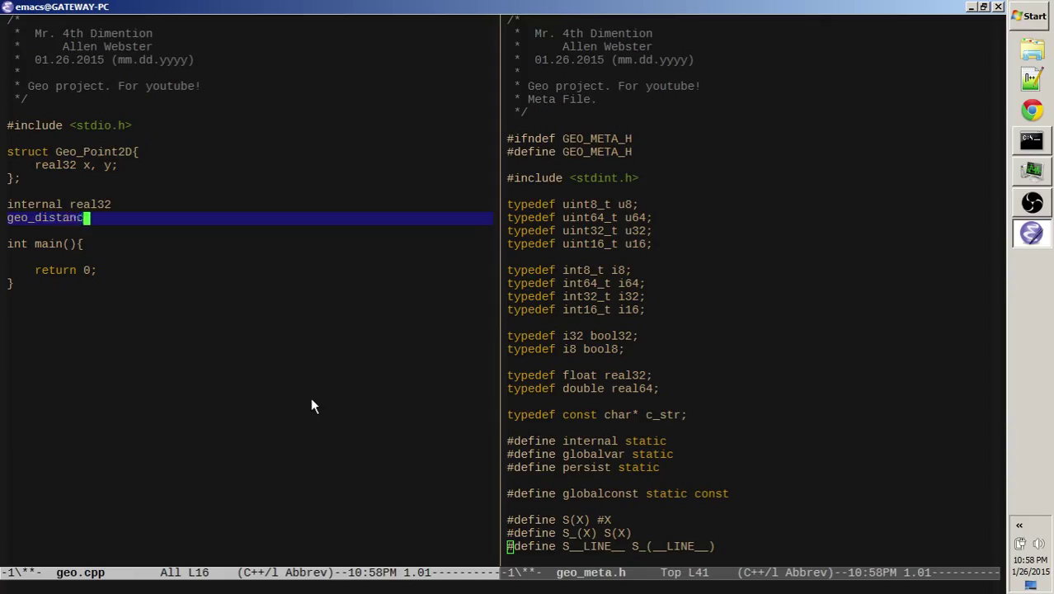
type("(Get_Point2D")
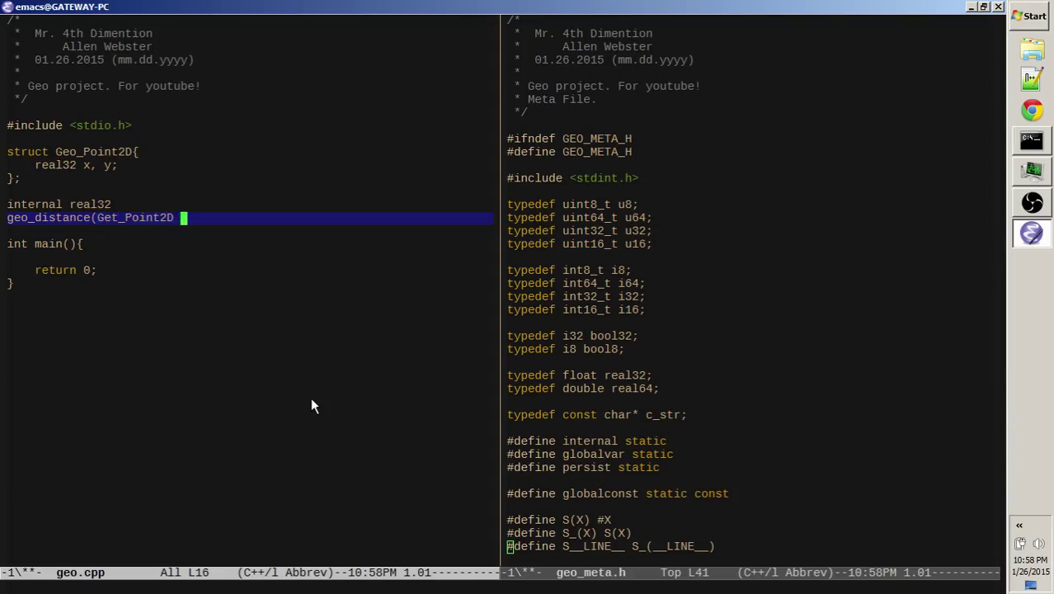
type("p1, Geo_P")
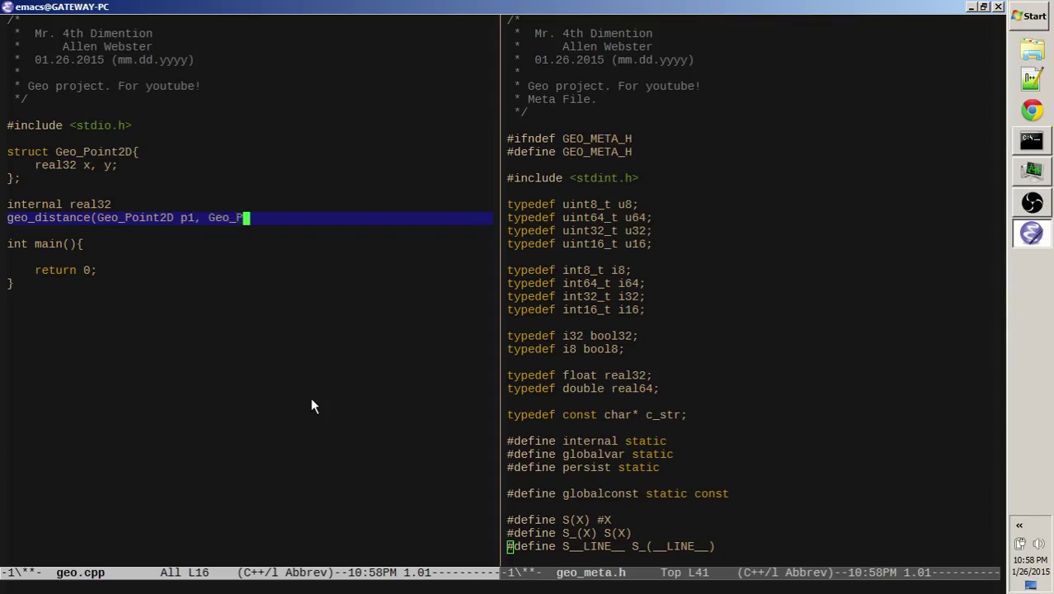
type("oint2")
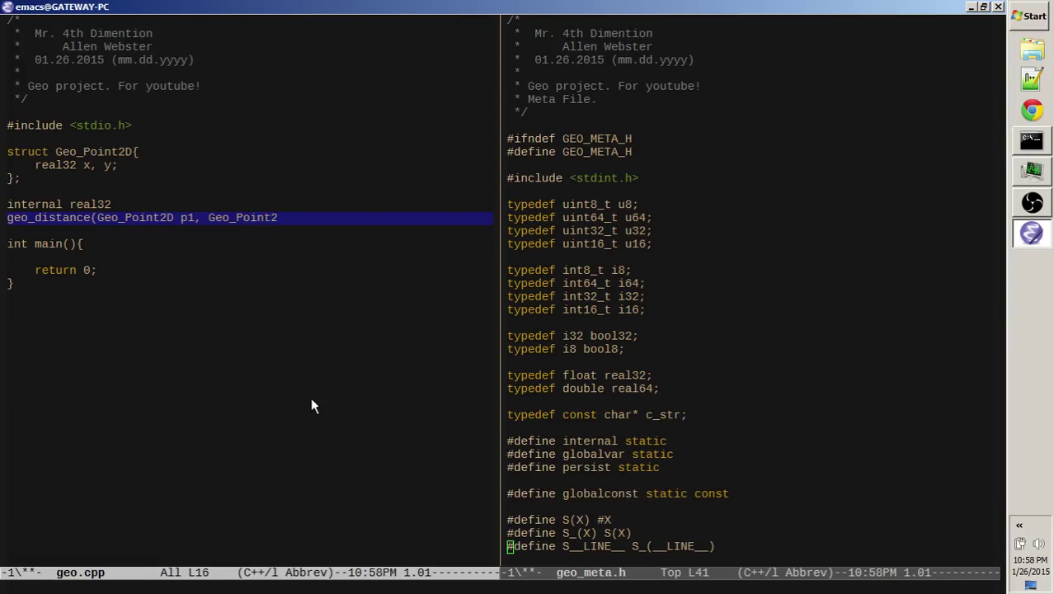
type("p2){")
type("}")
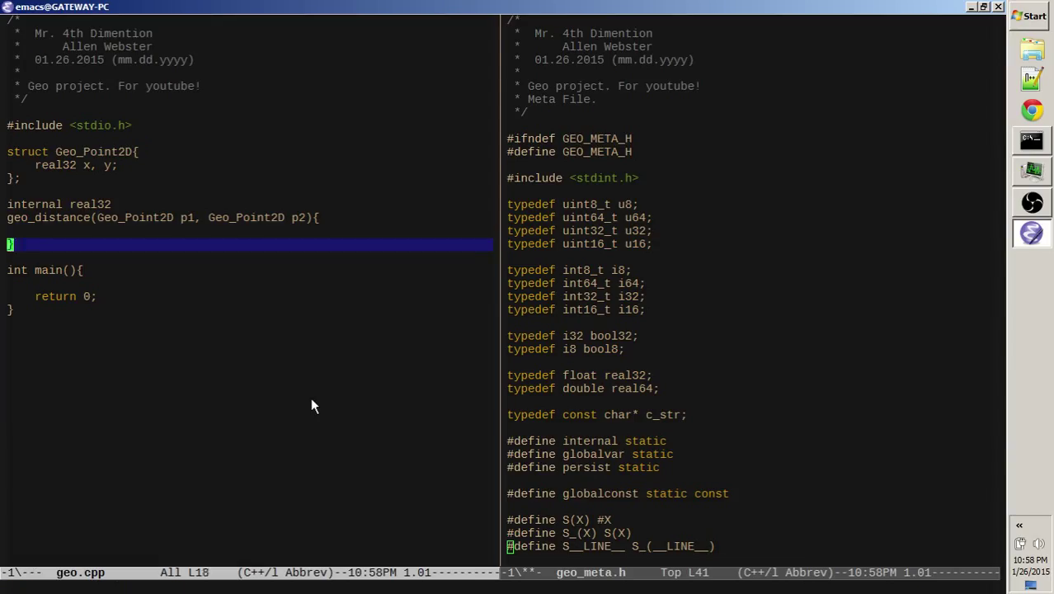
Add #include <math.h> below the stdio include
key("up")
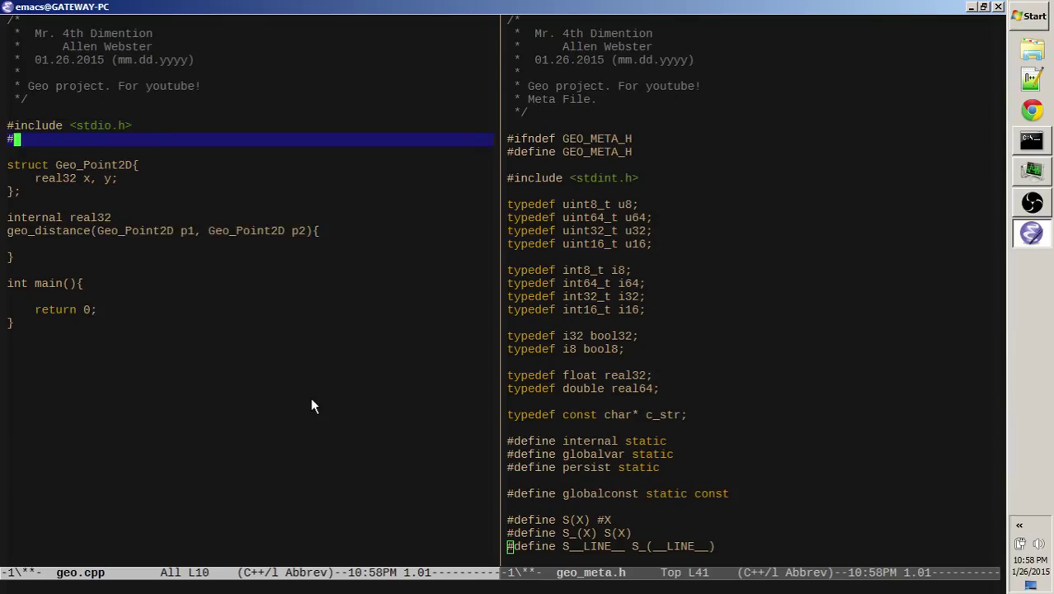
type("include <")
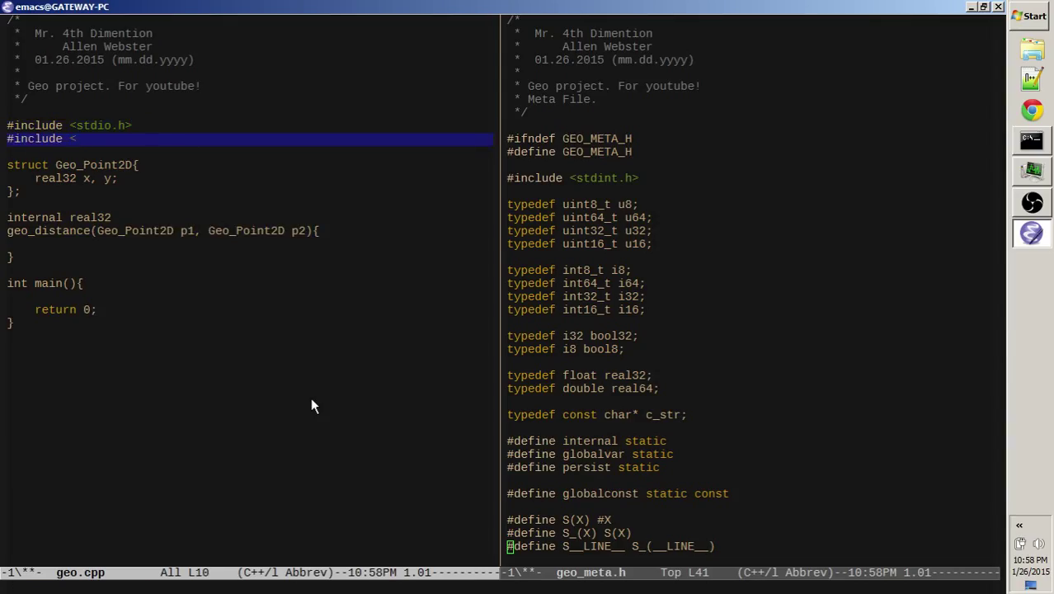
type("math.h>")
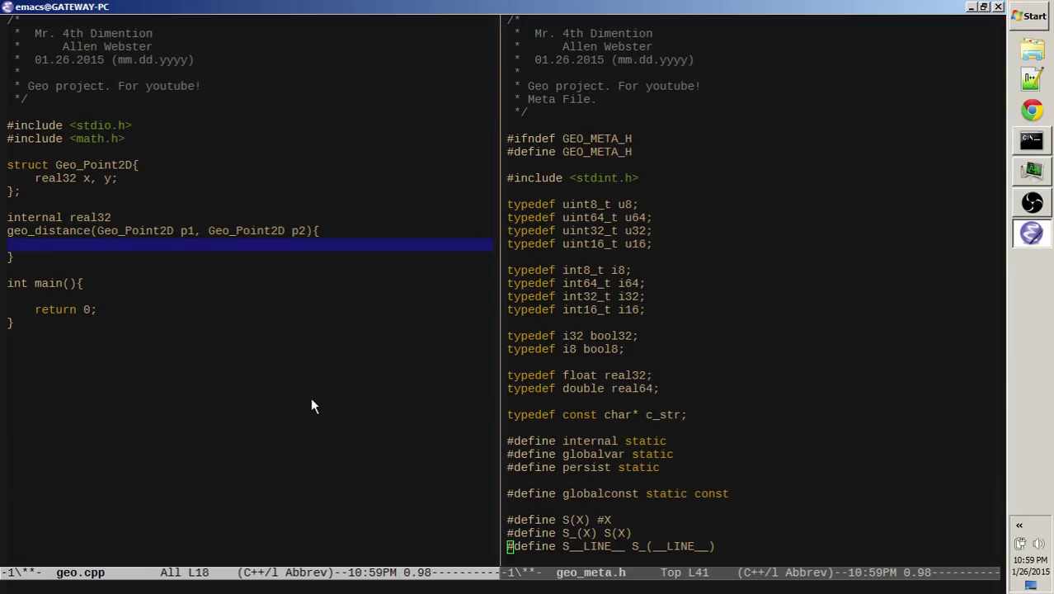
Compute dx, dy from p1 and p2 and return sqrt(dx*dx + dy*dy)
type("return")
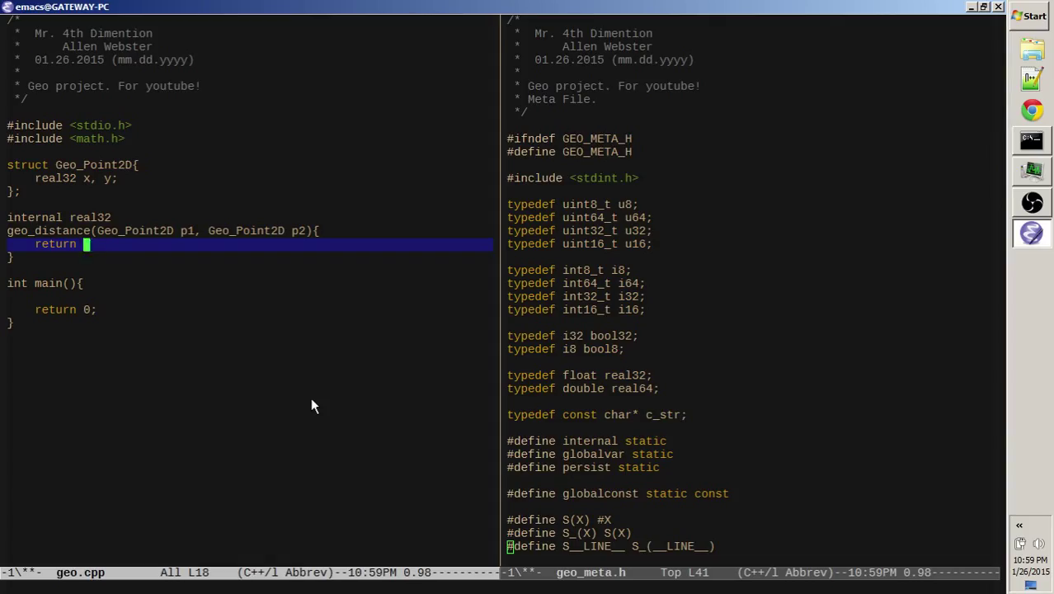
type("p1.x")
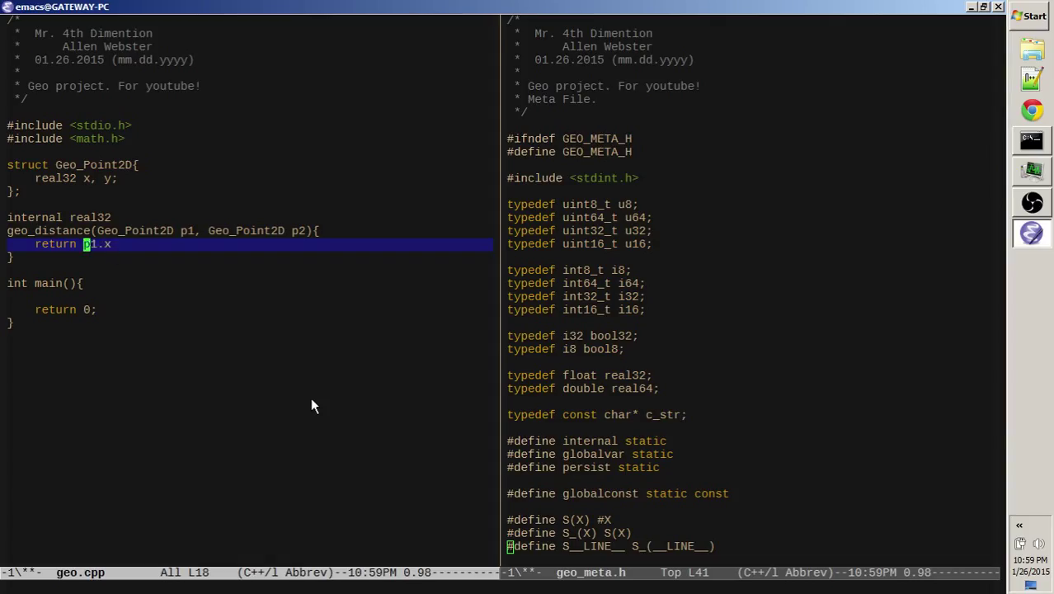
type("(p1.x -")
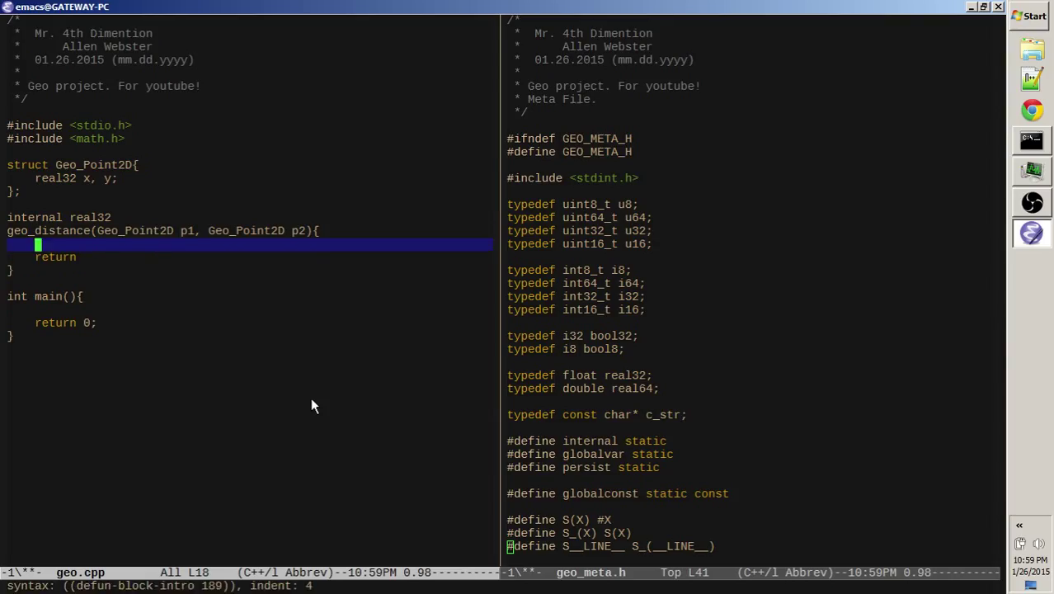
type("rael32")
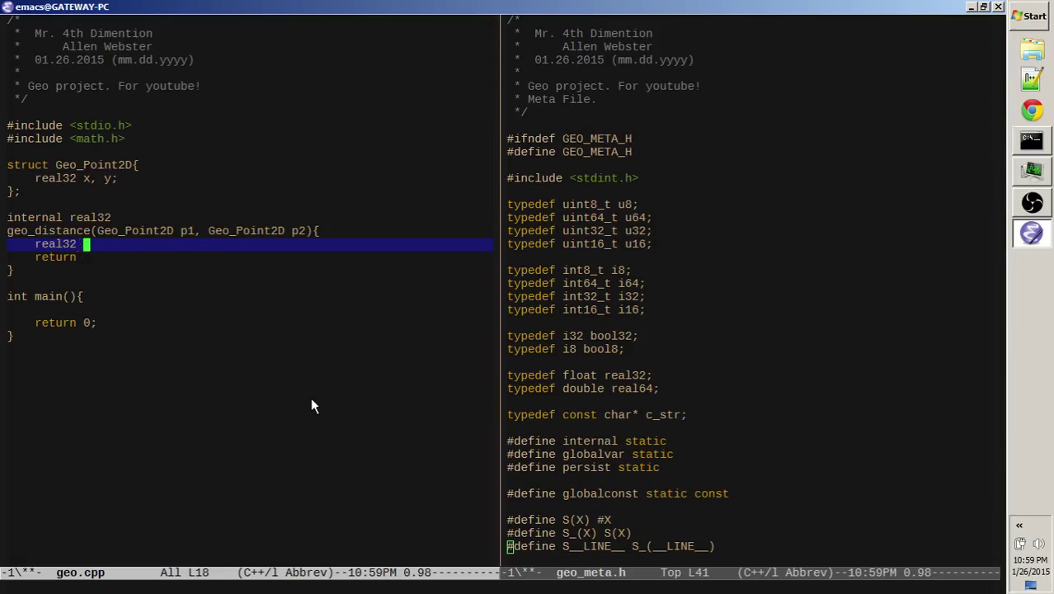
type("dx = (p1.x - p2.x);")
type("real32")
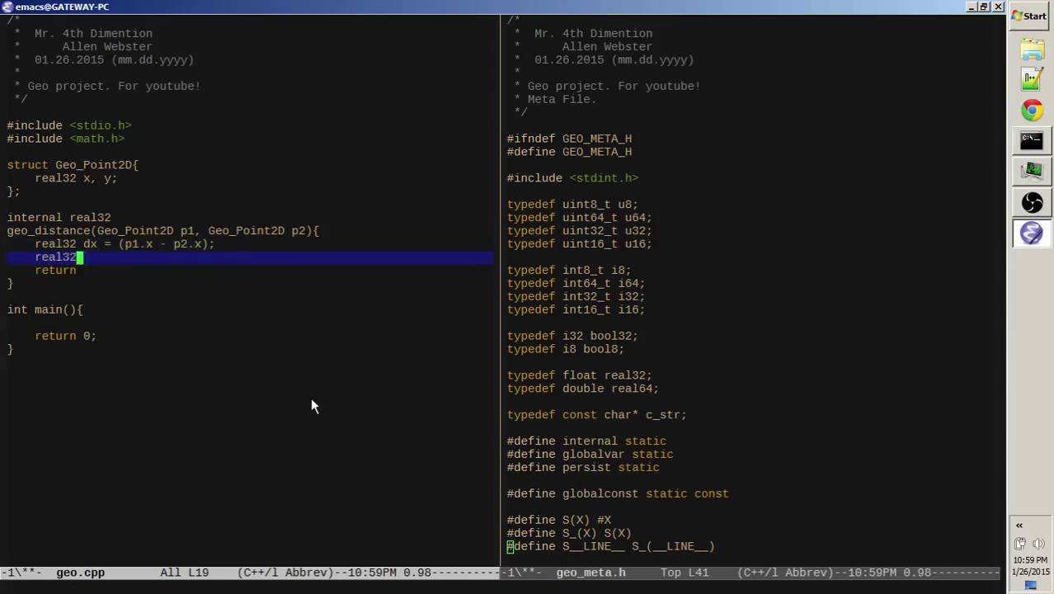
type("dy = (p1.")
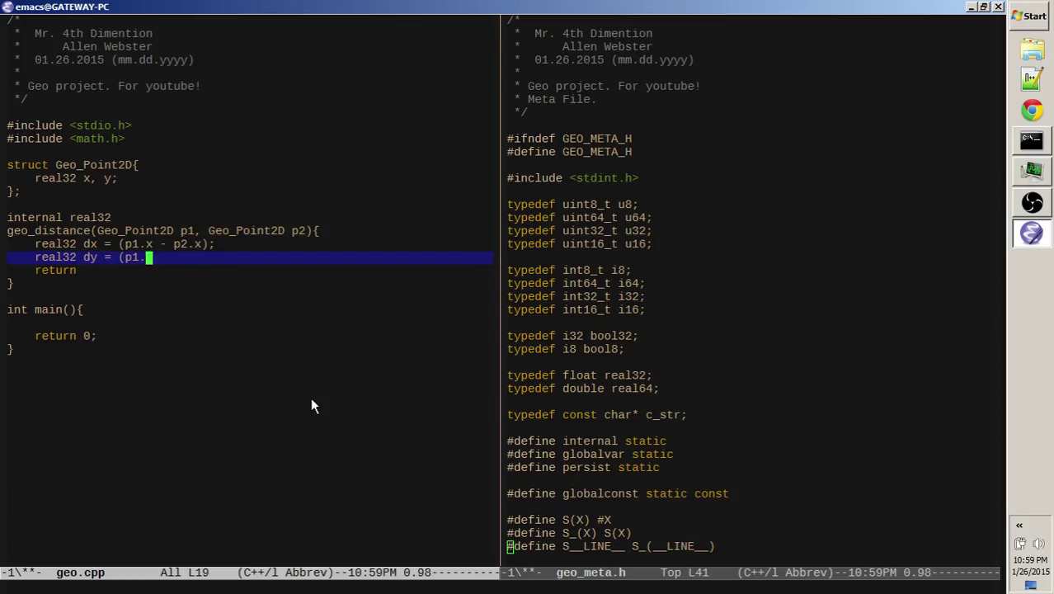
type("y - p2.y);")
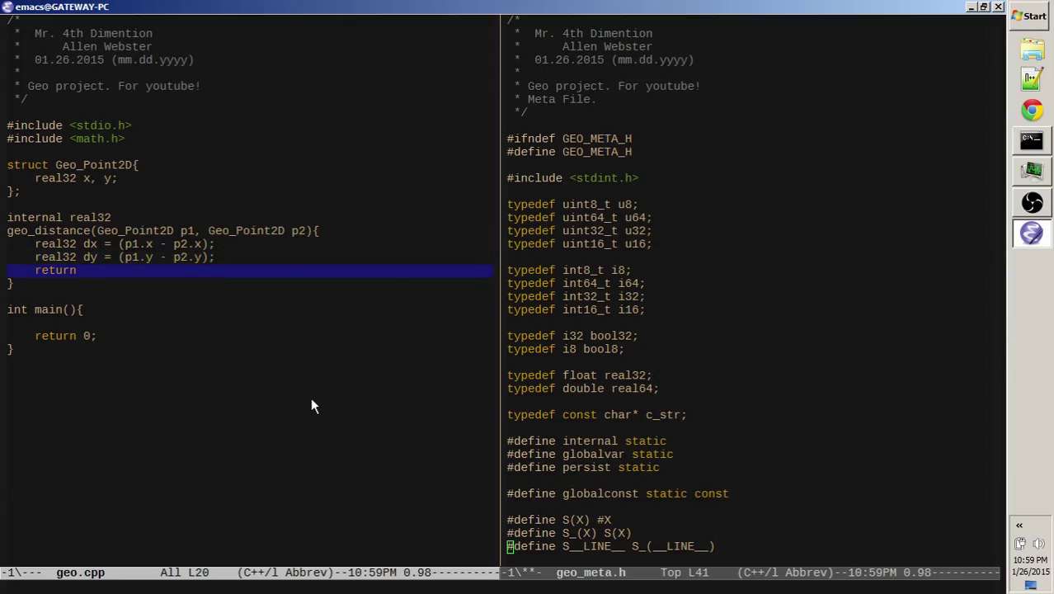
type("d")
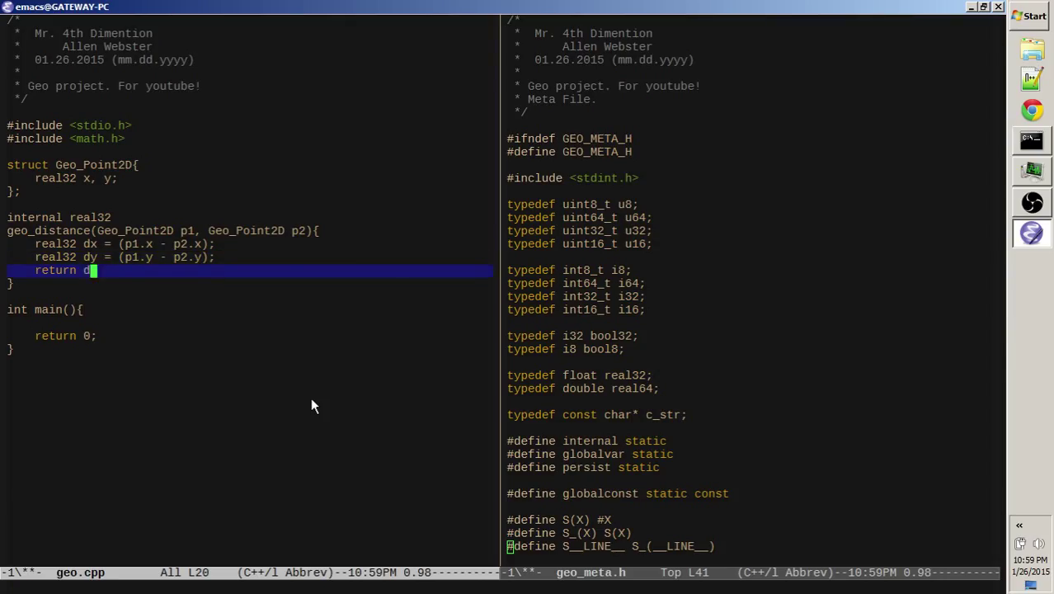
type("x*dx +")
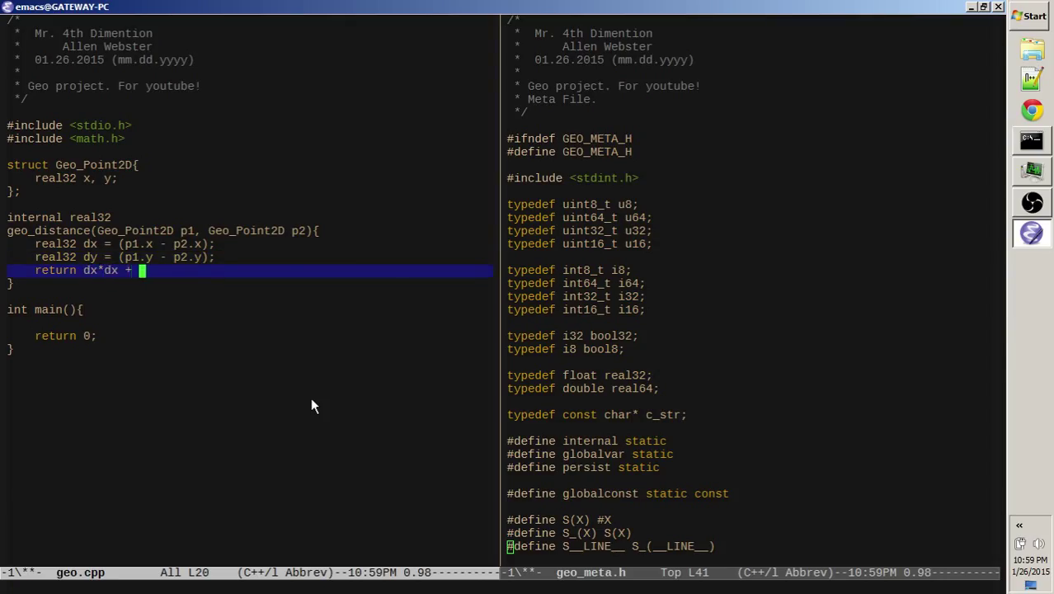
type("dy*dy;")
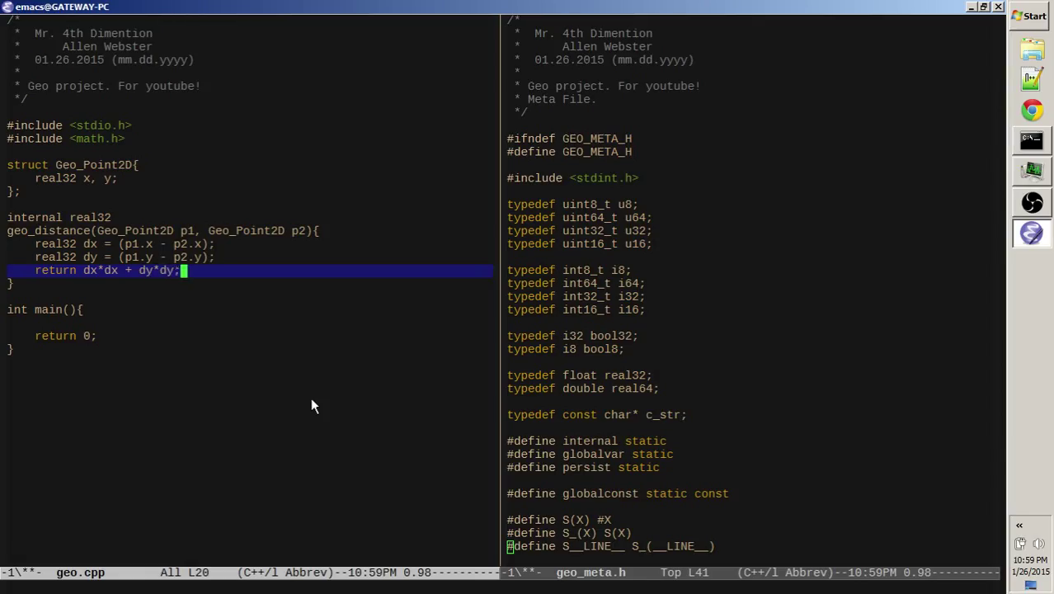
type("sqrt(")
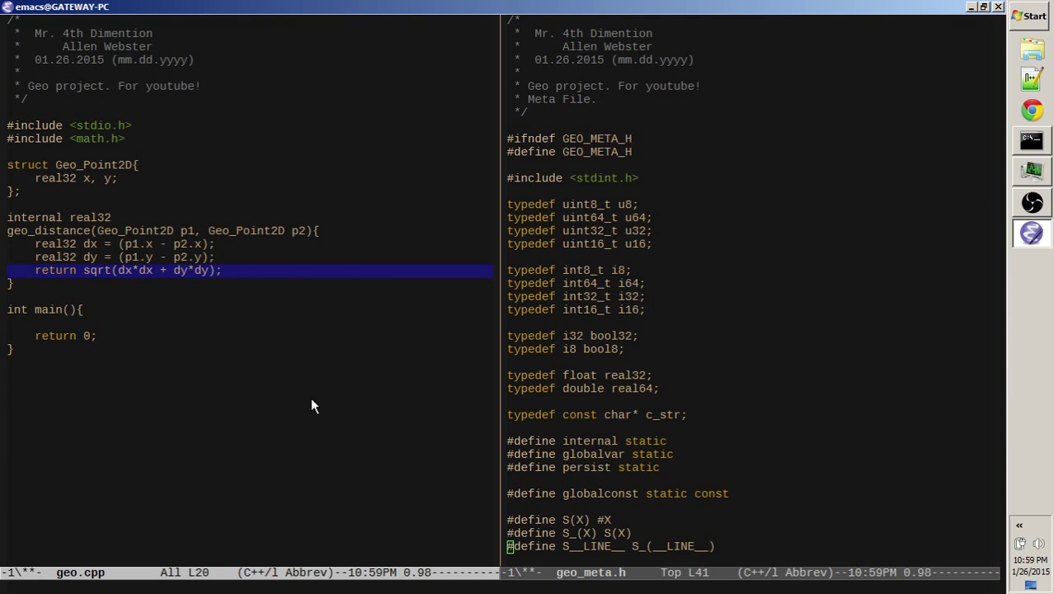
key("up")
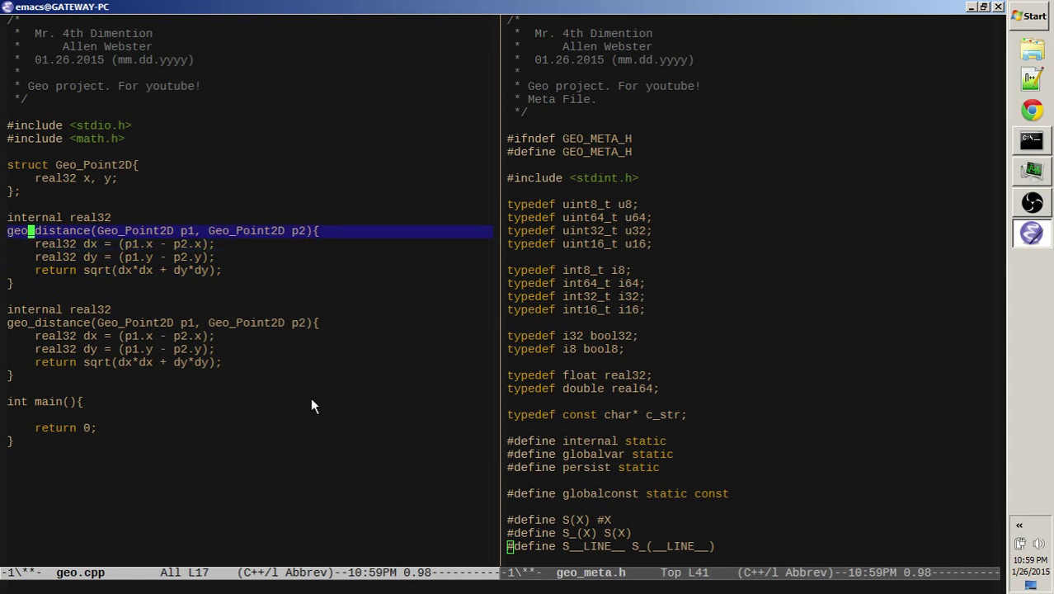
Rename one copy geo_distance_squared without sqrt; make geo_distance return sqrt(geo_distance(p1, p2))
type("_squared")
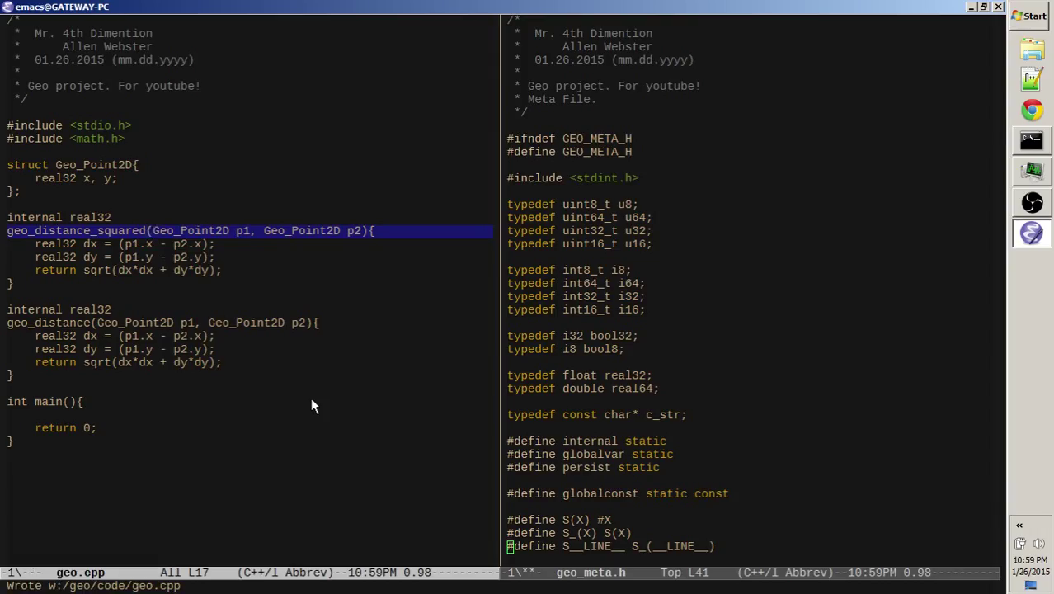
left_click(148, 257)
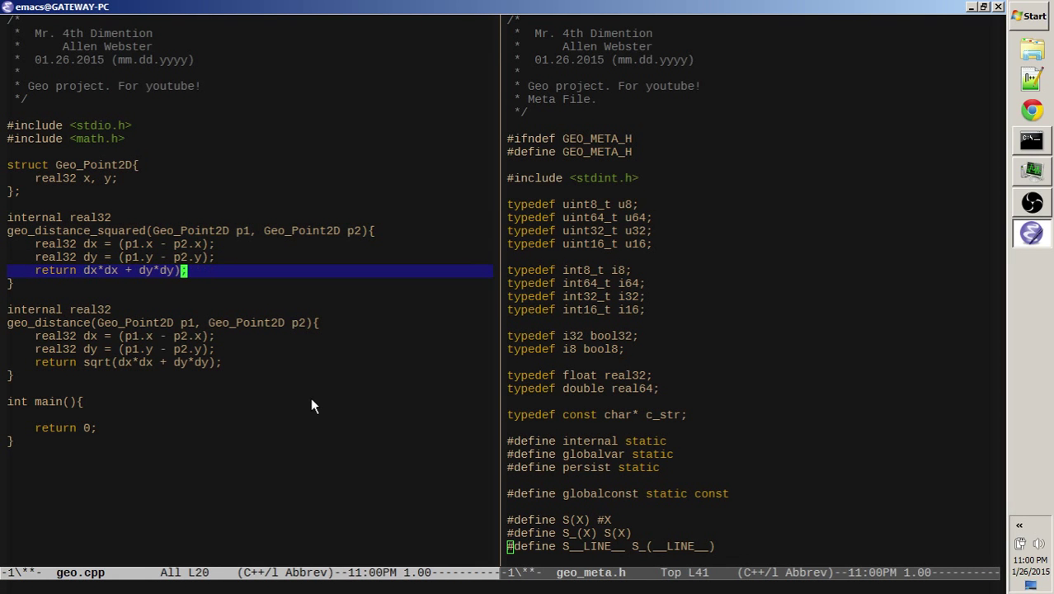
key("up")
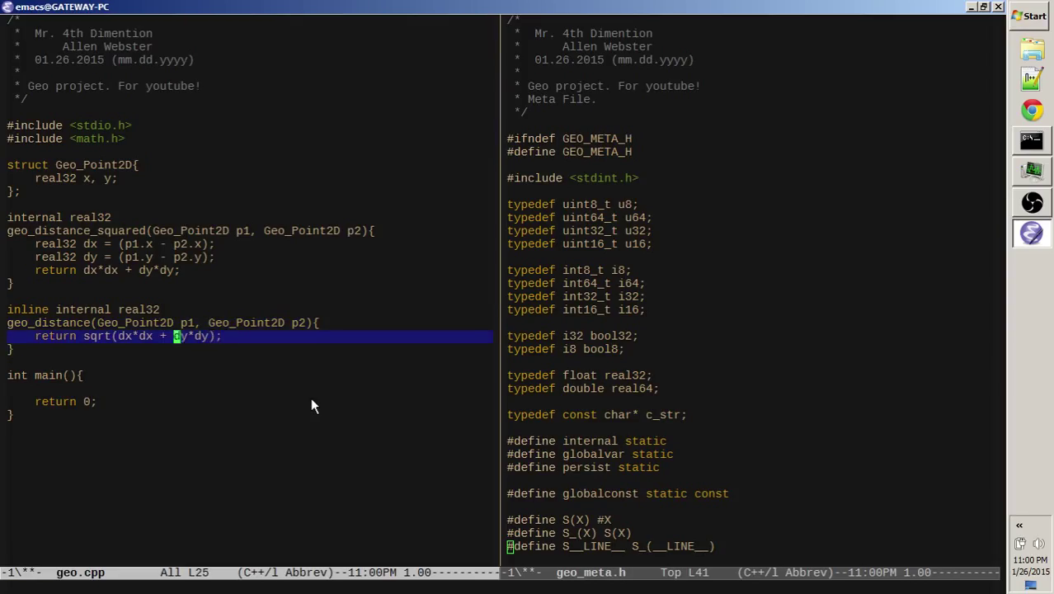
type("geo_distance(p1,")
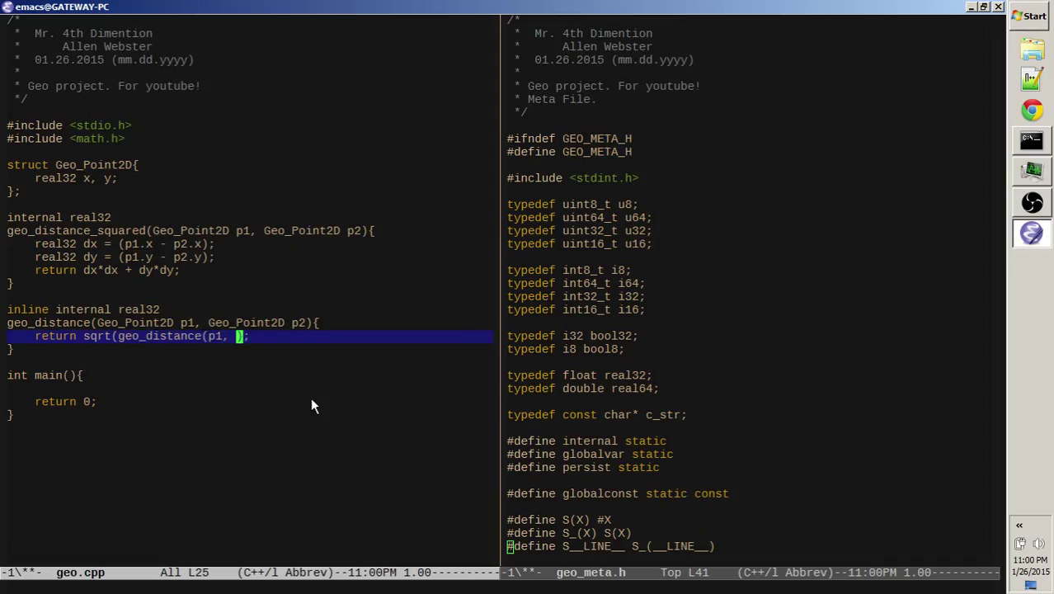
type("p2)")
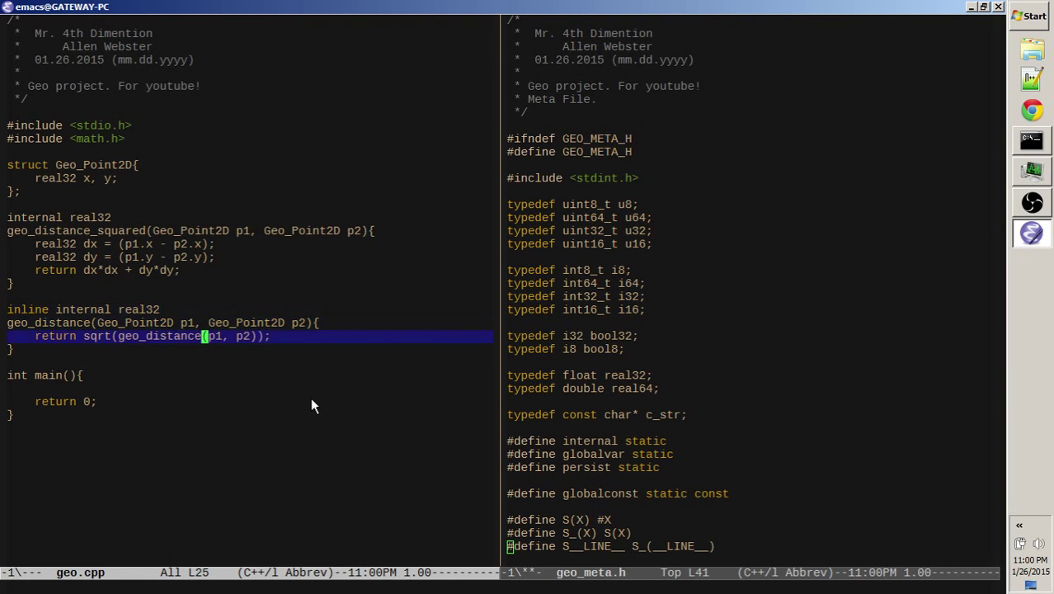
key("up")
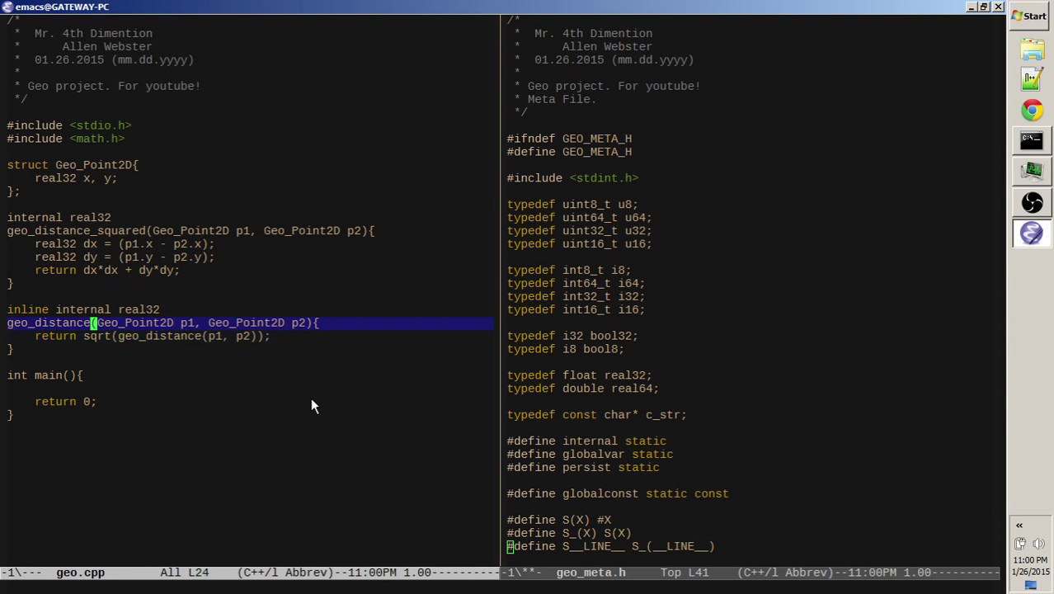
key("Down")
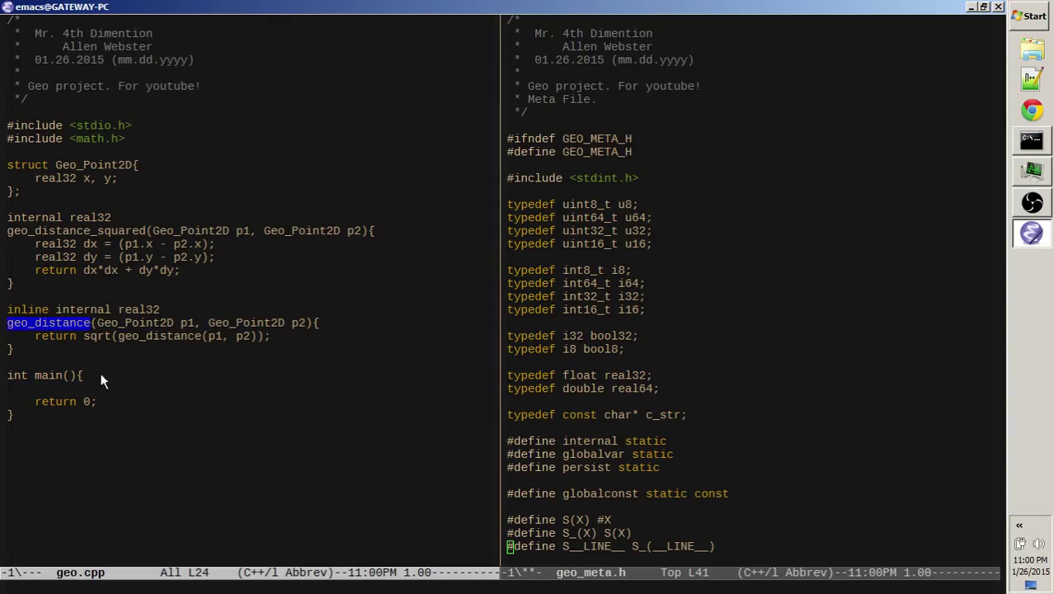
Begin a Geo_Point2D points array initializer on a new line at the top of main
left_click(101, 402)
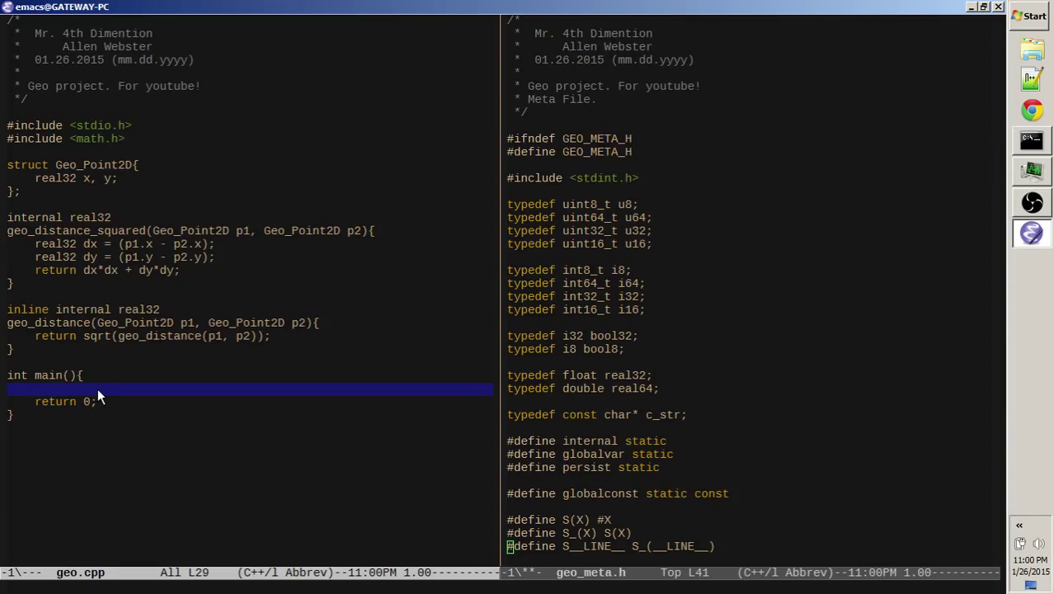
type("Geo_Point2D")
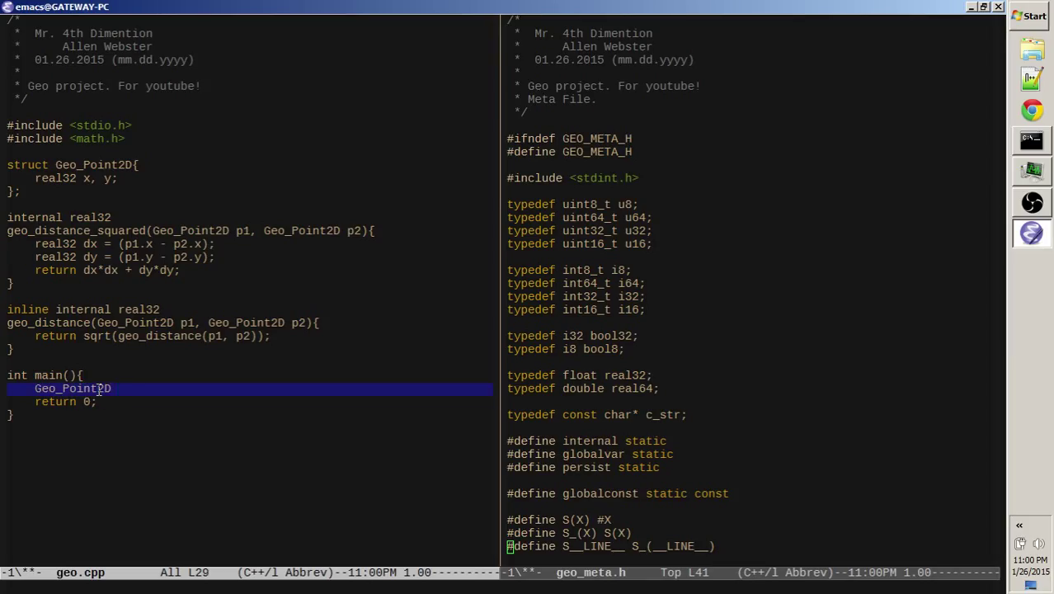
type("points =")
type("};")
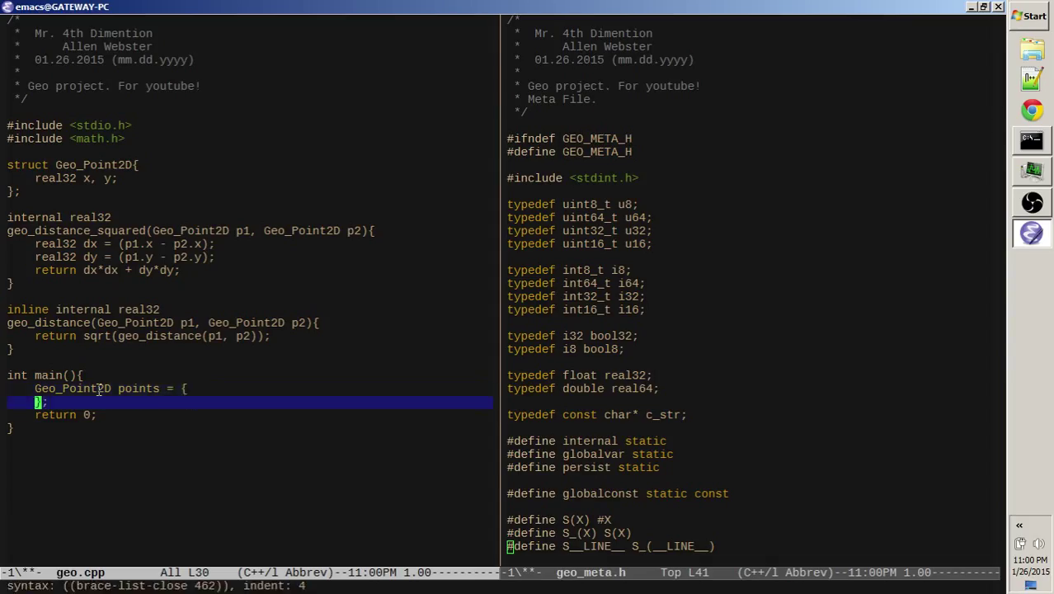
type("{},")
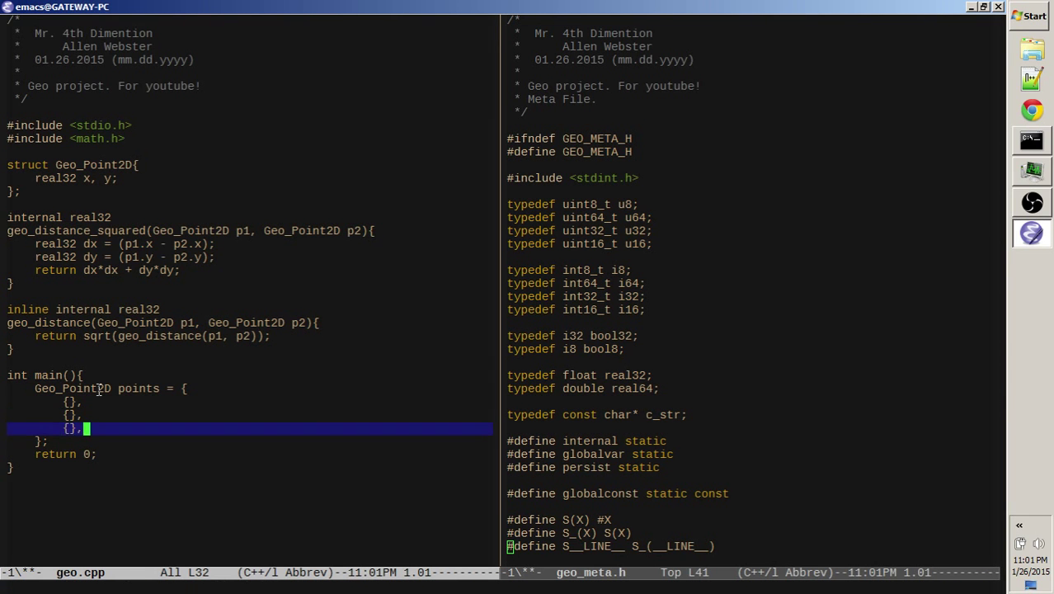
key("Return")
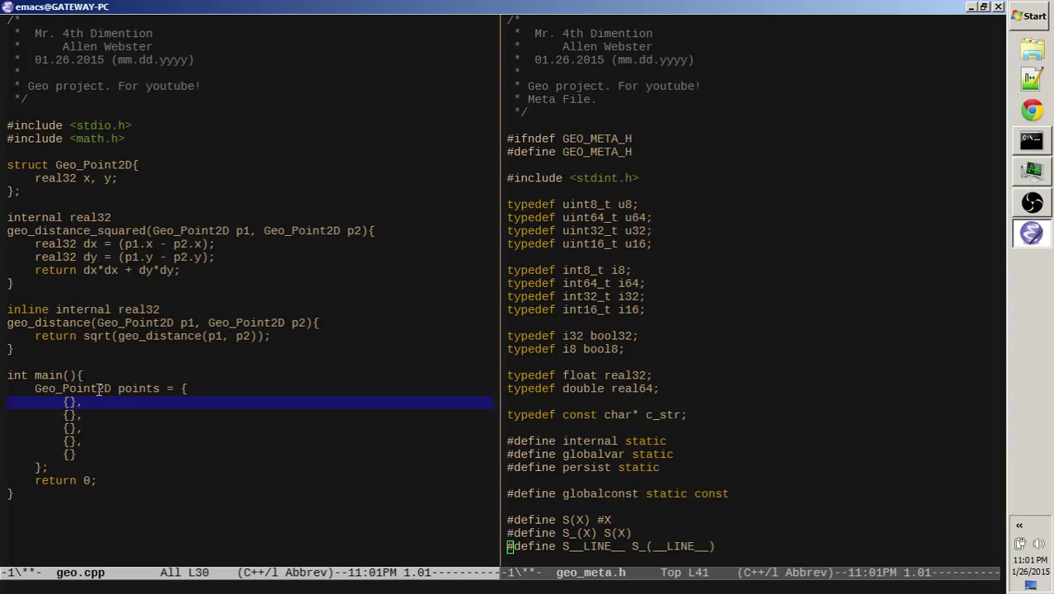
Fill in the remaining point coordinates, ending with {2.5f, 9.1f}
type("0.f, 0.f")
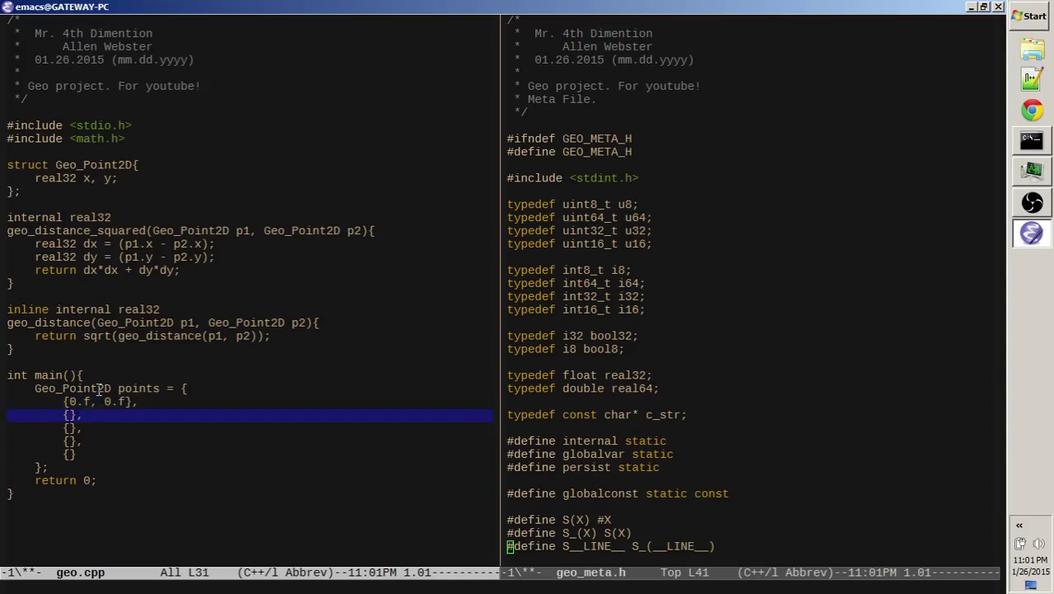
type("5.f, 0.f")
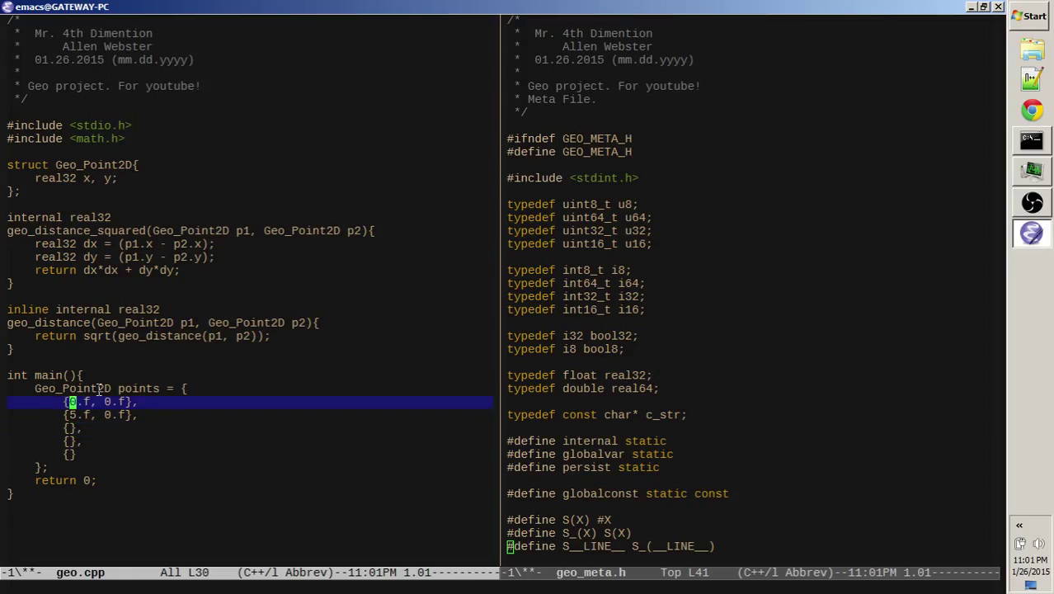
type("[]")
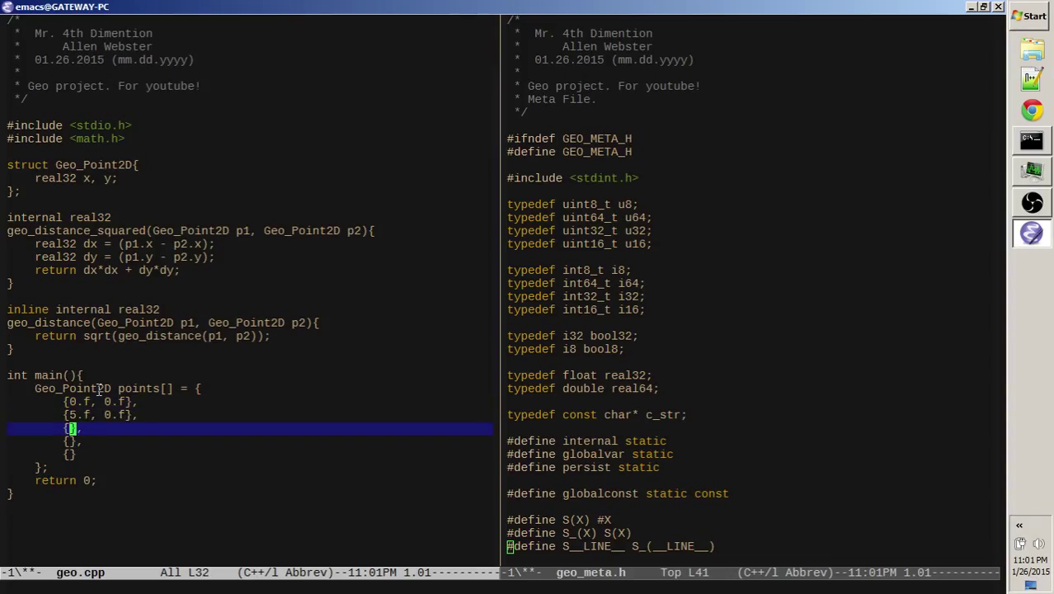
type("0")
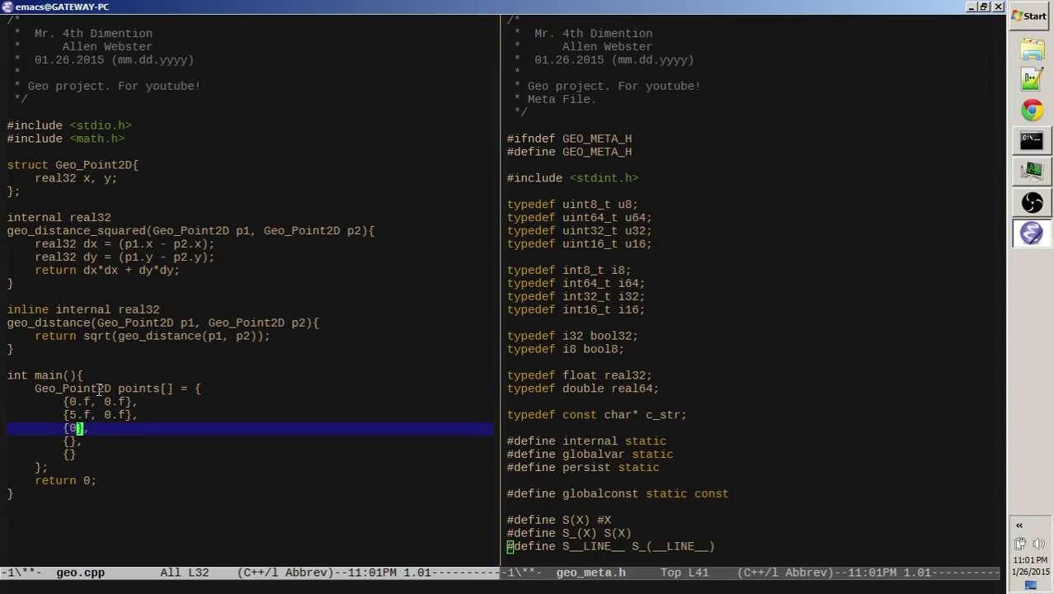
type(".f, 12.f")
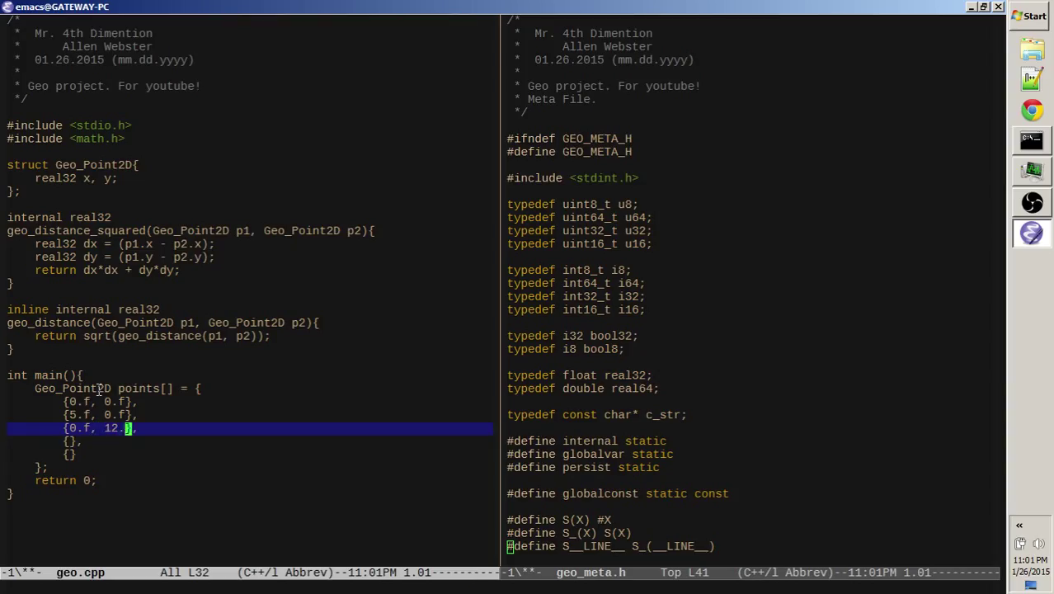
key("down")
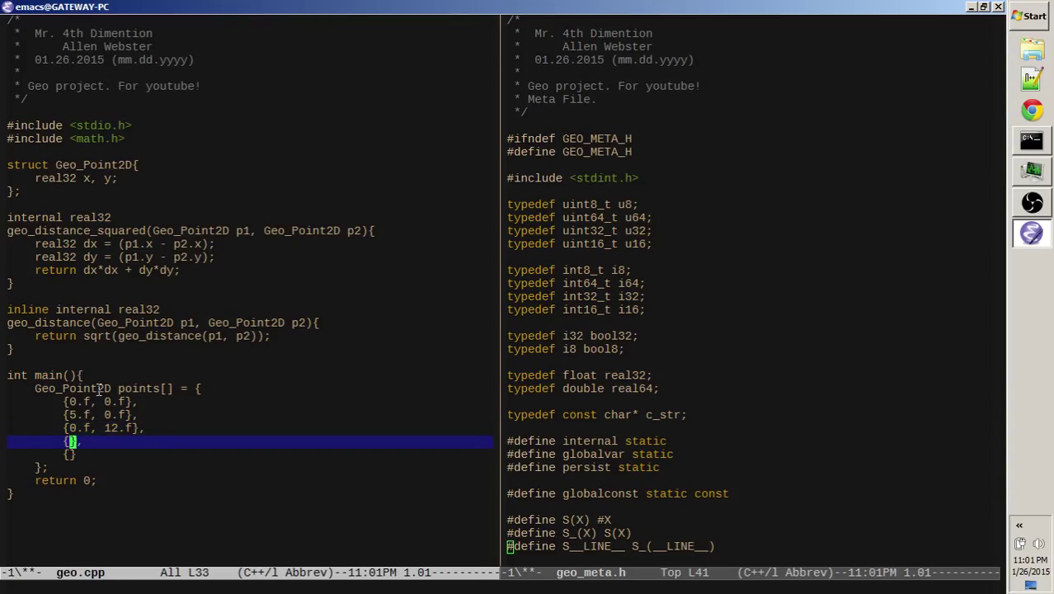
type("5.f, 12.f")
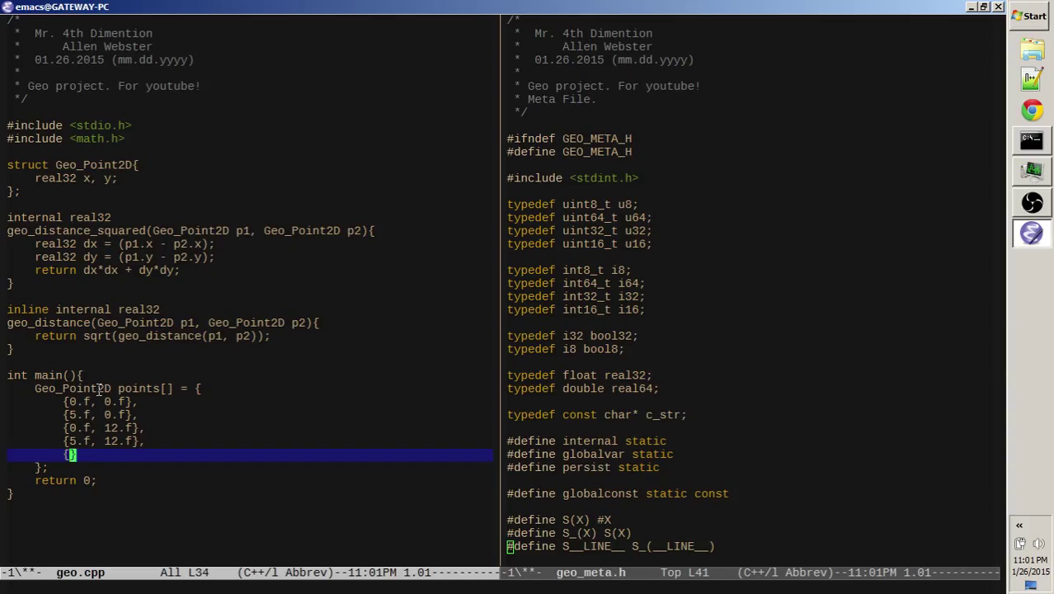
type("2.5f,")
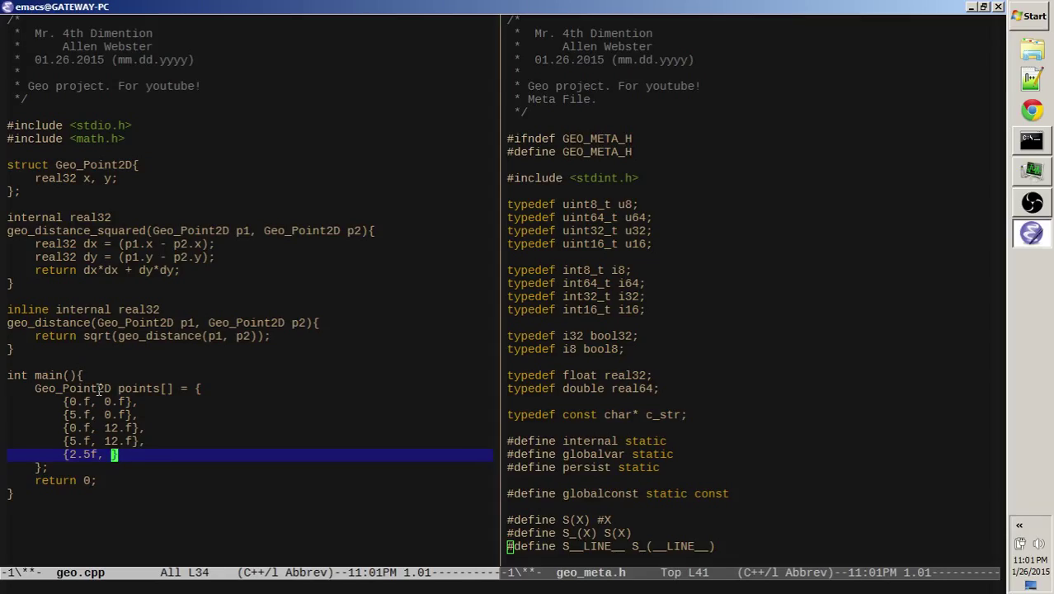
type("9.1f")
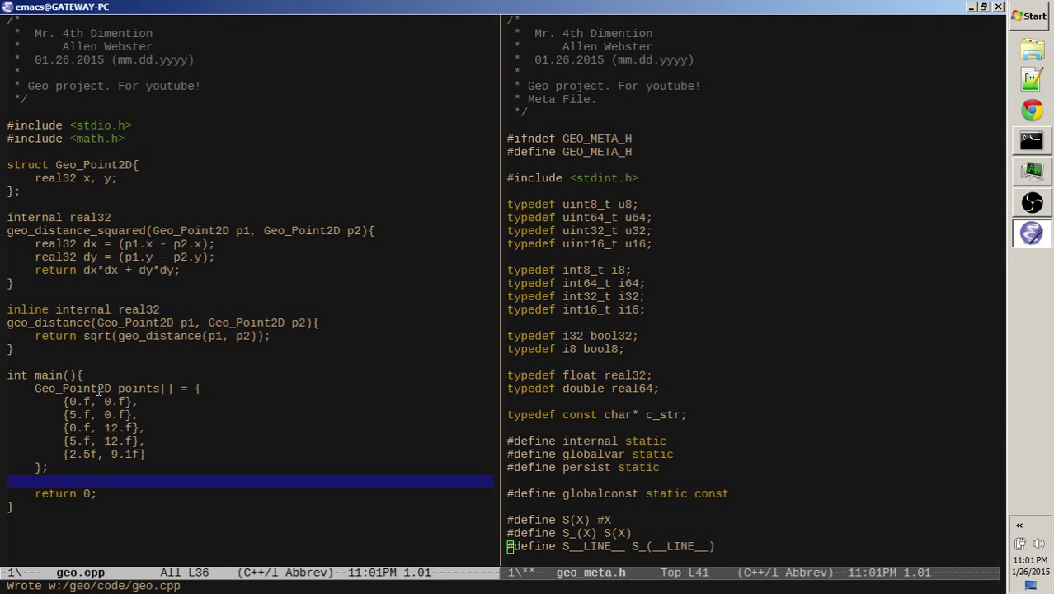
Declare i32 point_count = ArrayCount(points); after the points array
type("i32 size_po")
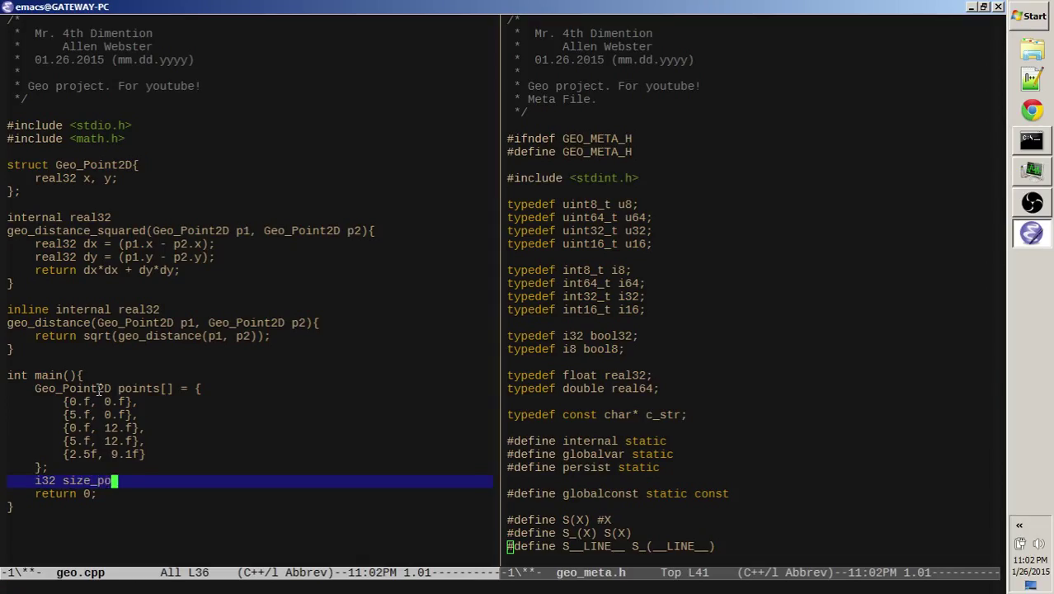
key("BackSpace")
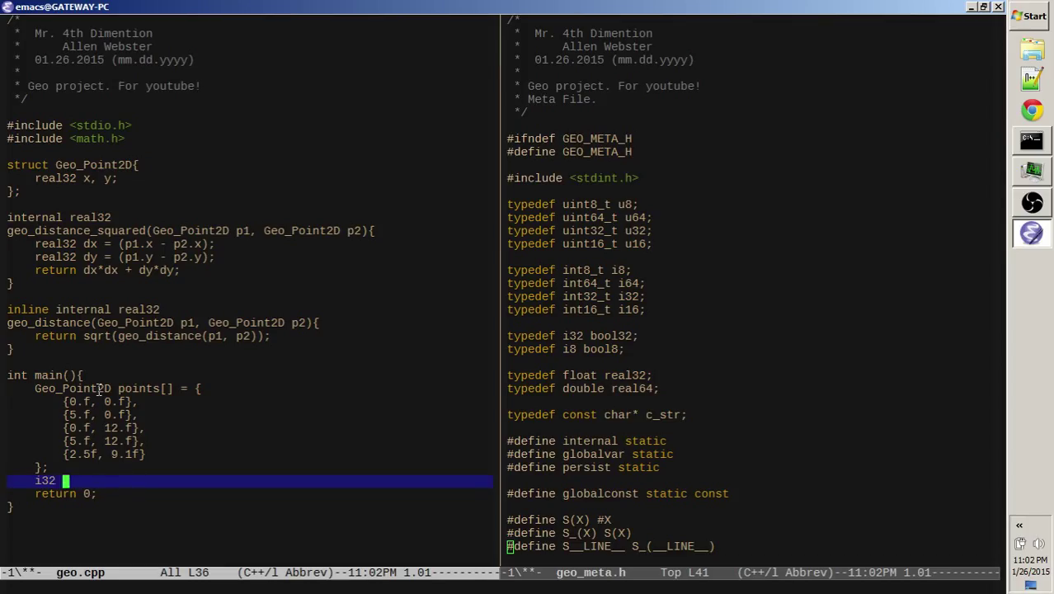
type("point_cu")
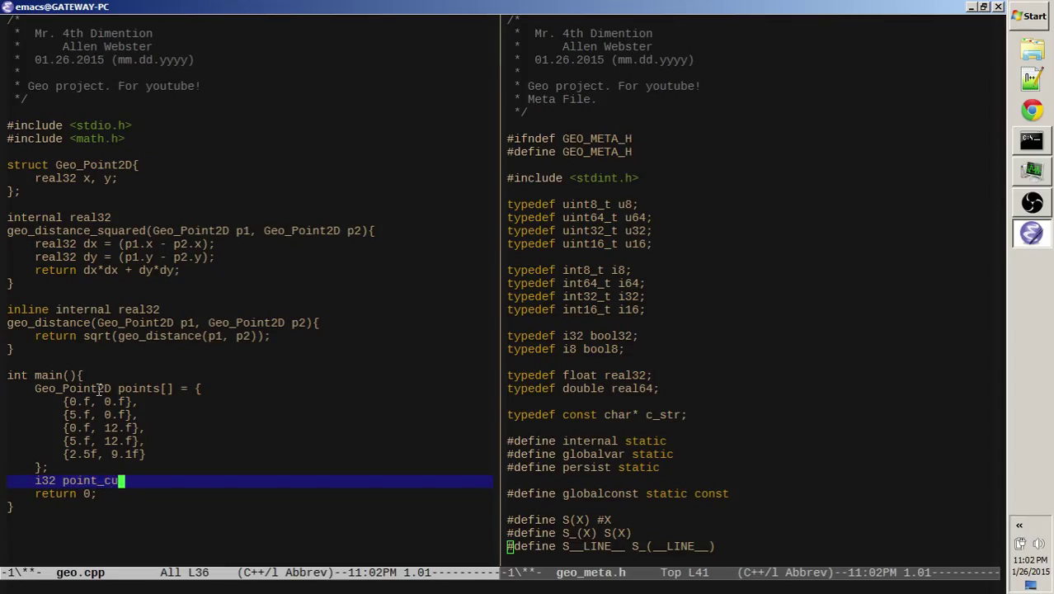
type("unt =")
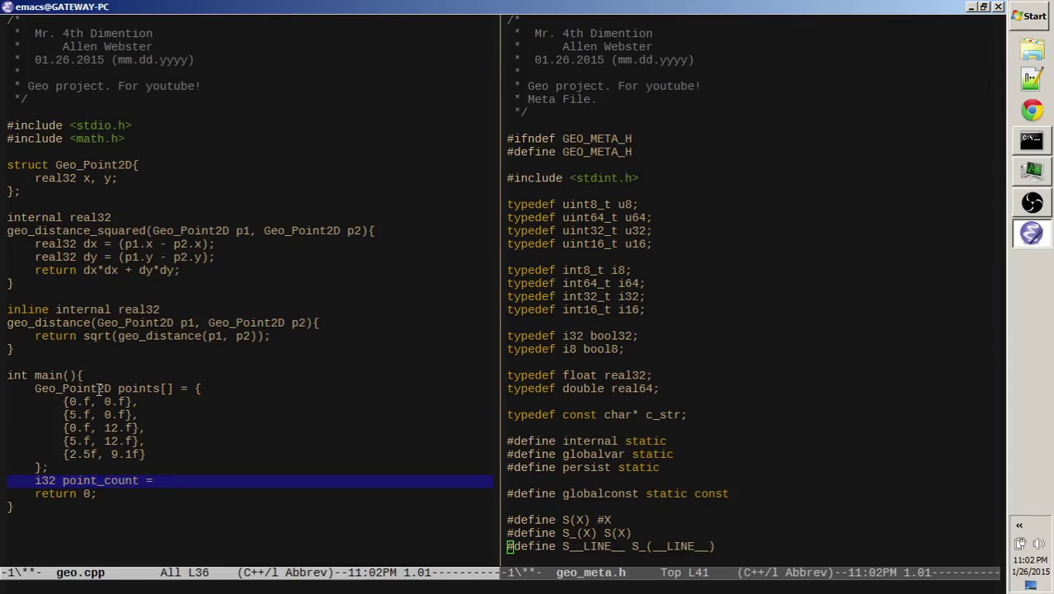
type("ArrayCount(")
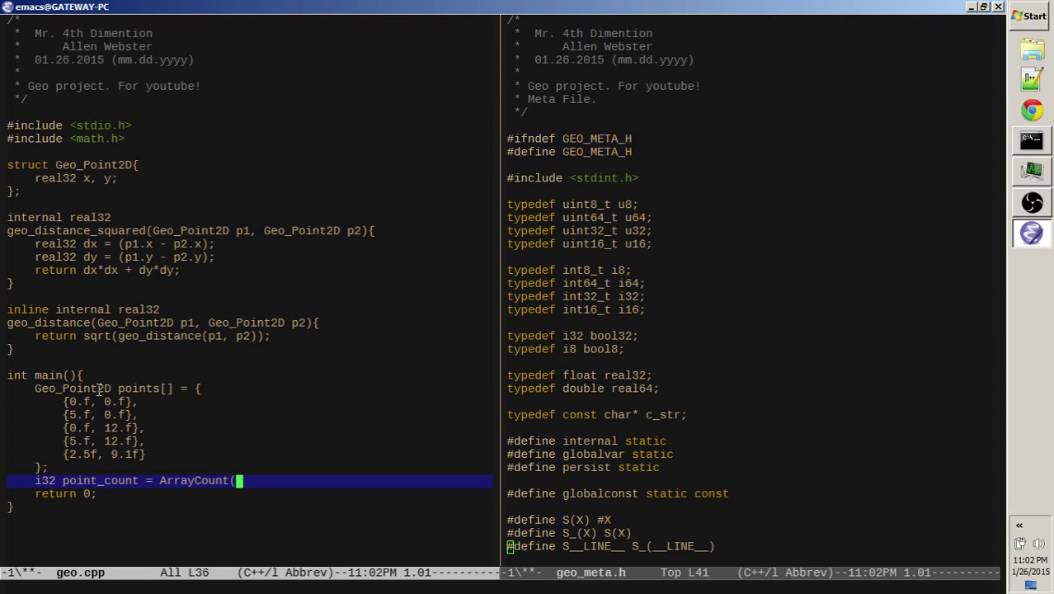
type("points);")
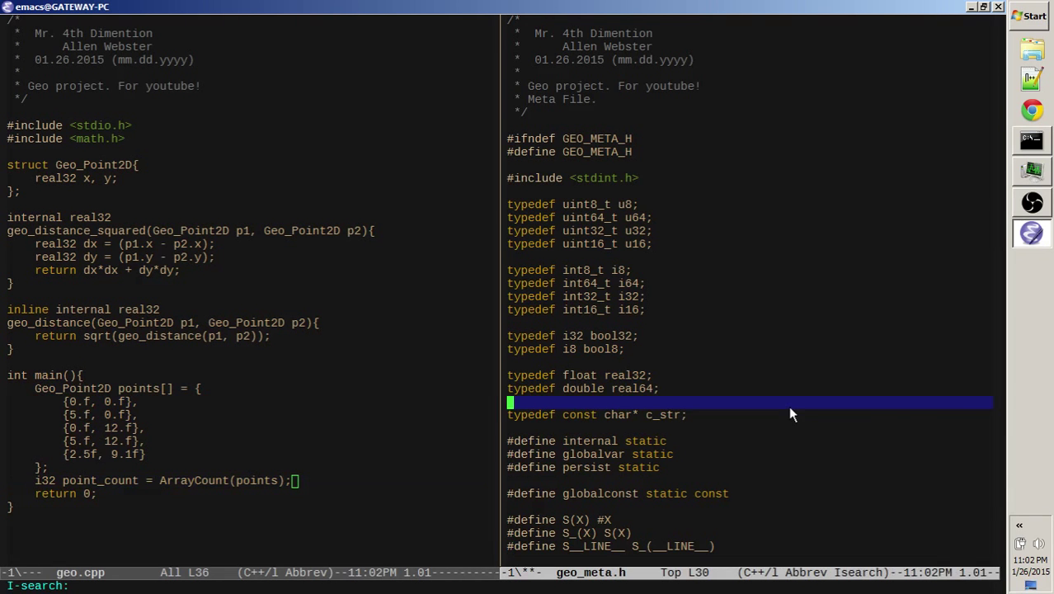
Find ArrayCount in geo_meta.h, then add a blank line below point_count in geo.cpp
type("ArrayCount")
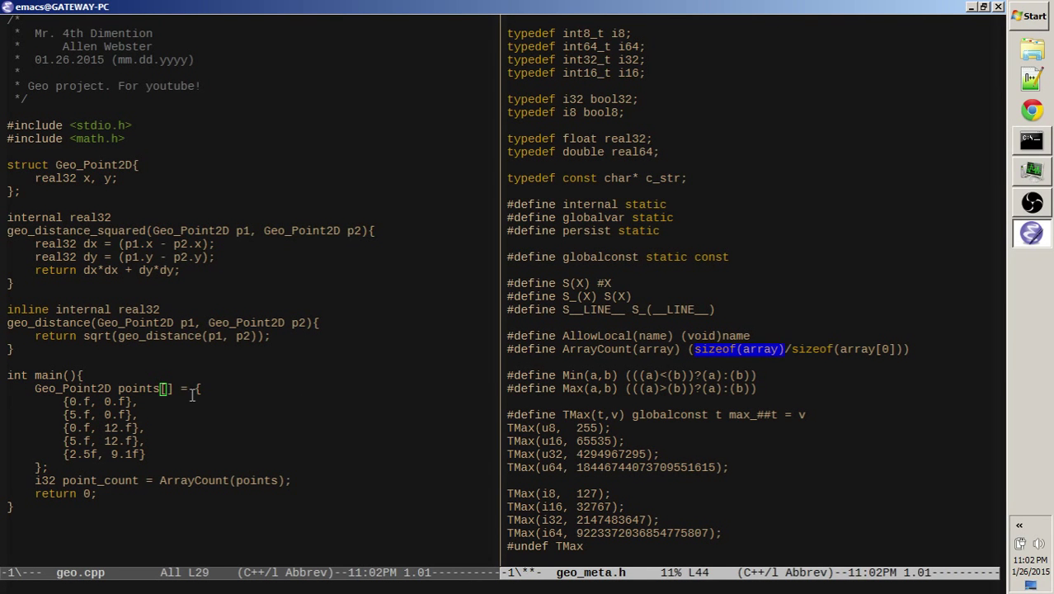
mouse_move(139, 388)
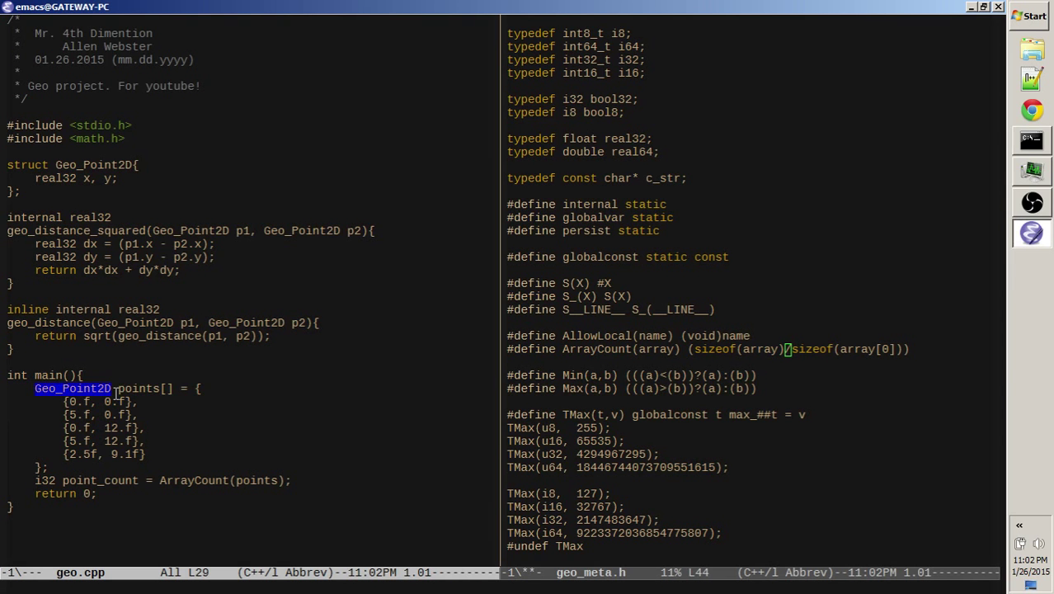
left_click(131, 441)
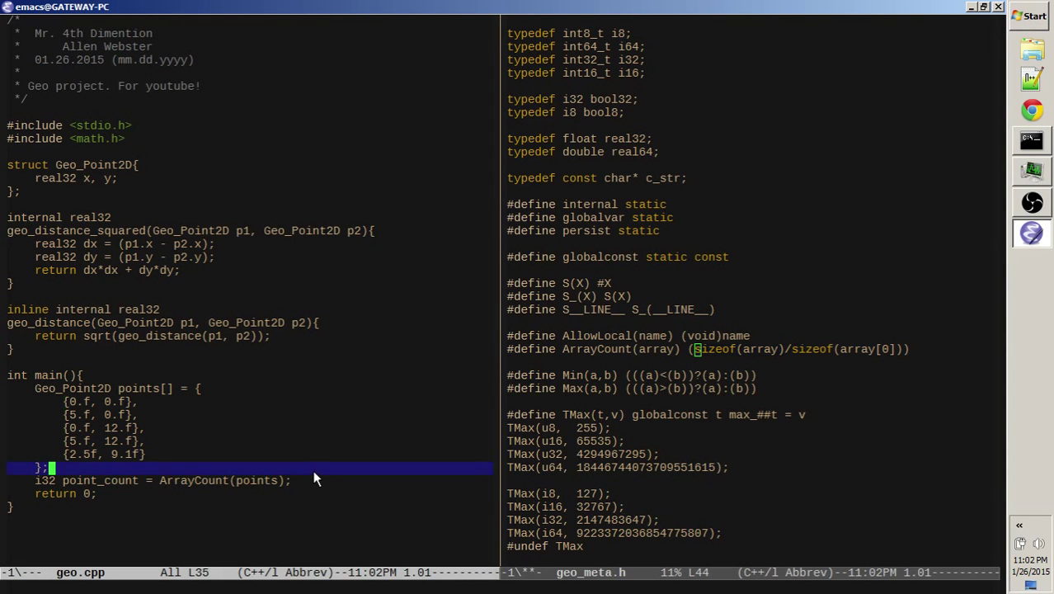
key("down")
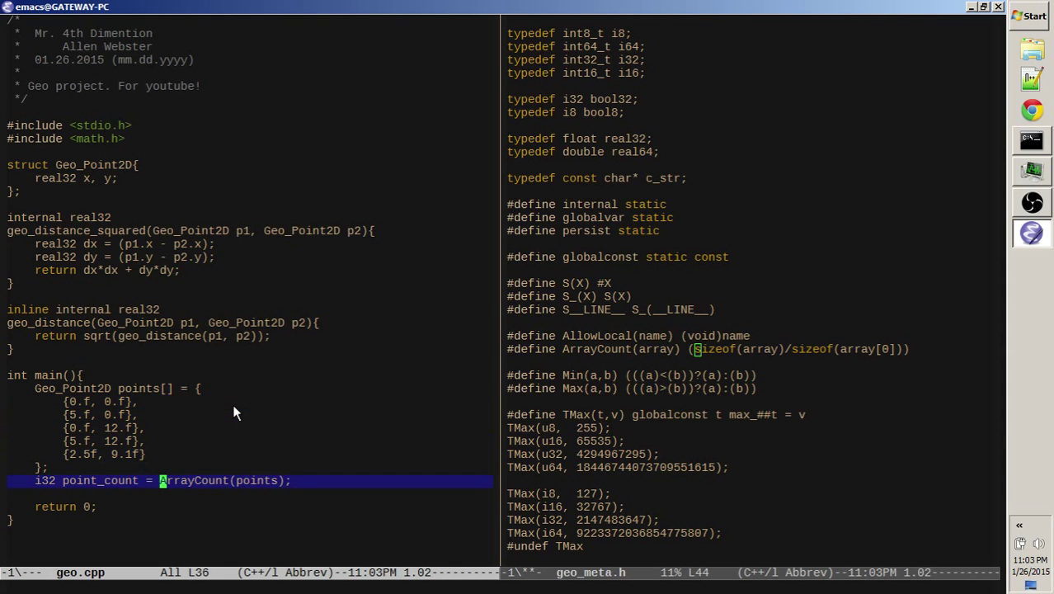
key("down")
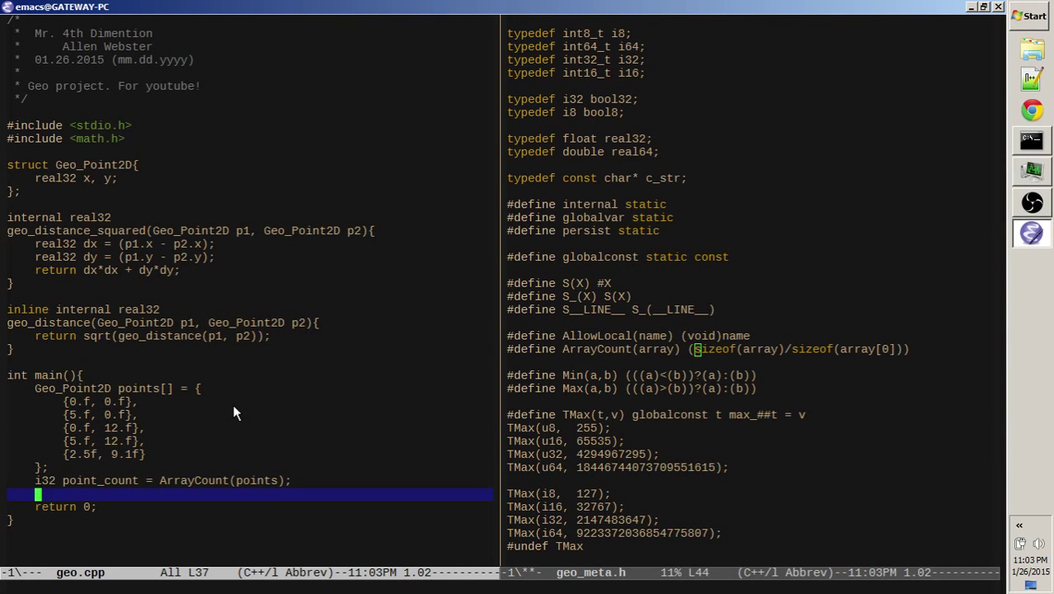
Write nested loops: i over point_count and j from i+1 to point_count
type("for (i")
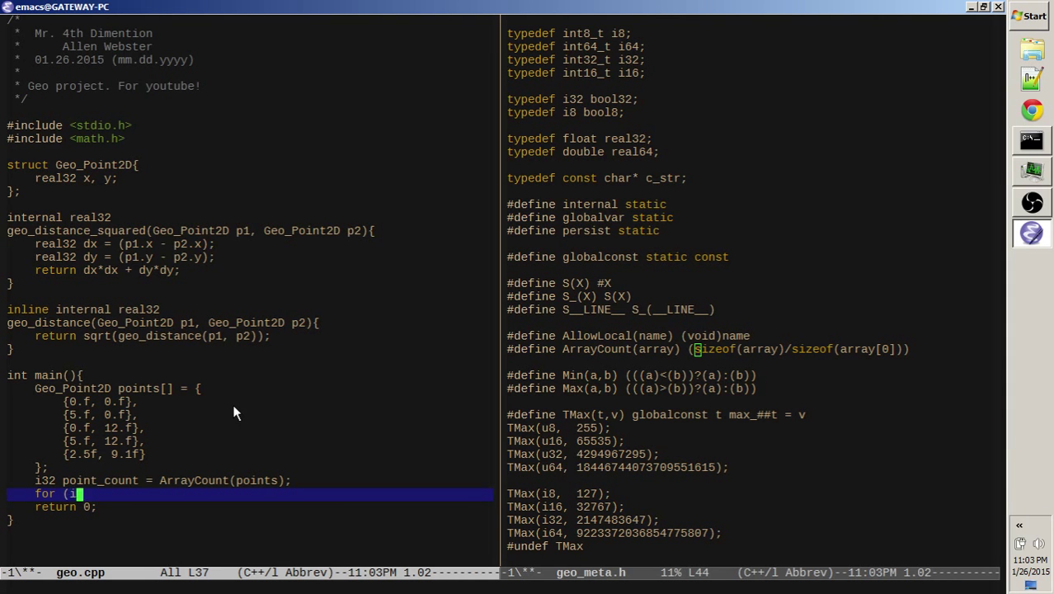
type("32 i = 1;")
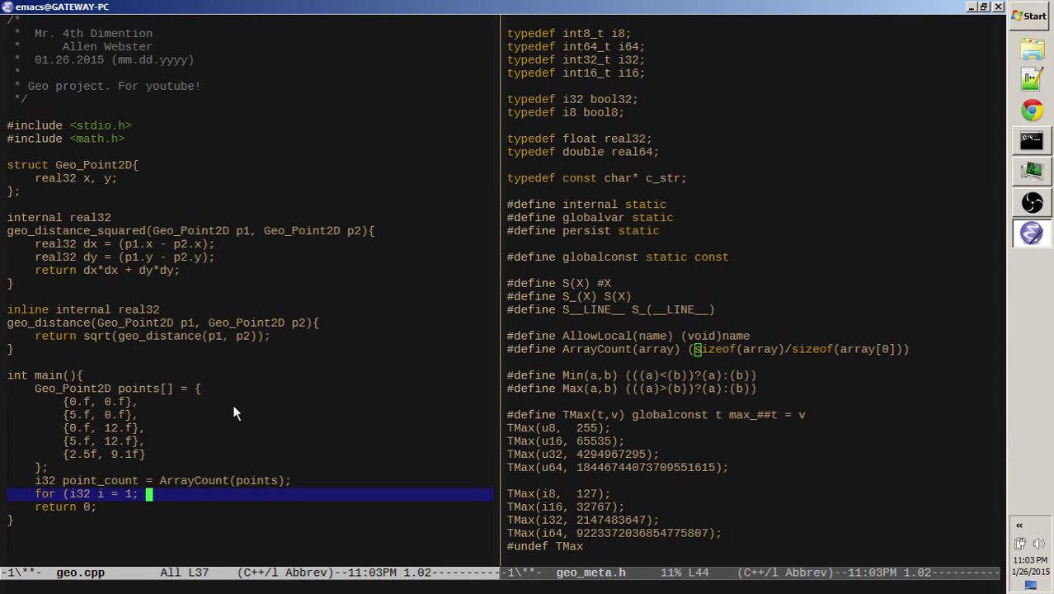
type("i < point_co")
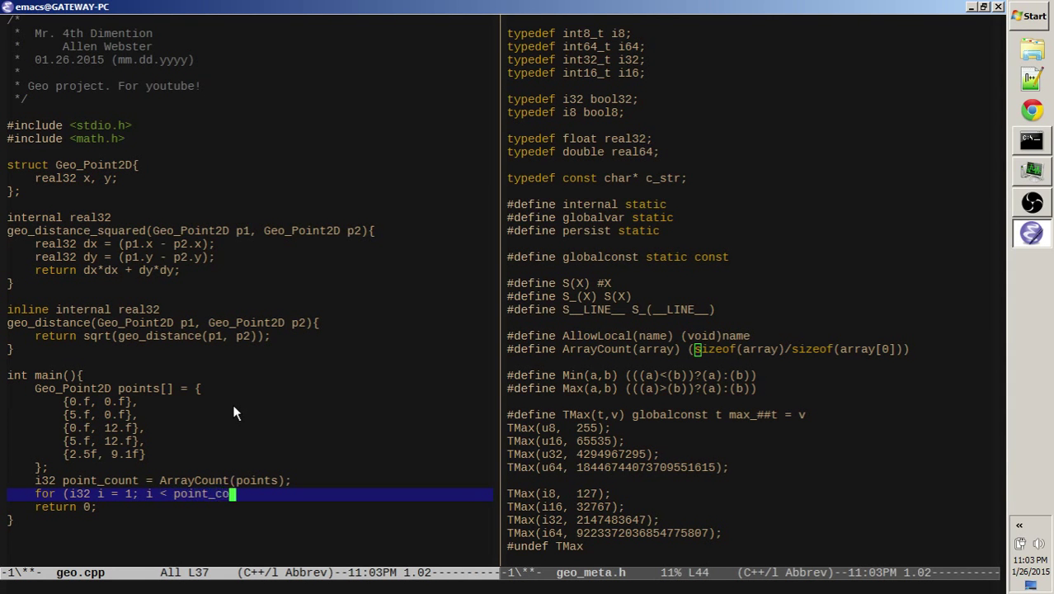
type("unt; ++i){")
type("for (")
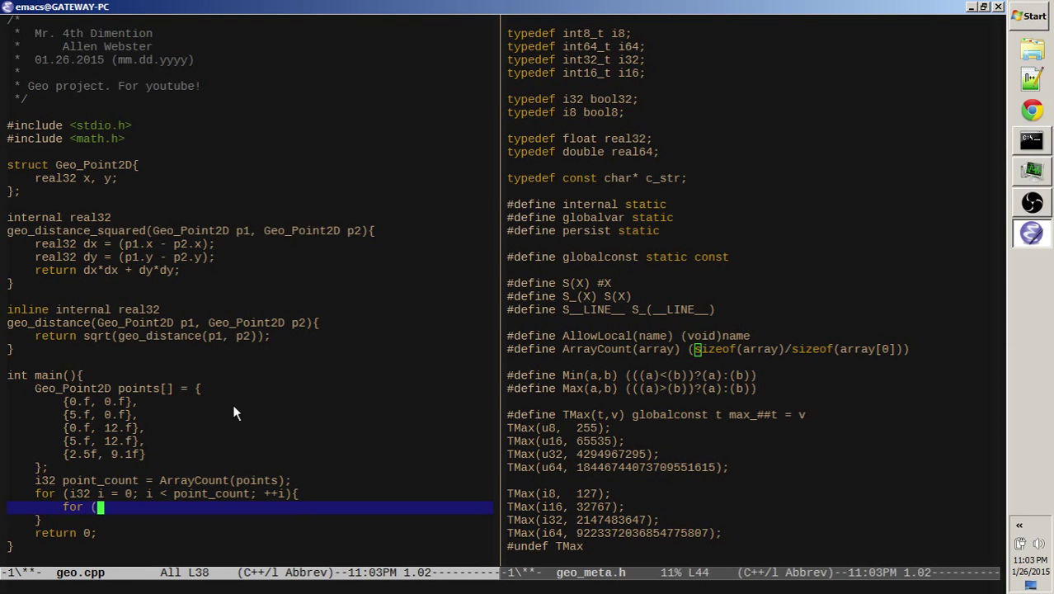
type("i32 j =")
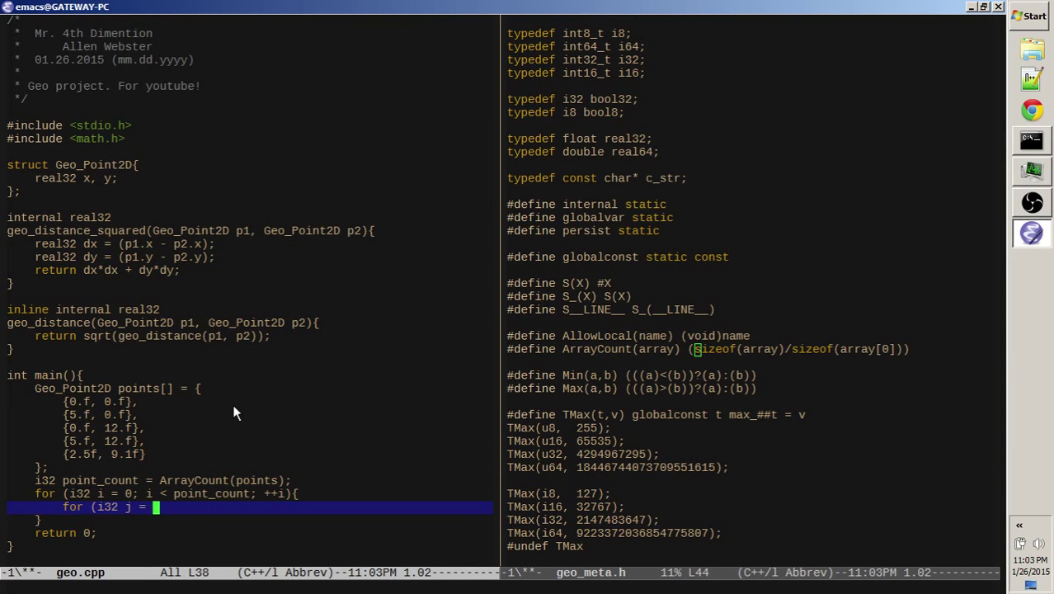
type("i+1; j < point_count; ++j){")
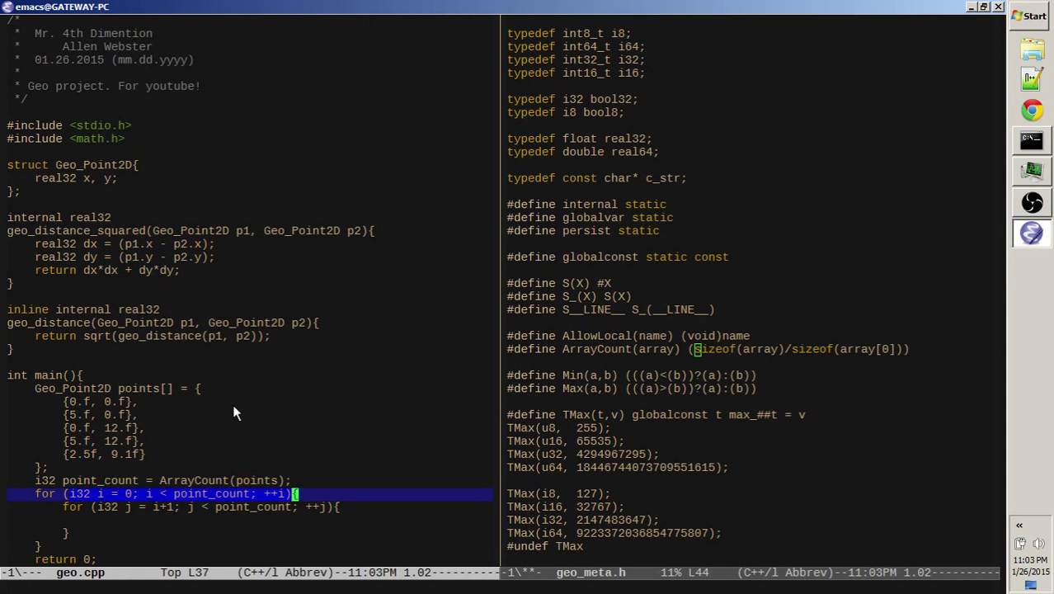
key("Down")
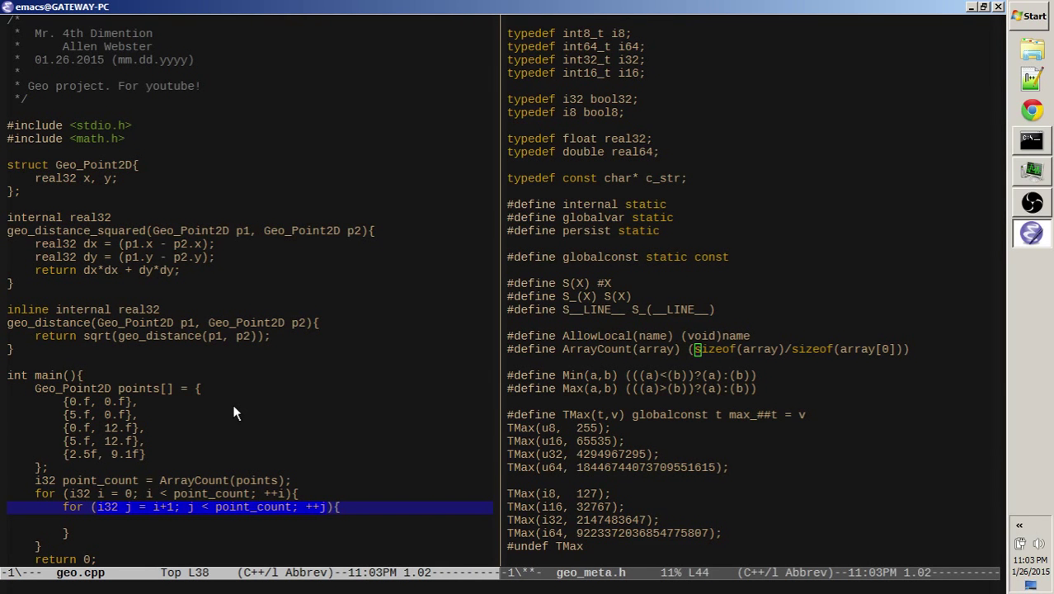
scroll("down", 3)
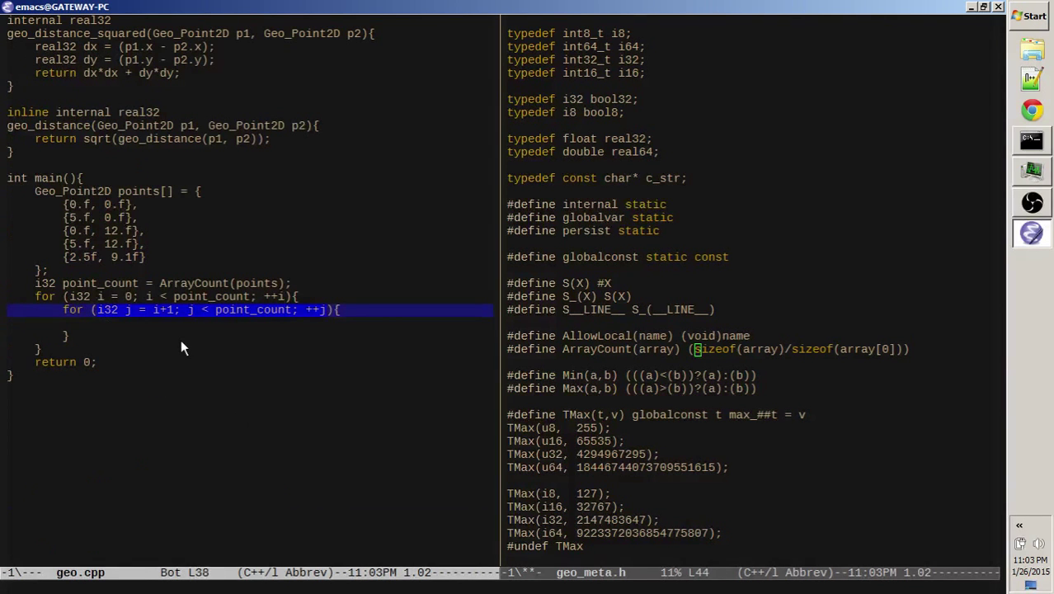
Type a printf format string showing both points' coordinates and the distance
type("printf(\"Distance from (")
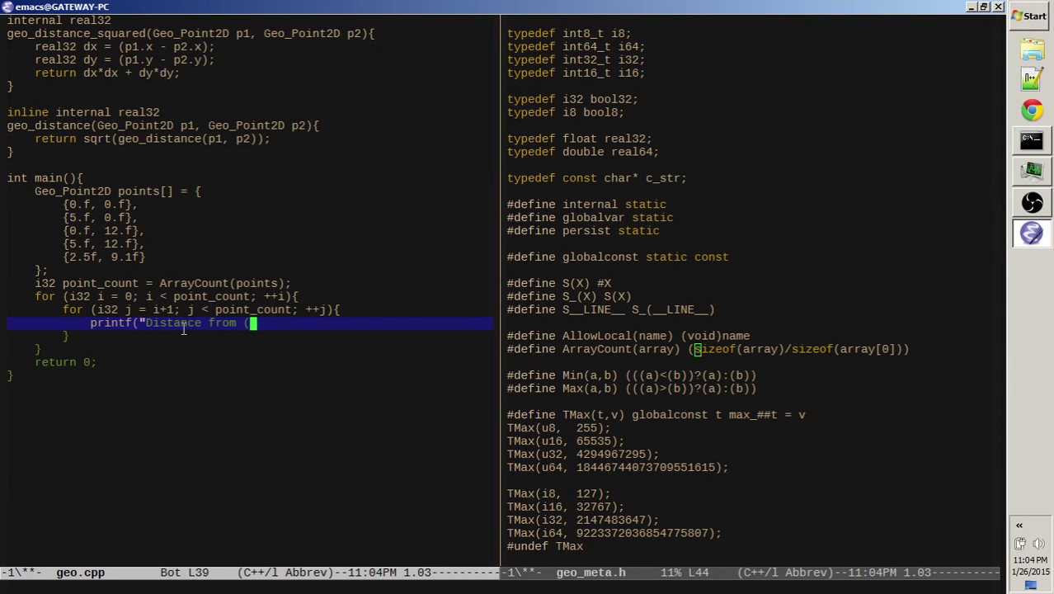
type("%")
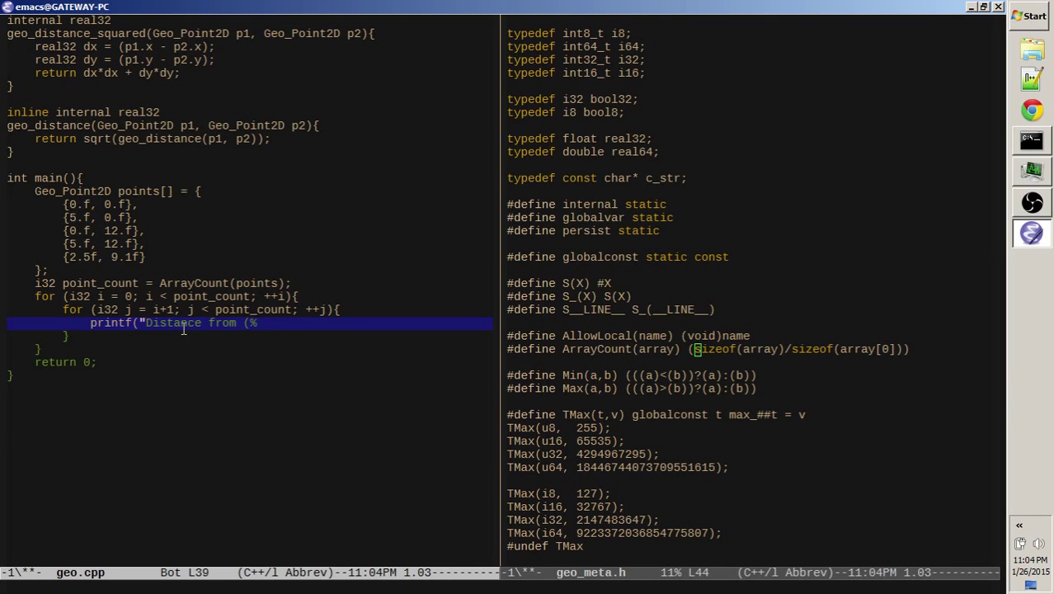
type("f, %")
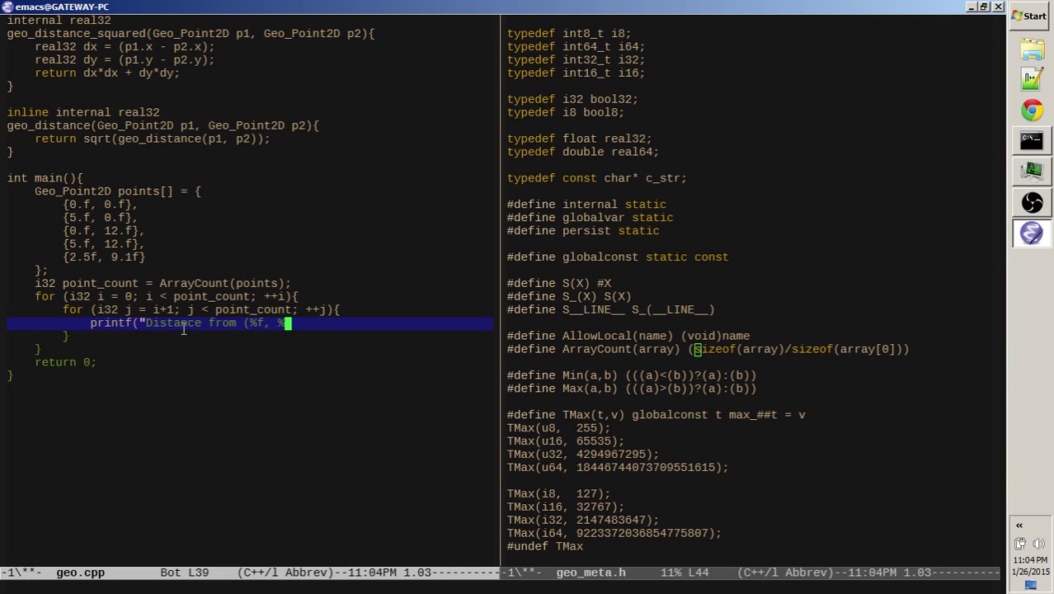
type("f)")
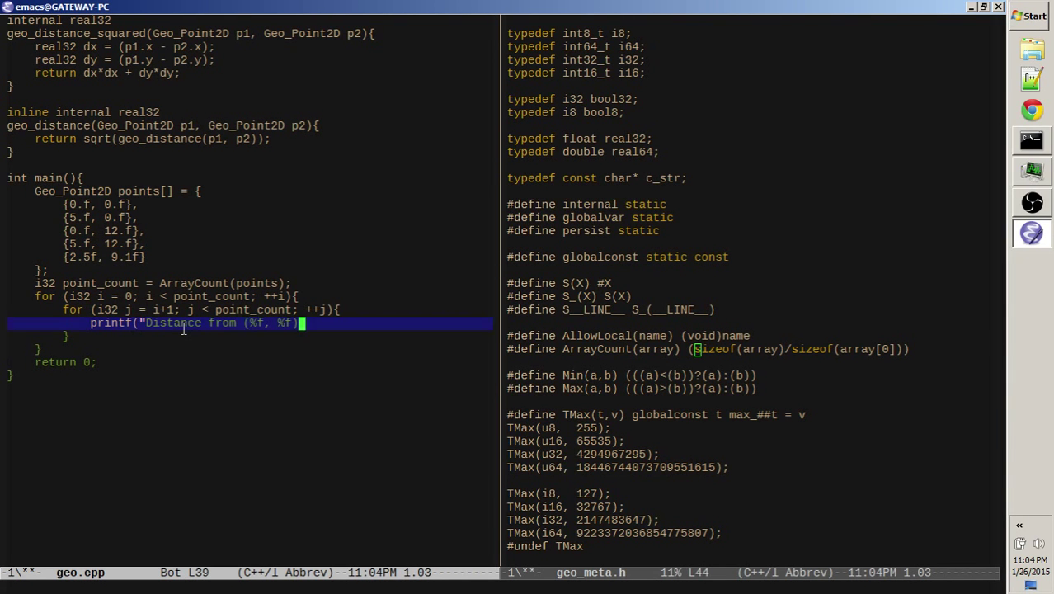
type("to (")
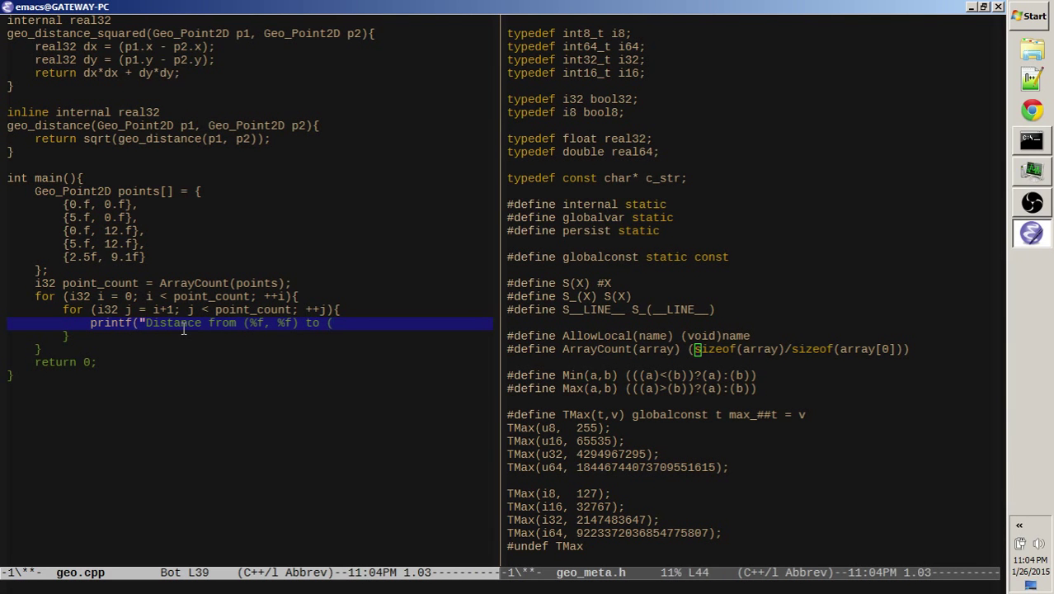
type("%f, %f) =")
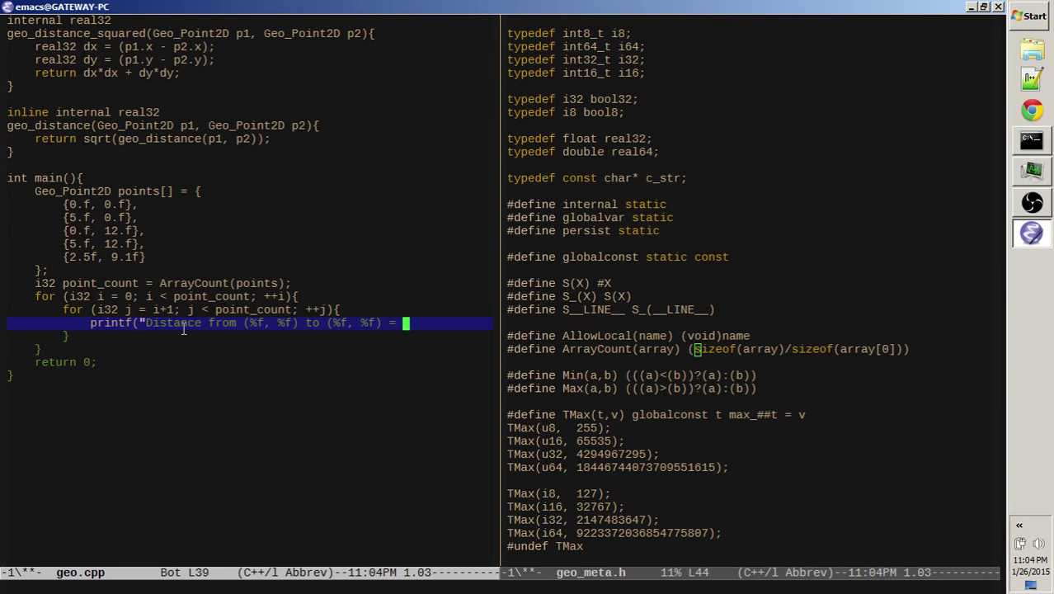
type("%f")
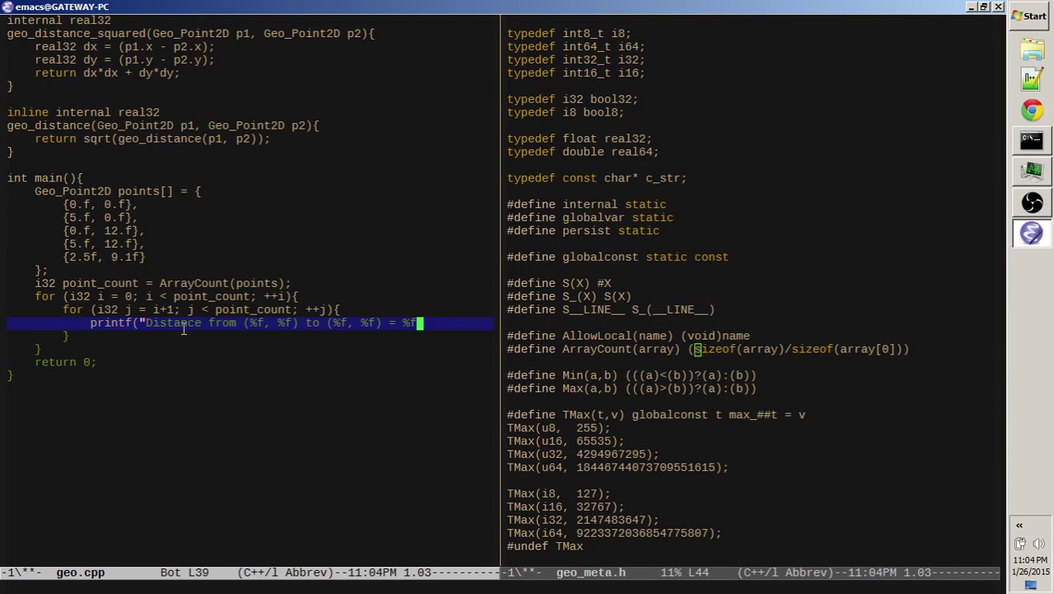
type("\\n\",")
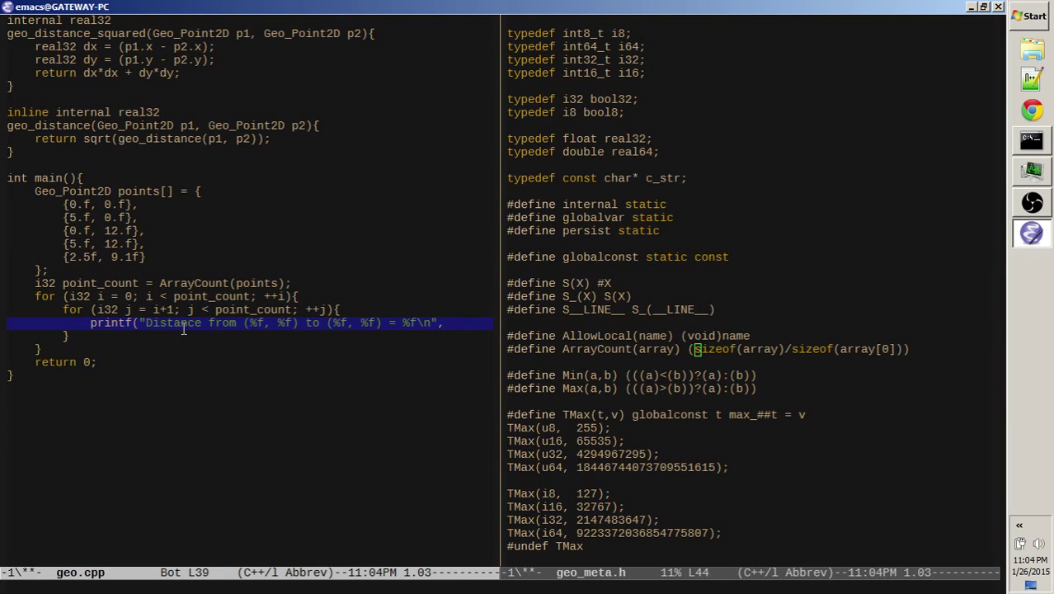
Add the points[i] coordinate arguments, continuing the argument list on a new line
left_click(452, 322)
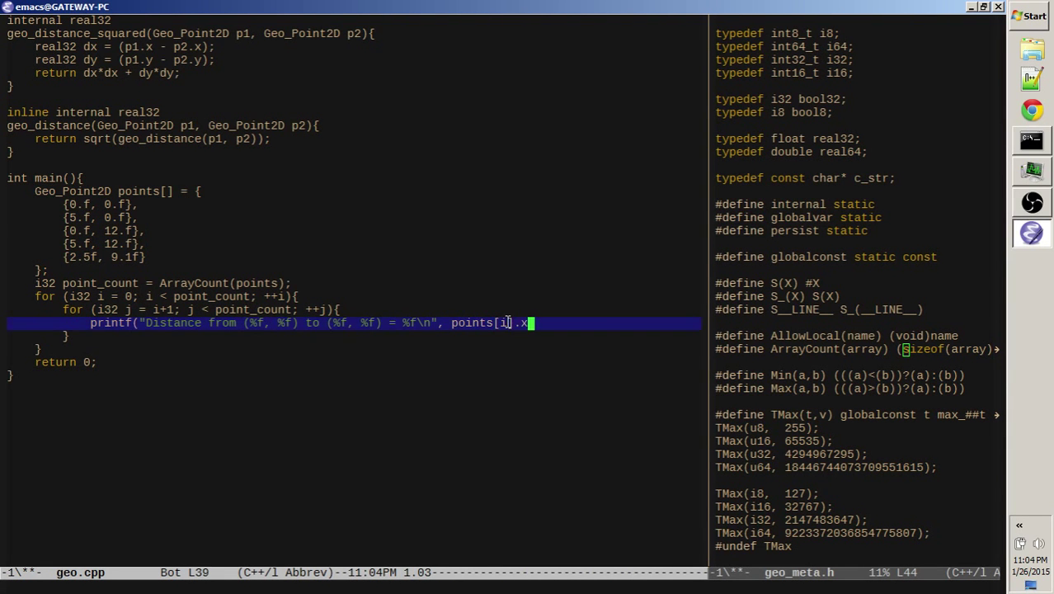
type(", points[i")
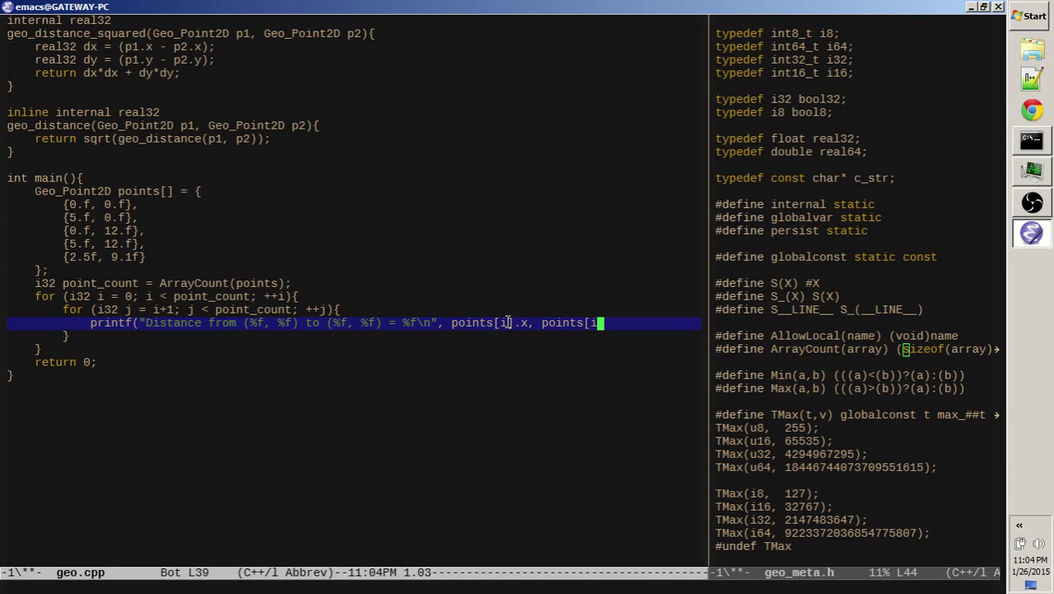
type(",y")
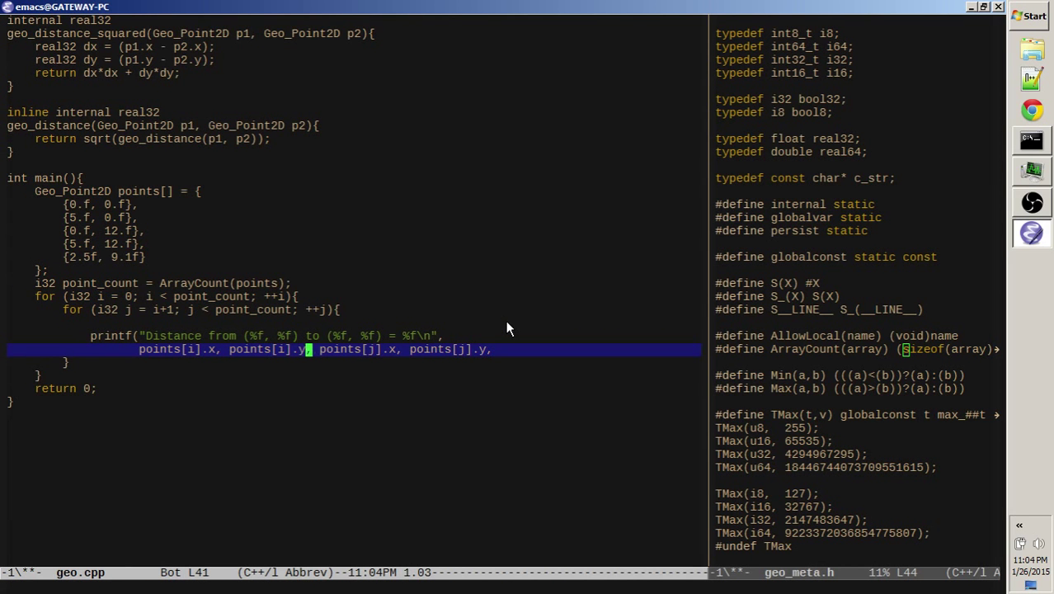
key("return")
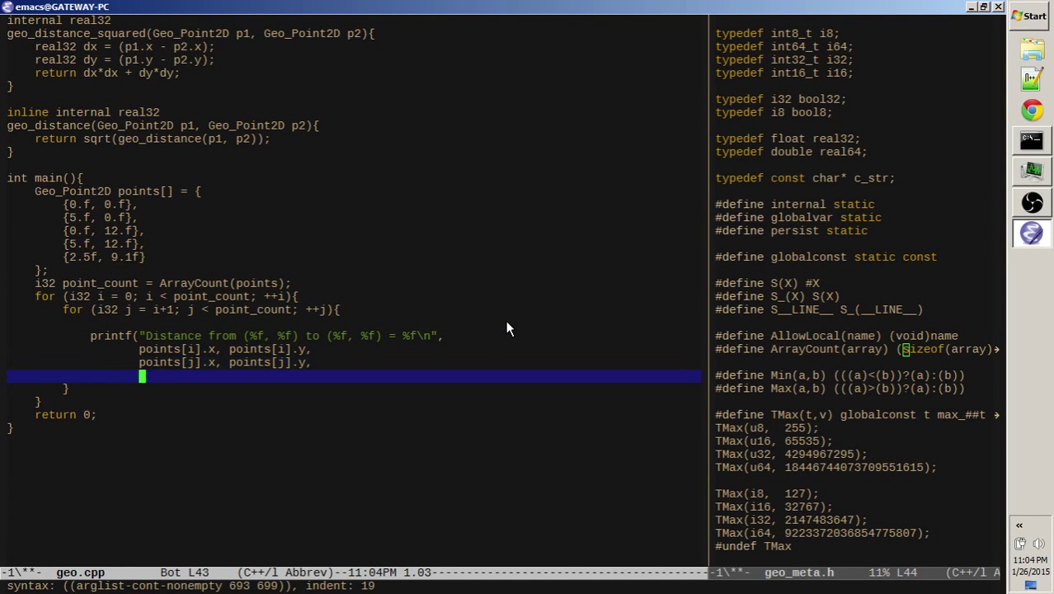
Pass distance to printf and compute real32 distance = geo_distance(points[i], points[j])
type("distance);")
left_click(354, 323)
type("real32")
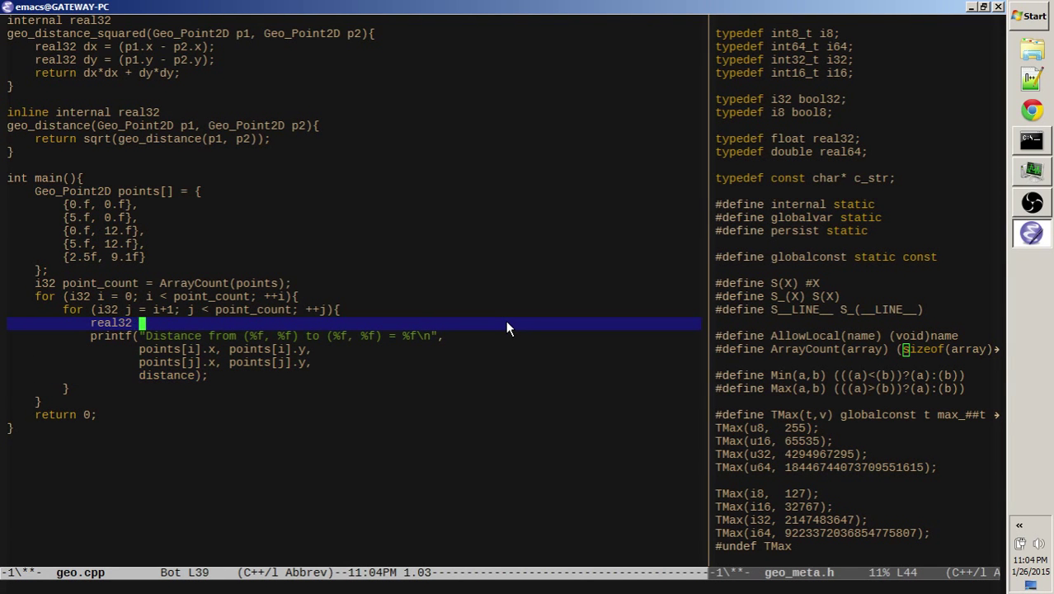
type("distance =")
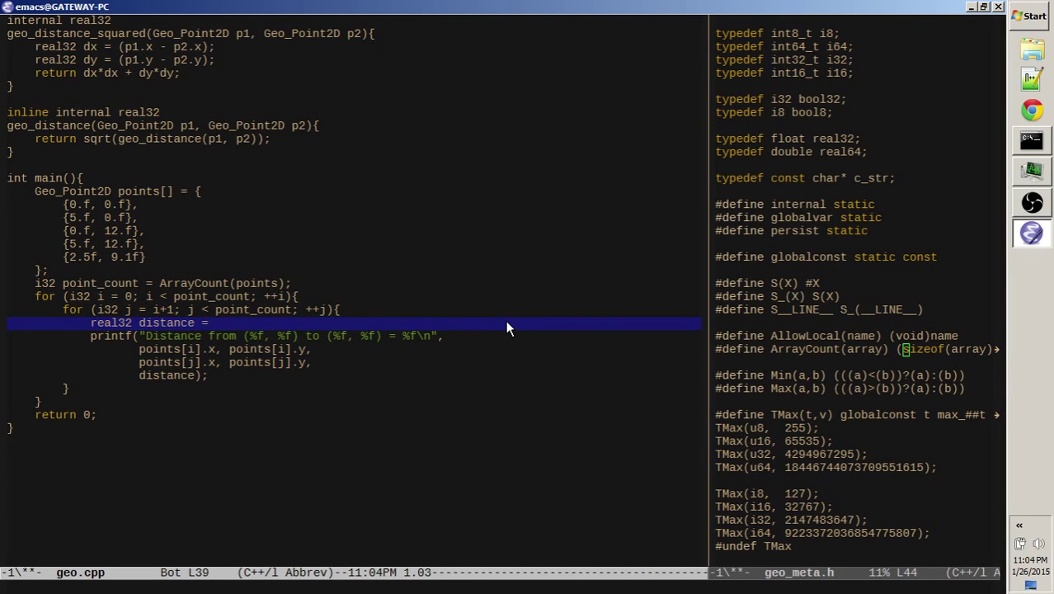
type("geo_distance")
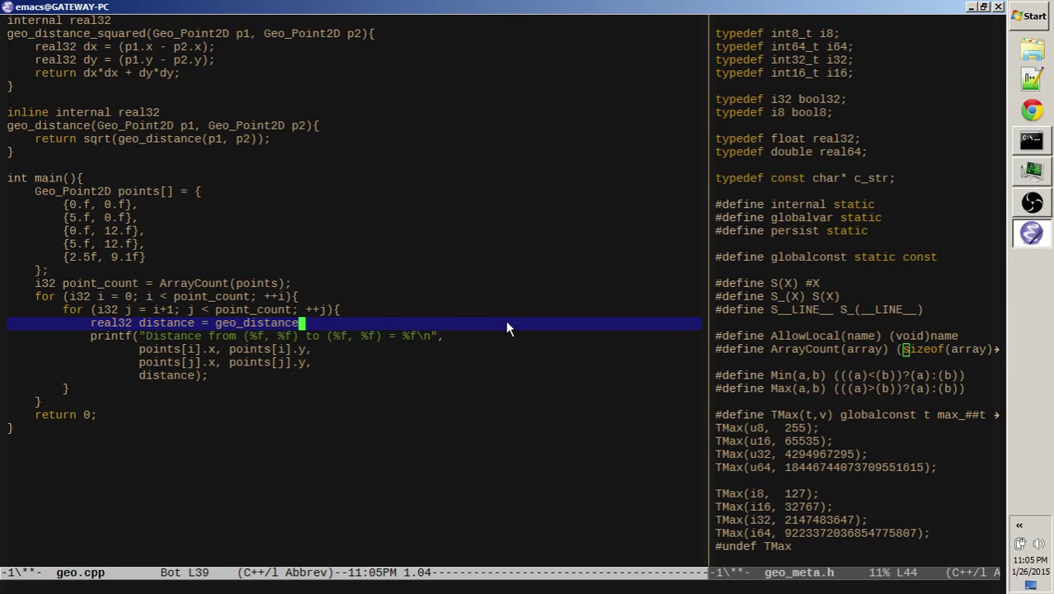
type("(")
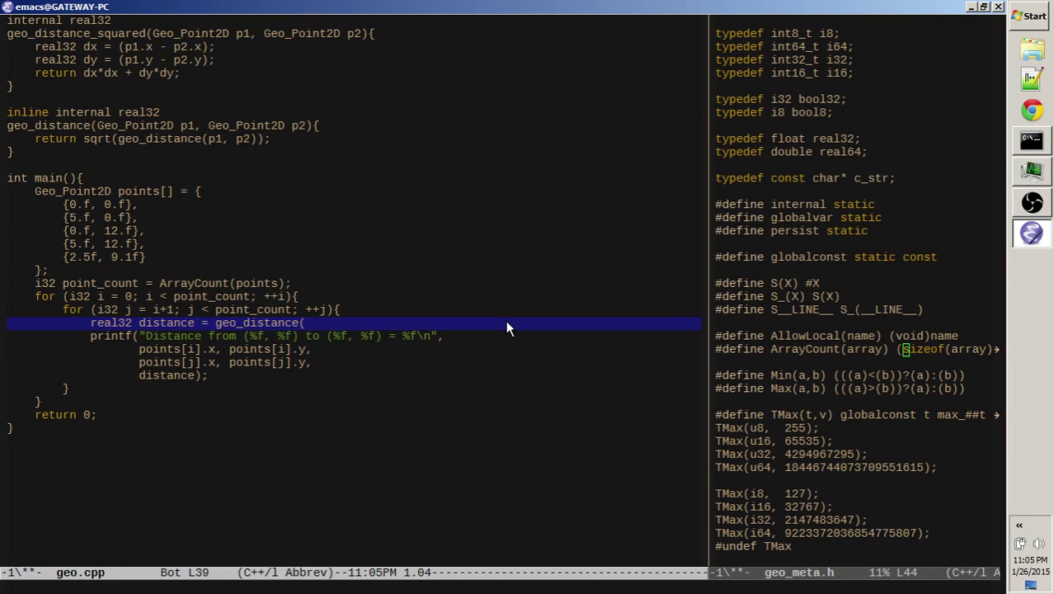
type("points[i], points[j]);")
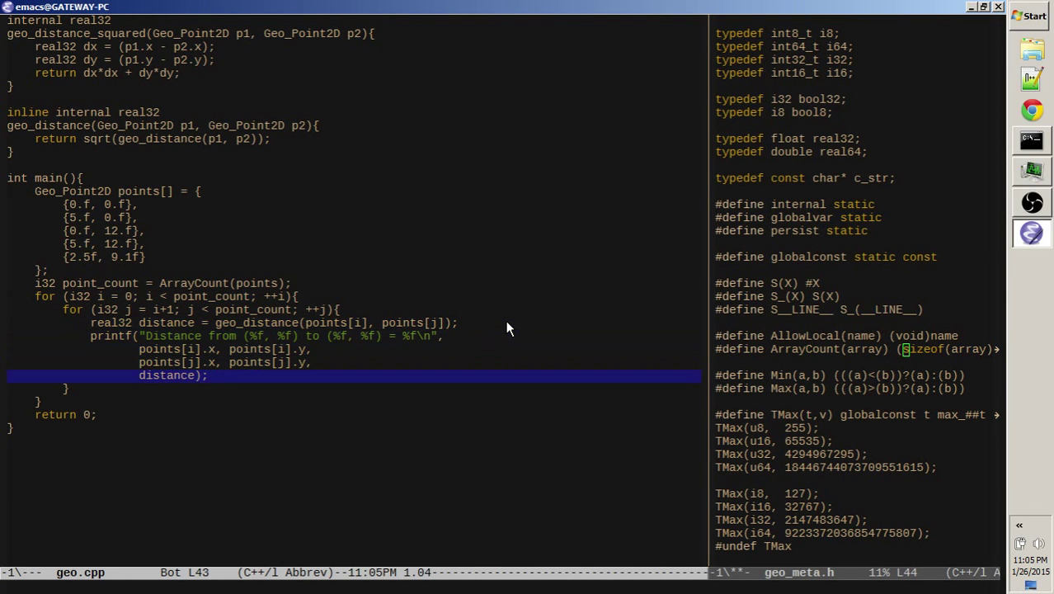
double_click(165, 375)
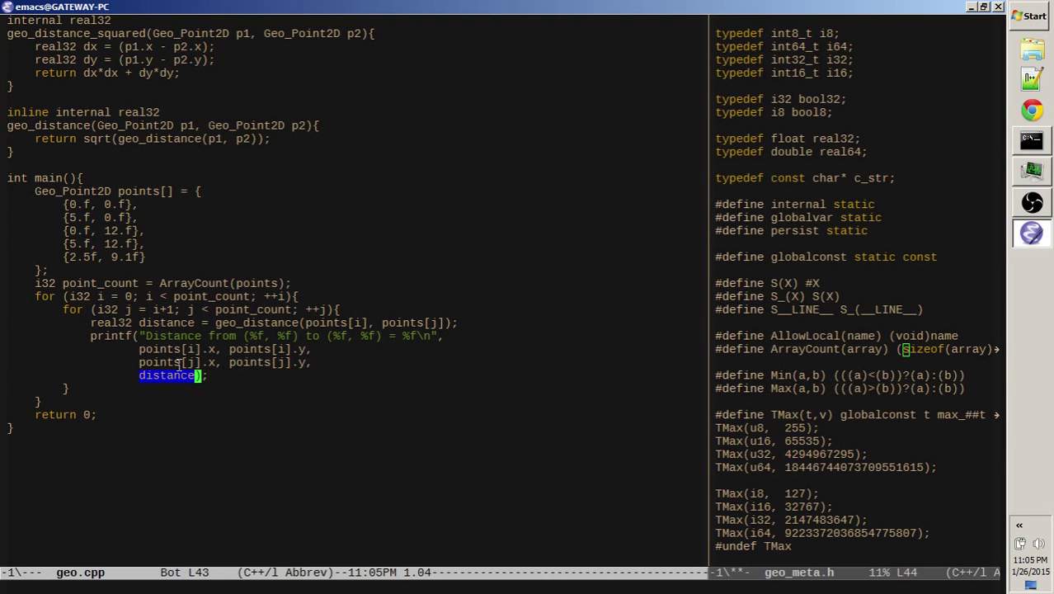
mouse_move(346, 380)
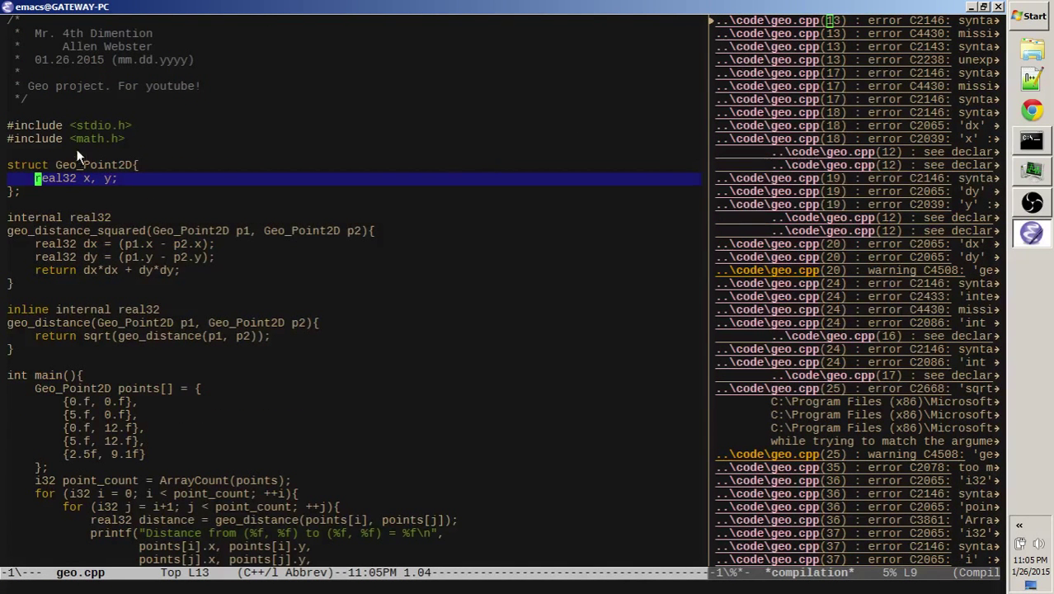
mouse_move(173, 136)
type("#")
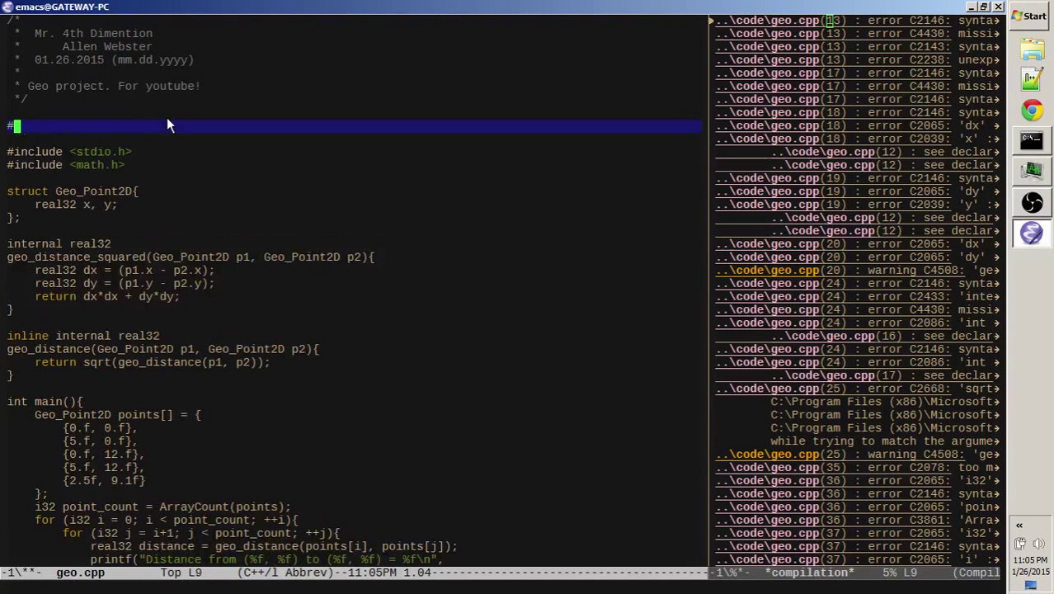
Add #include "geo_meta.h" to geo.cpp and widen the compilation output pane
type("include \"")
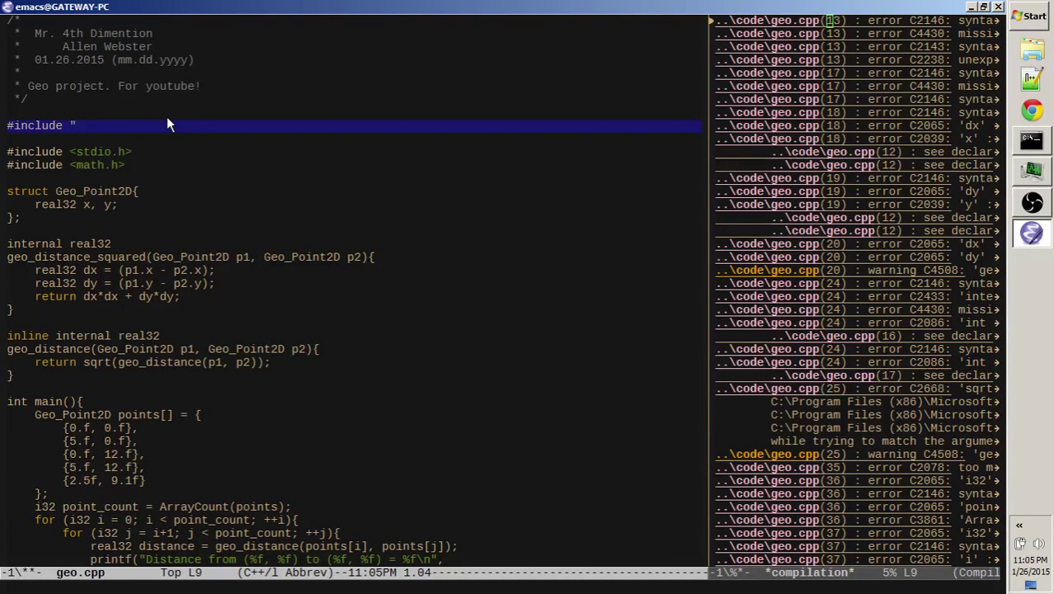
type("geo_meta.h")
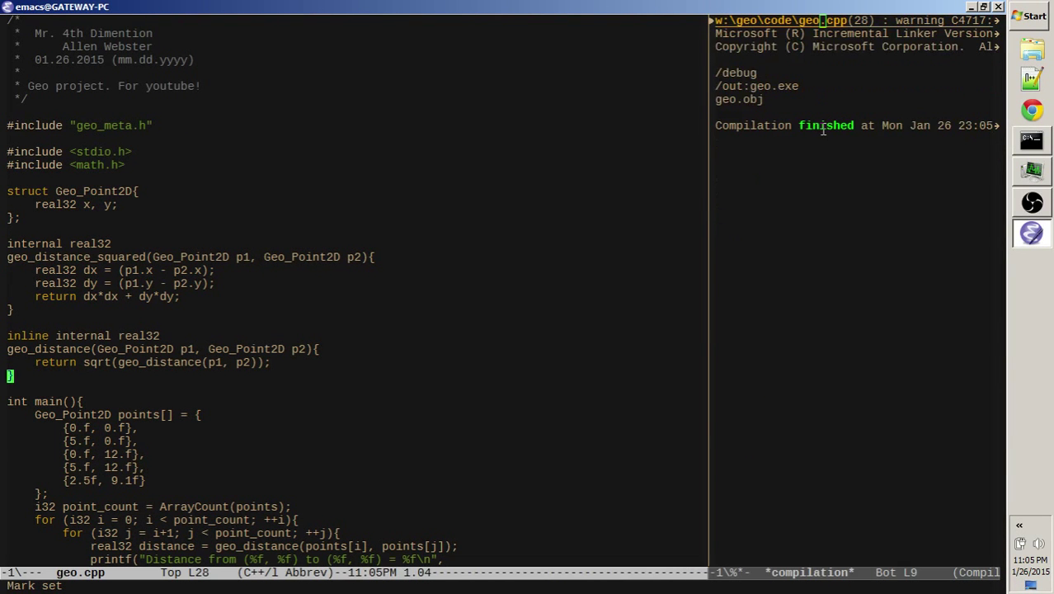
mouse_move(821, 142)
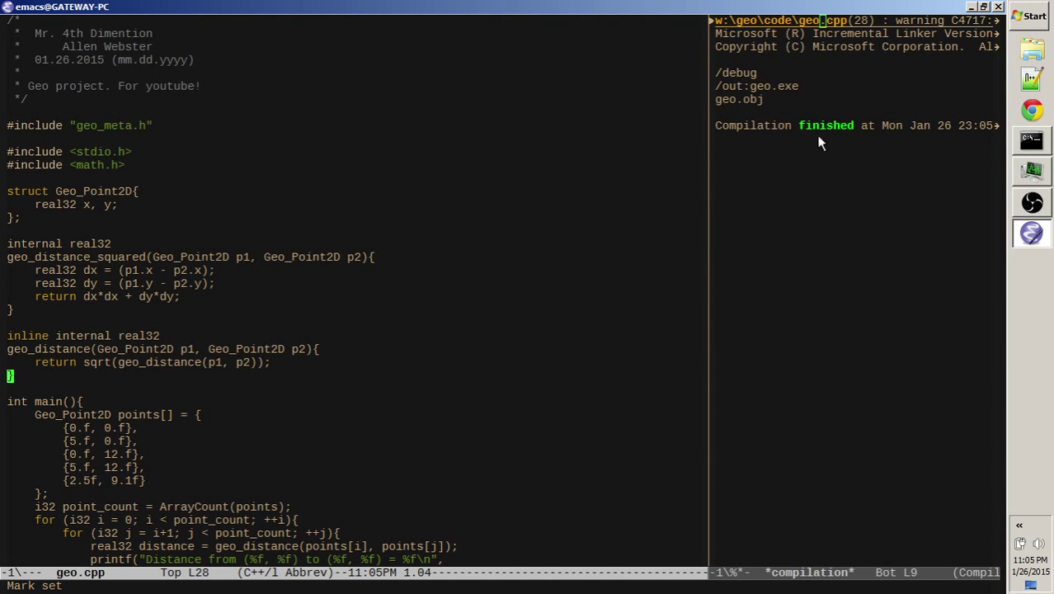
mouse_move(443, 309)
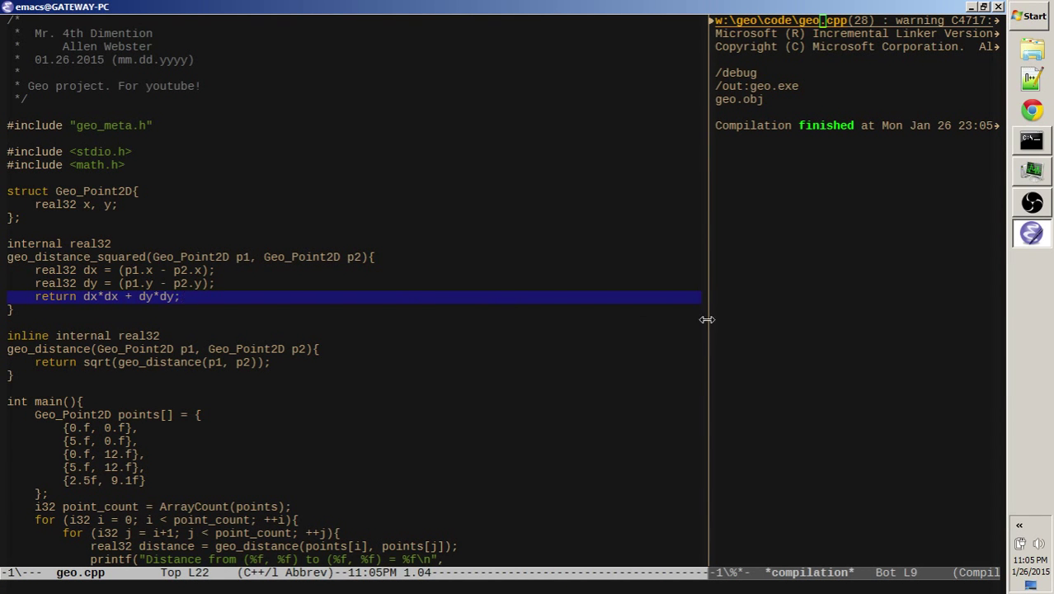
left_click_drag(708, 320, 301, 291)
type("_squared")
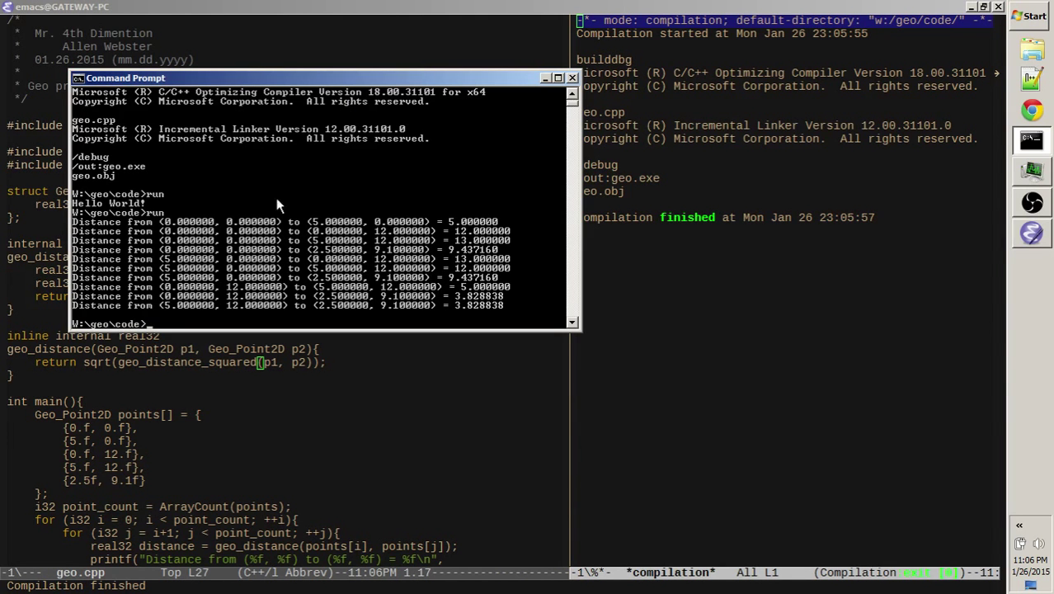
mouse_move(420, 235)
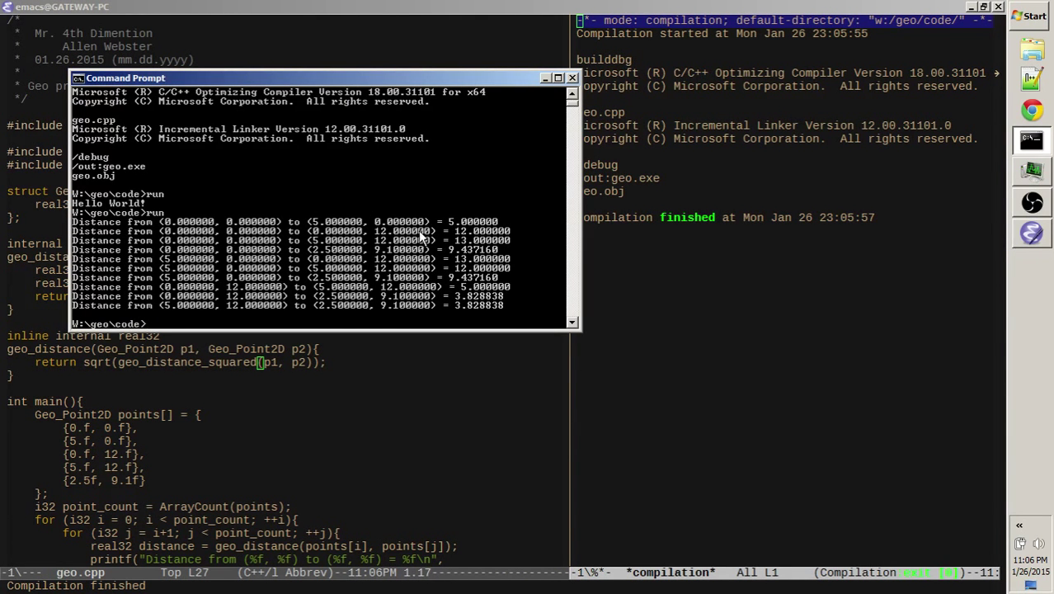
mouse_move(272, 252)
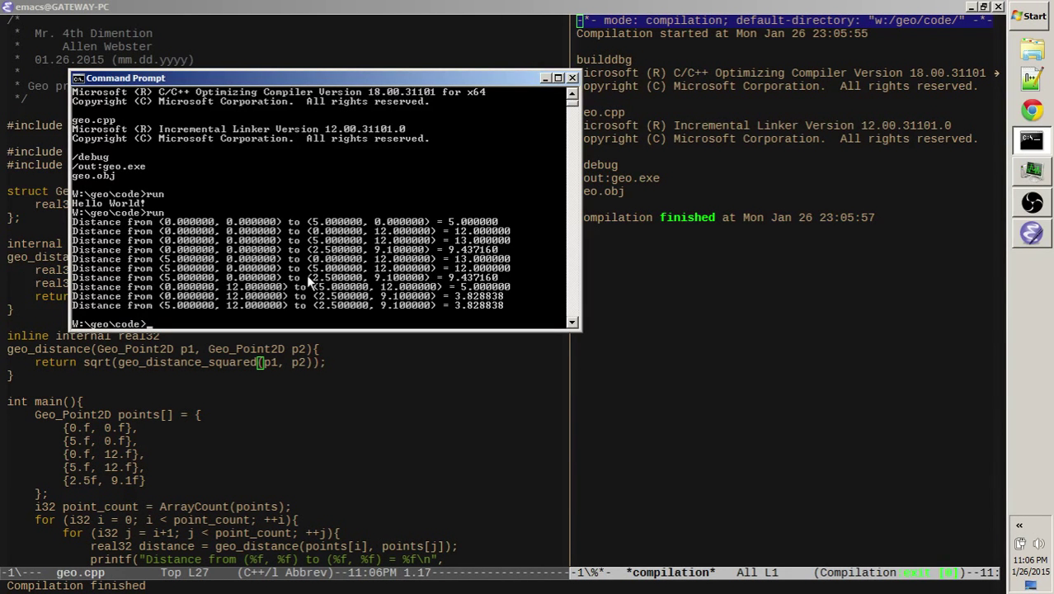
mouse_move(485, 289)
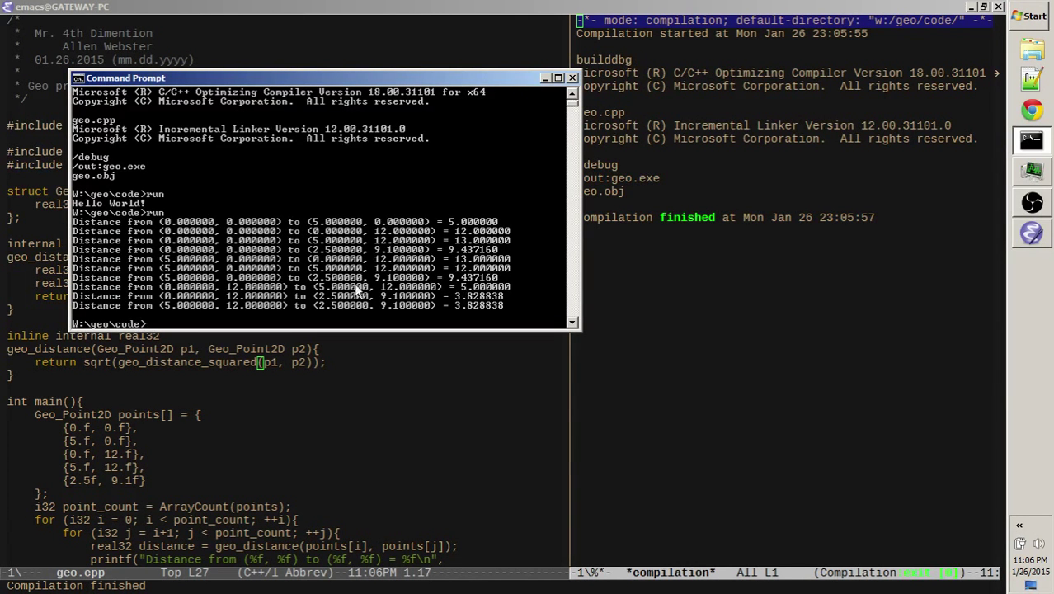
mouse_move(169, 293)
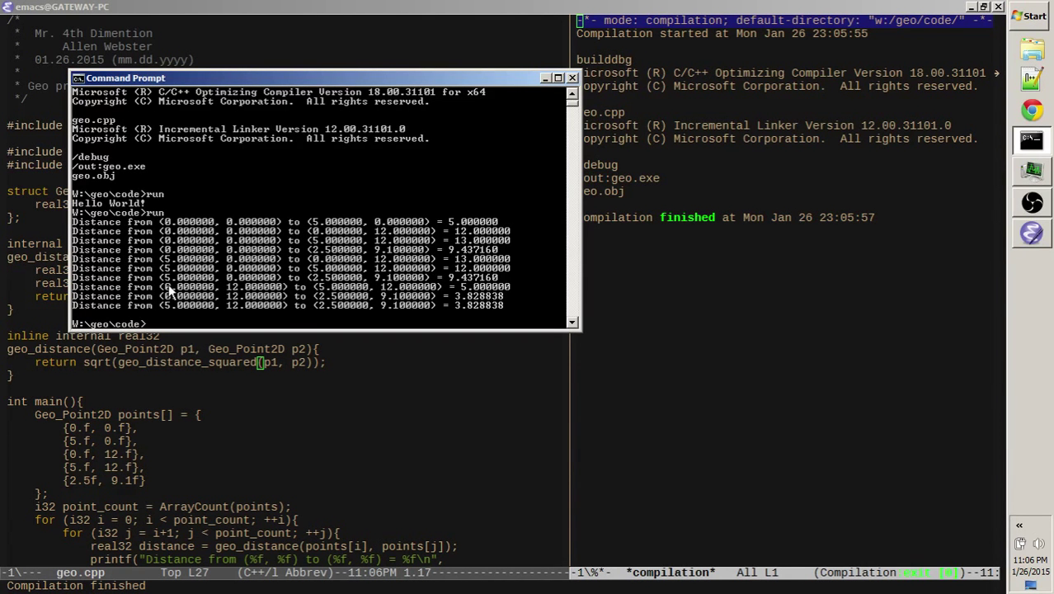
mouse_move(243, 303)
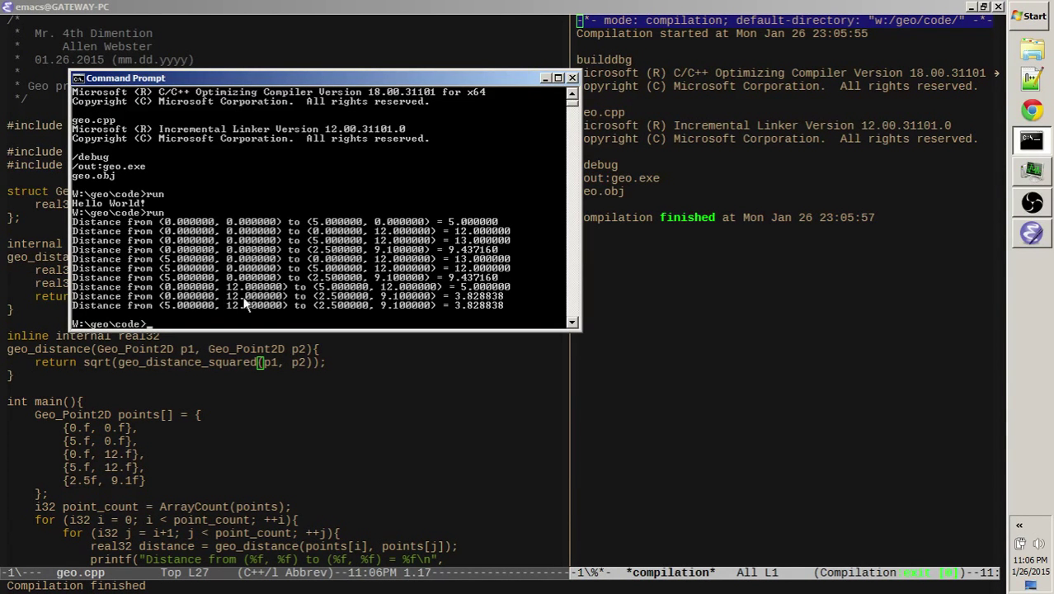
mouse_move(482, 311)
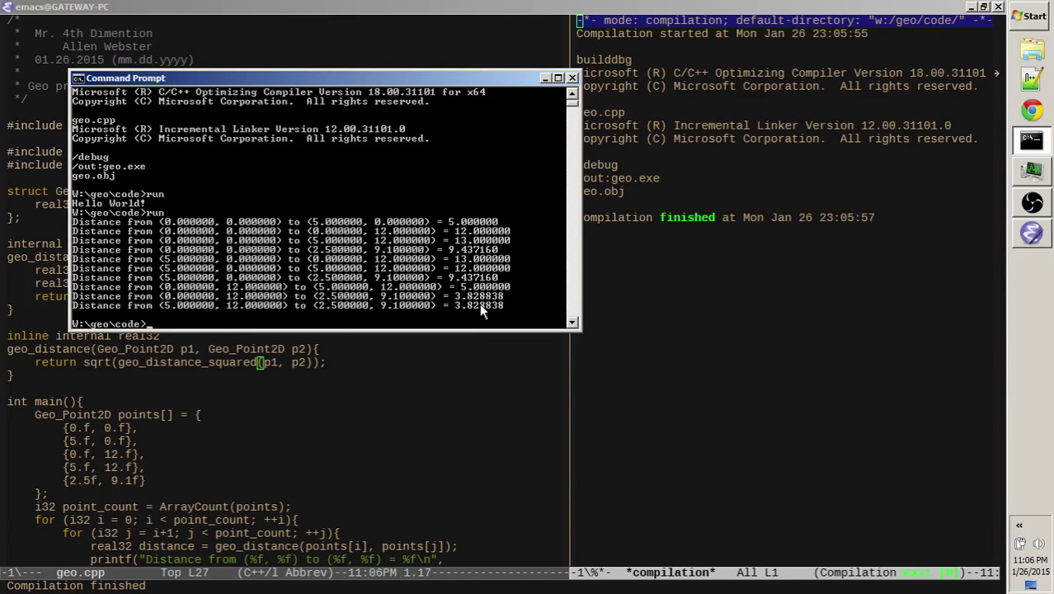
mouse_move(202, 312)
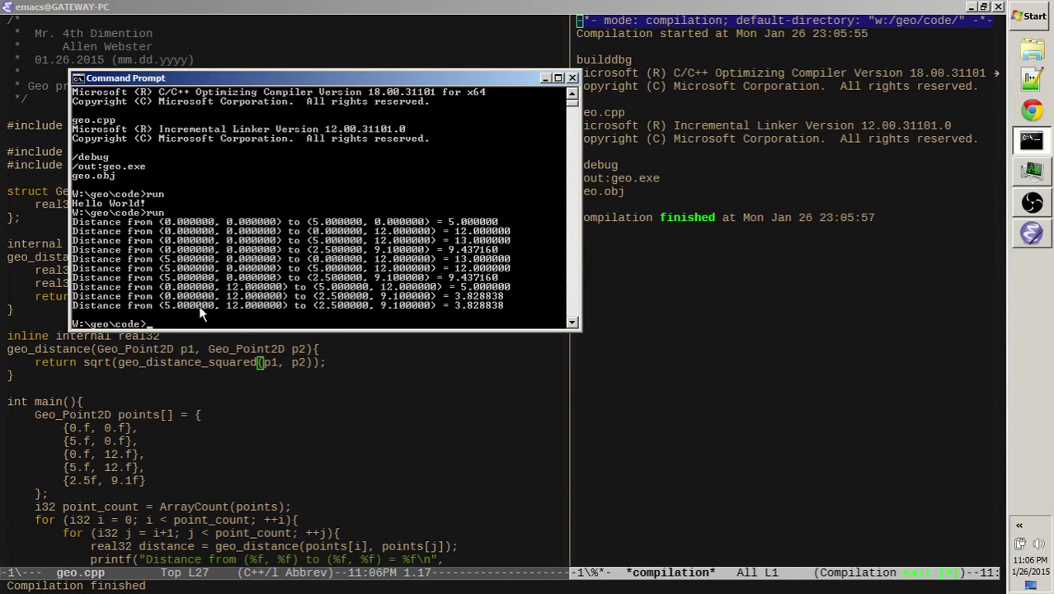
mouse_move(343, 317)
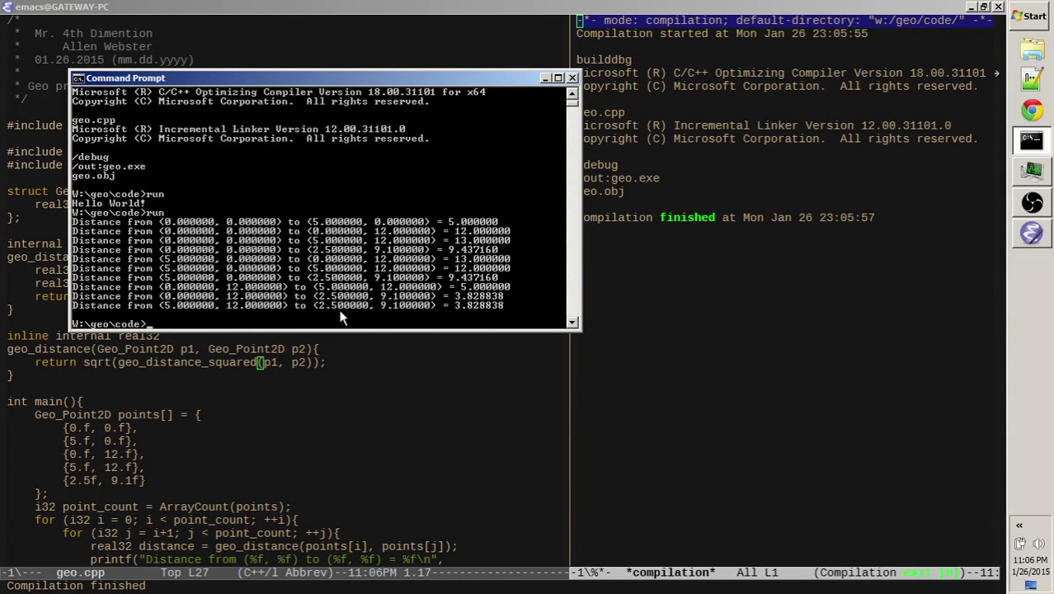